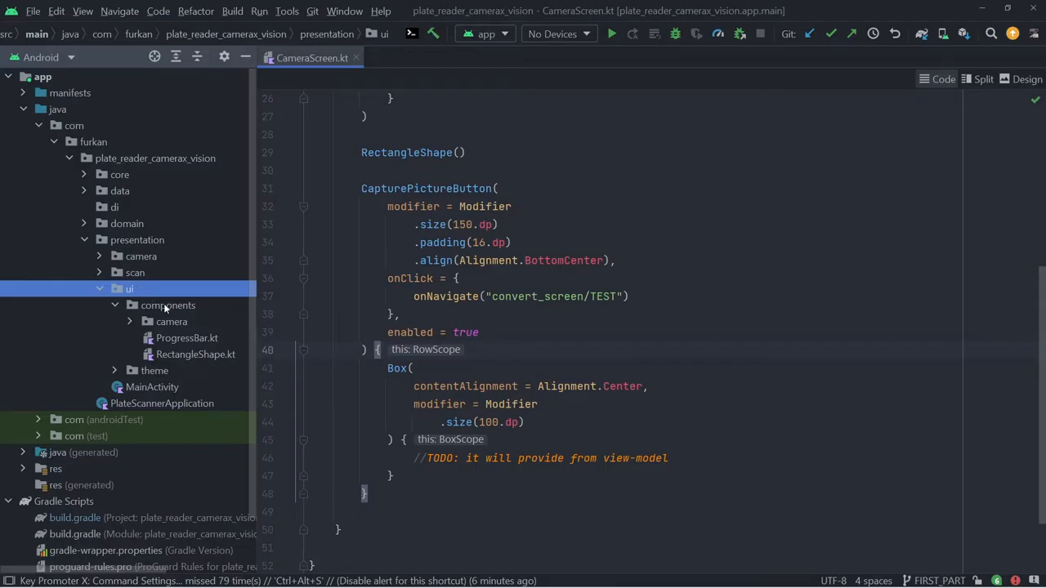
- Create Permission.kt with a camera-permission composable that uses LocalContext and shows a rationale toast
right_click(129, 288)
text(fun)
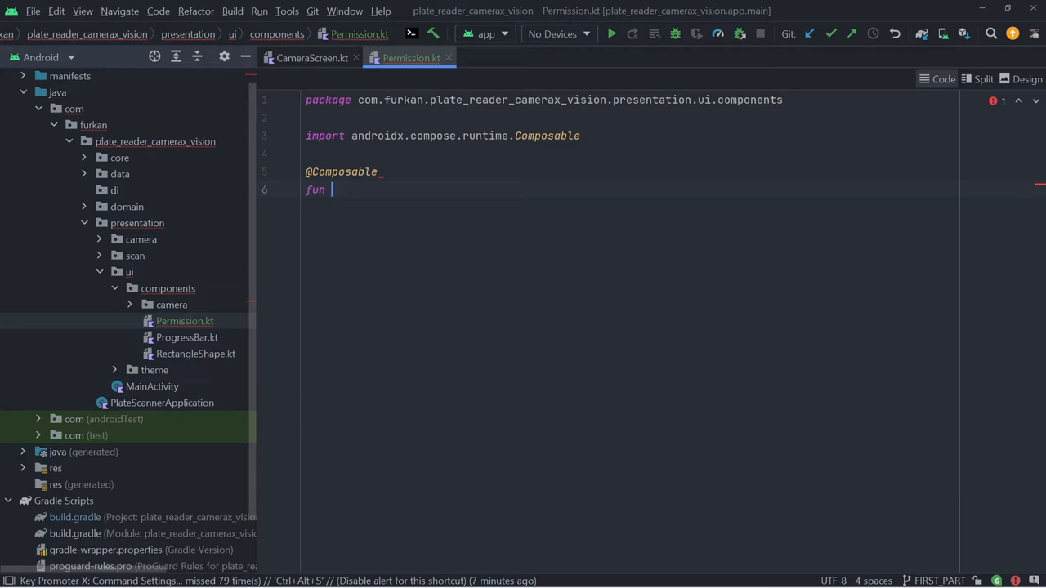
text(Permission() {)
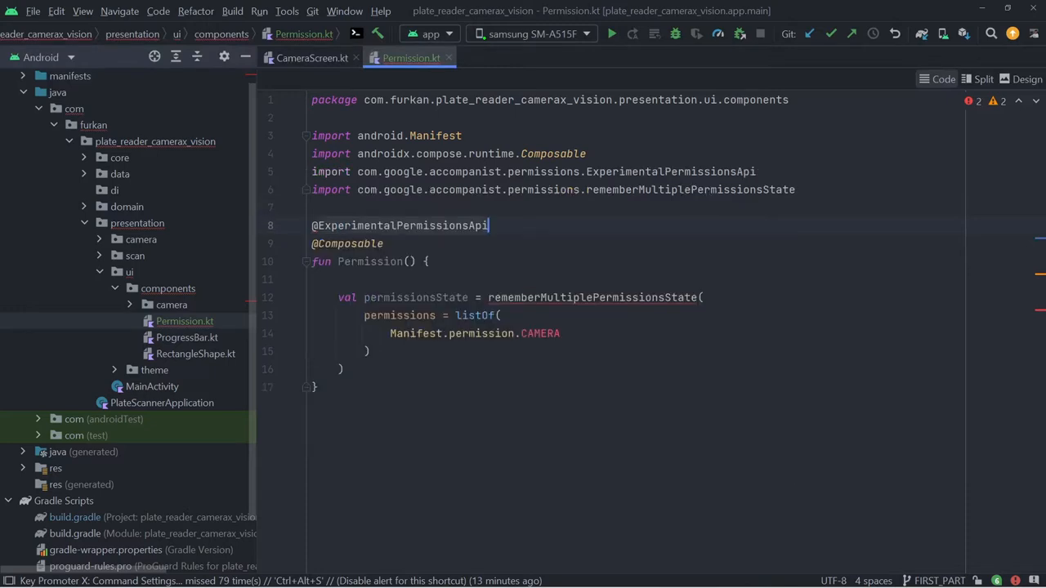
key(ctrl+v)
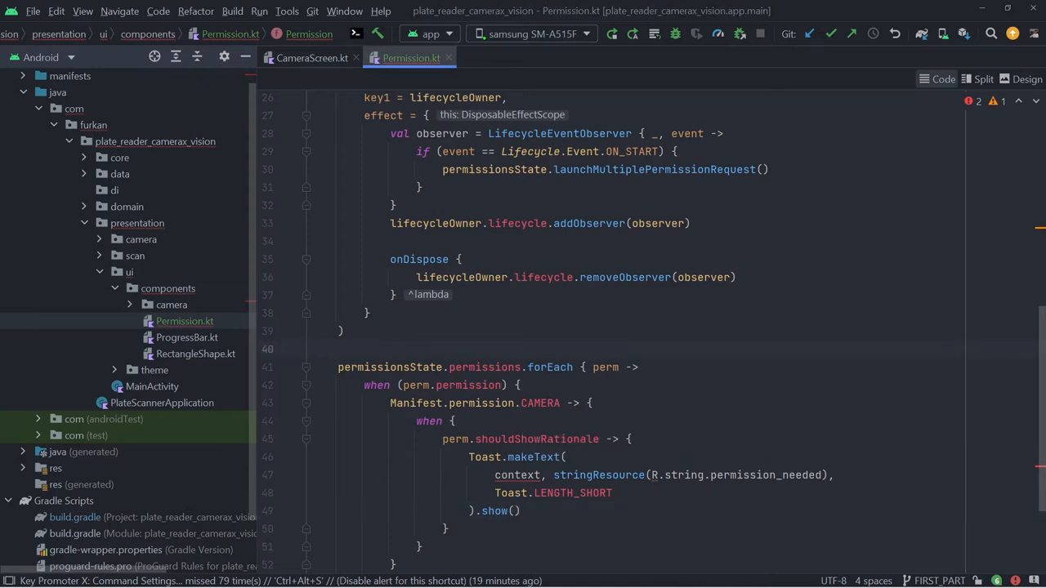
text(val context = LocalContext.current)
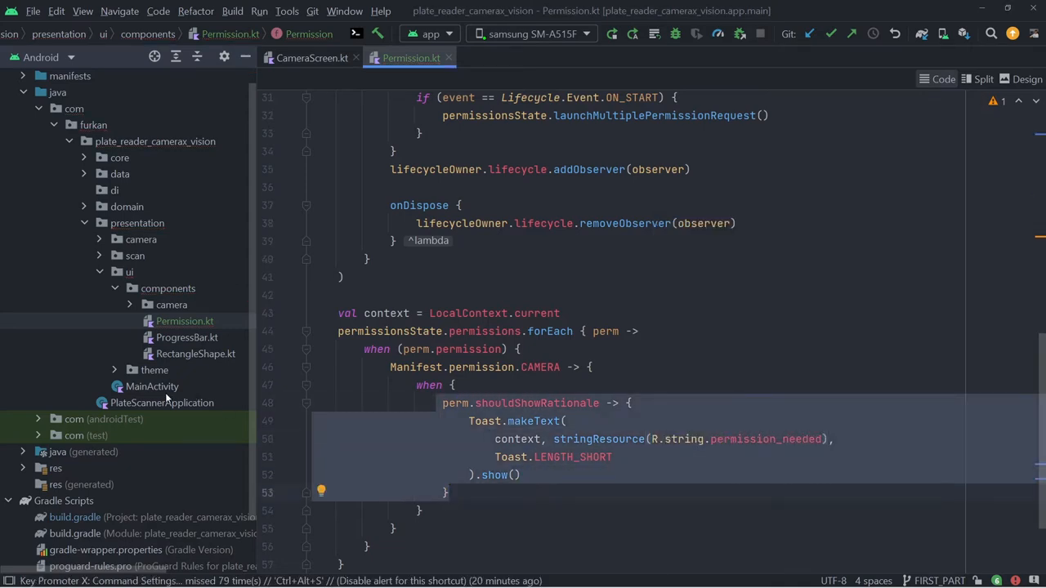
- Call Permission() at the start of MainActivity's setContent
click(151, 386)
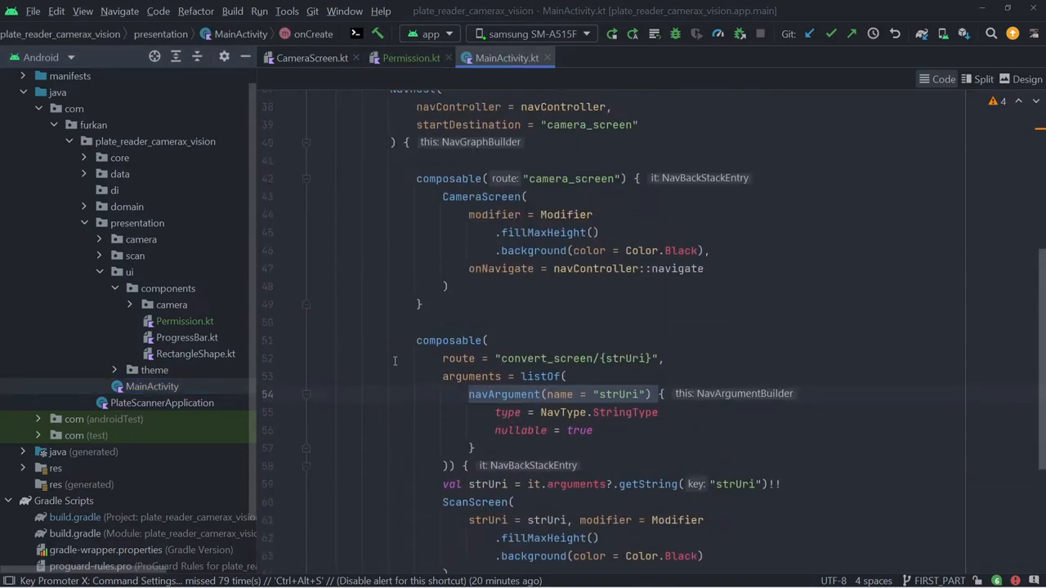
scroll(up, 3)
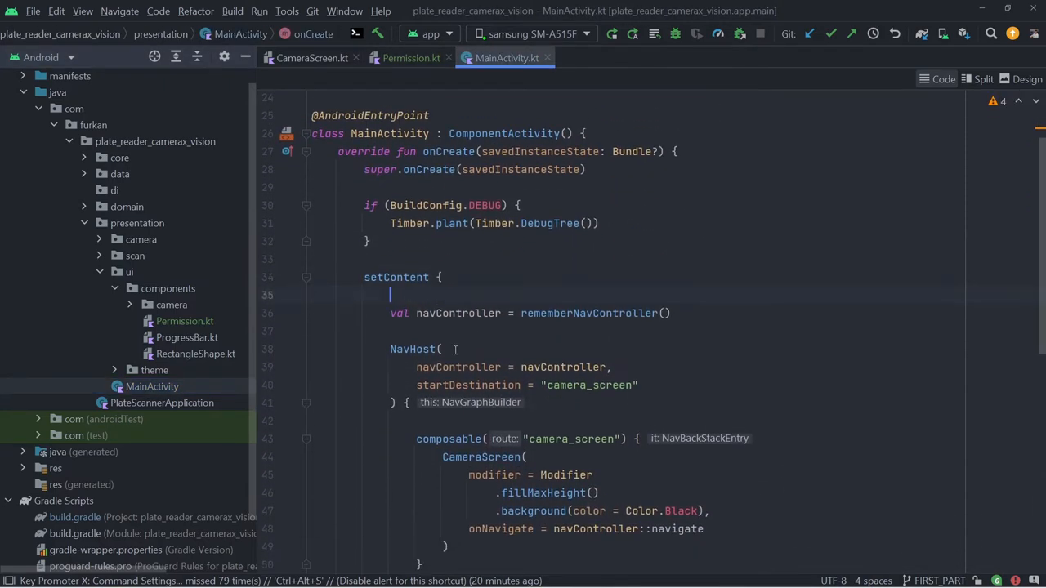
text(Permission())
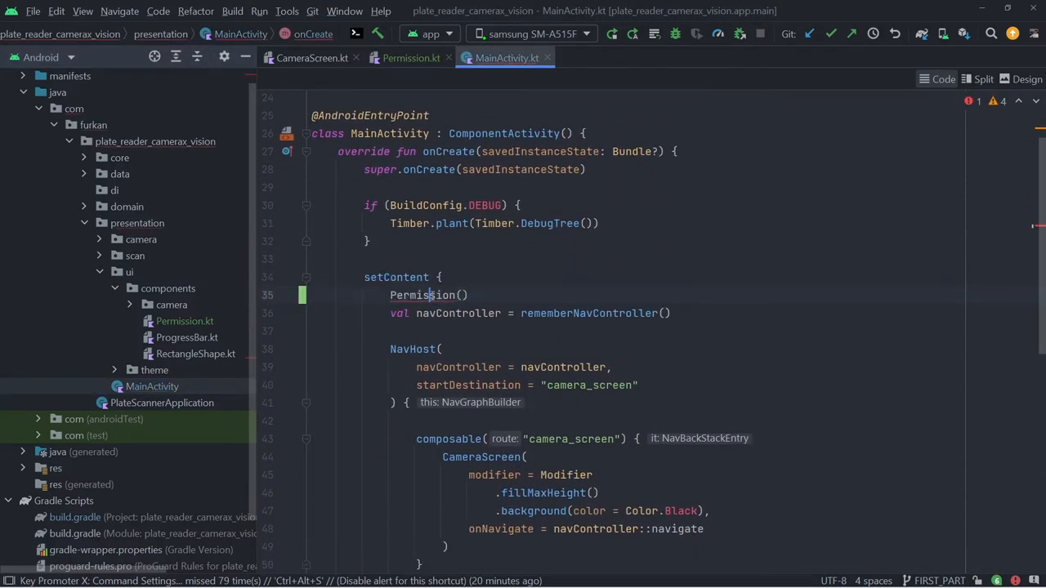
scroll(up, 3)
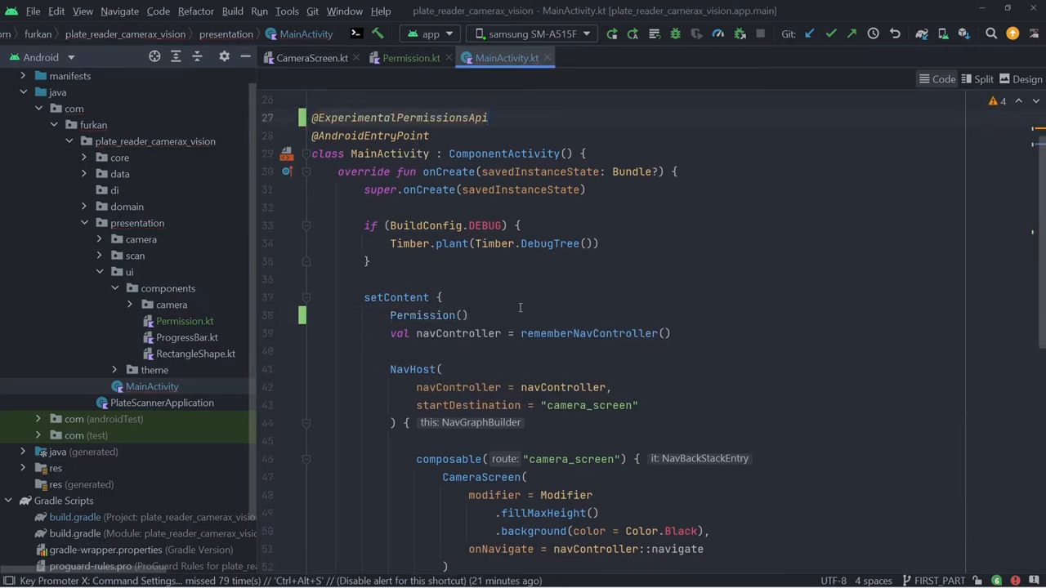
- Run the plate reader app on the phone and allow camera access while using the app
click(611, 33)
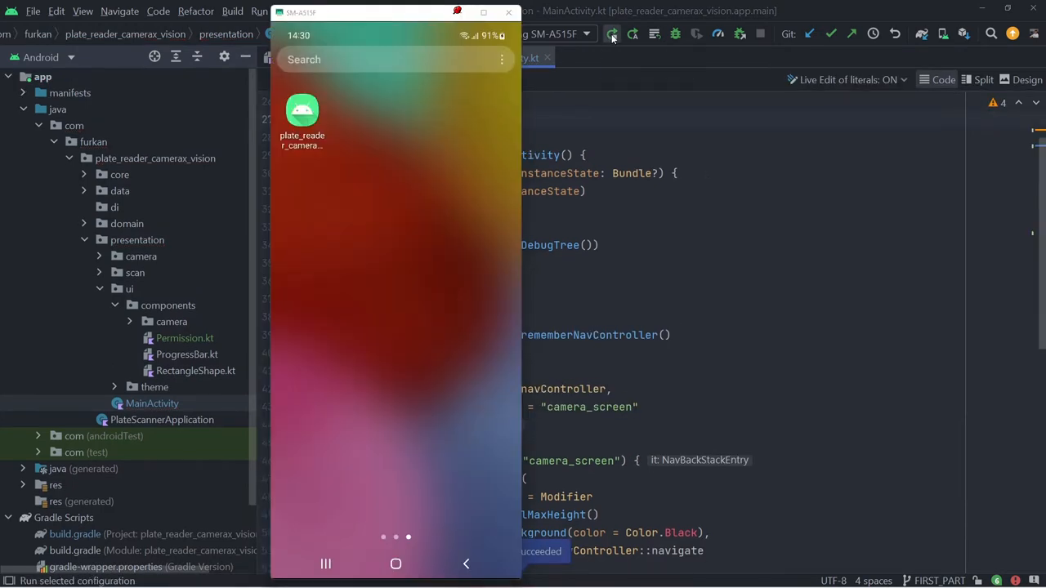
click(302, 110)
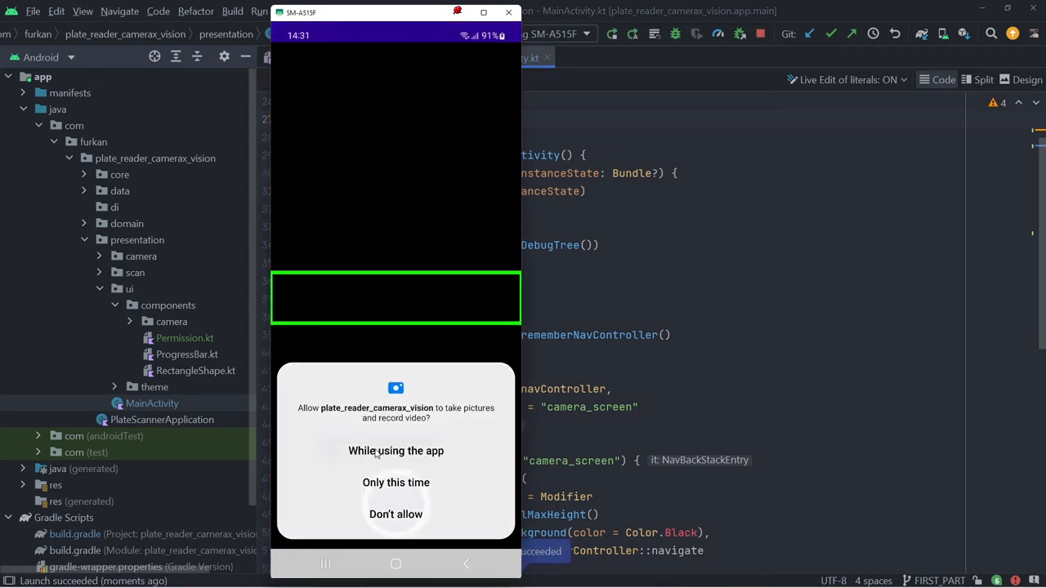
click(395, 450)
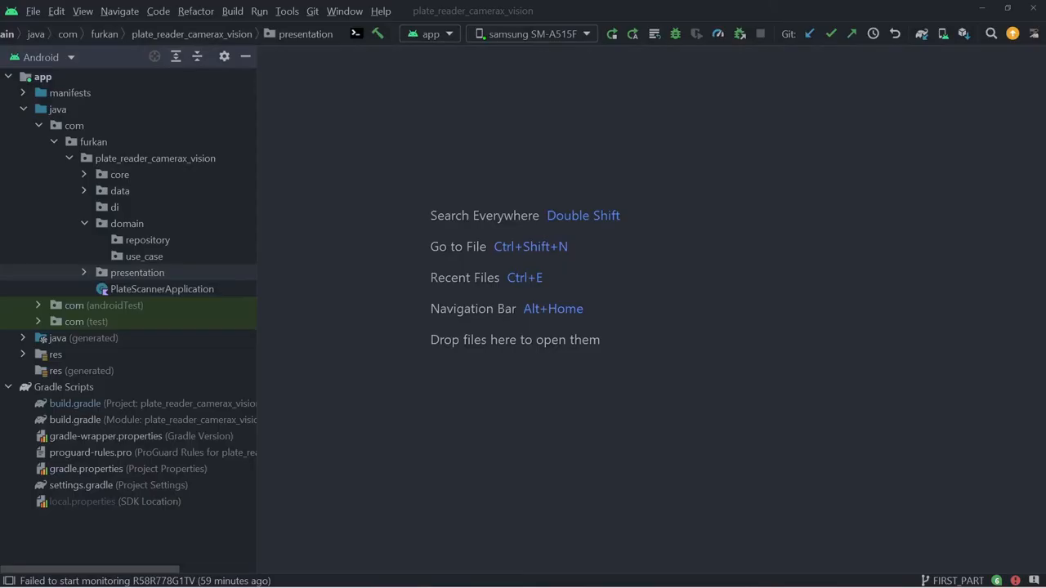
- Create a PlateScannerRepository interface in domain's repository package
right_click(148, 239)
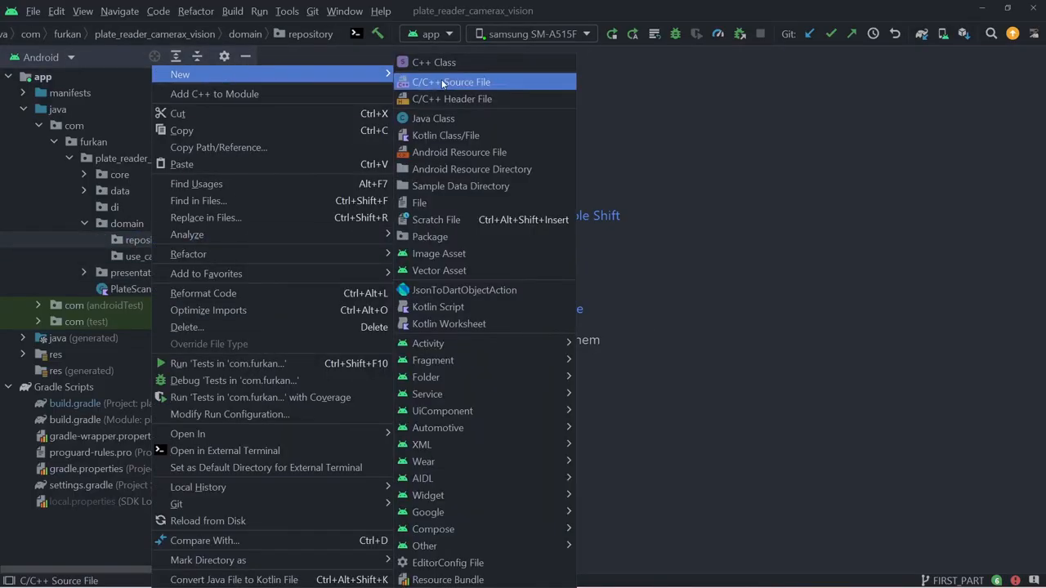
click(445, 135)
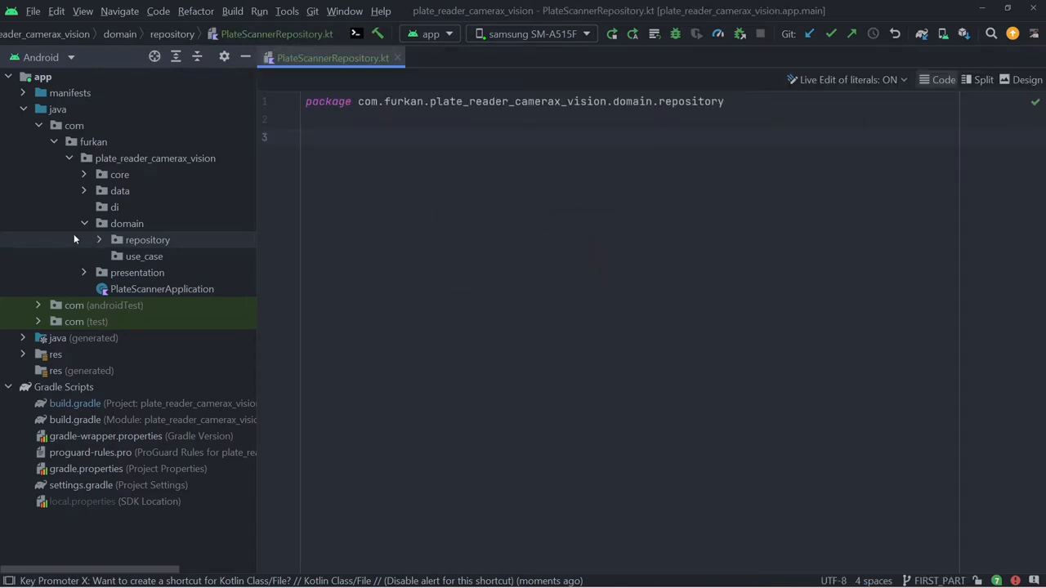
text(interface PlateScannerRepository {)
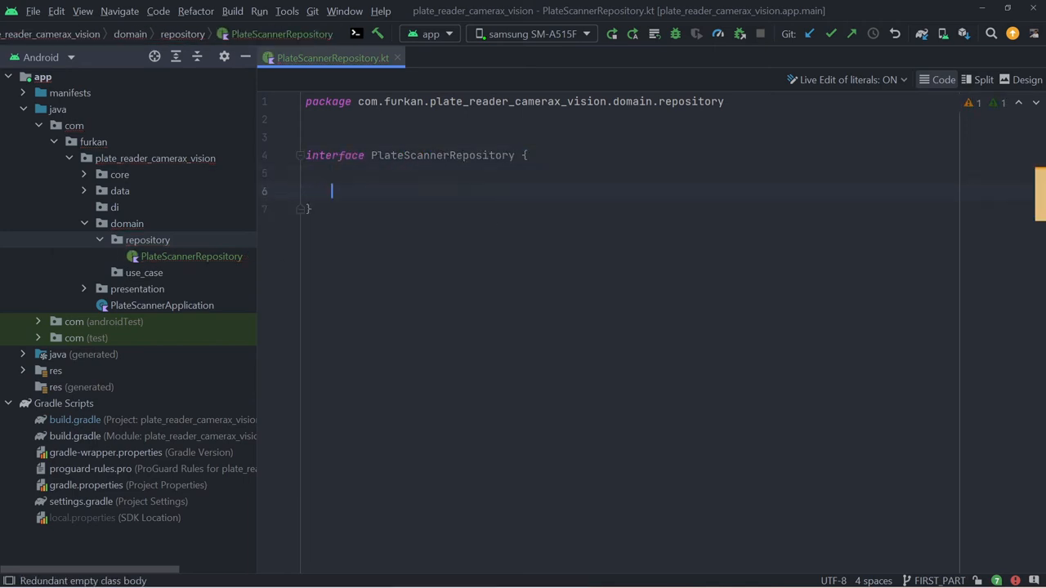
- Declare suspend capturePhoto(): String, cropPhoto(capturedUri: Uri): Uri and scanPhoto(bitmap: Bitmap): List<String>
text(suspend fun capturePhoto(): String)
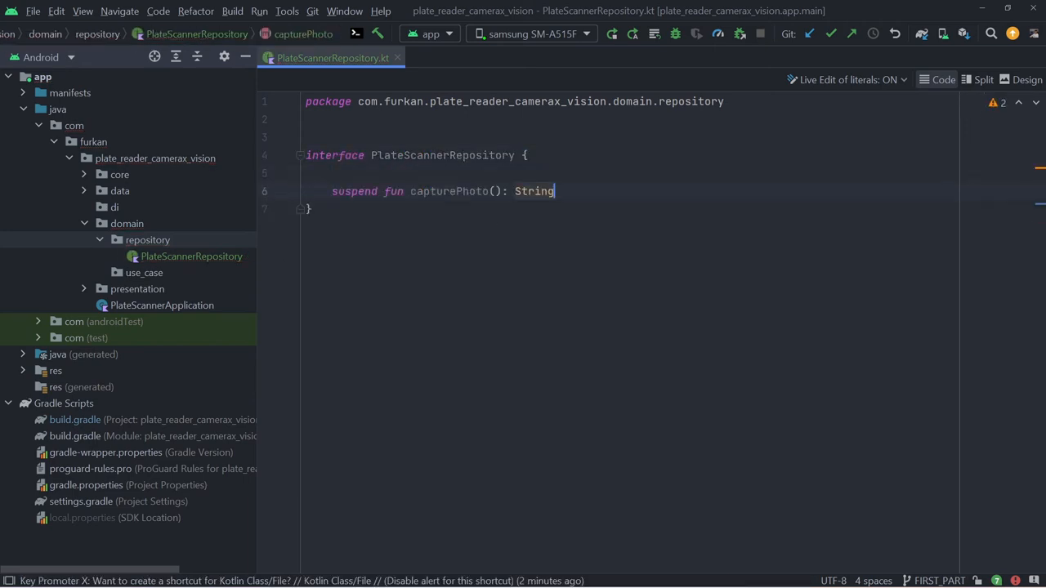
key(Return)
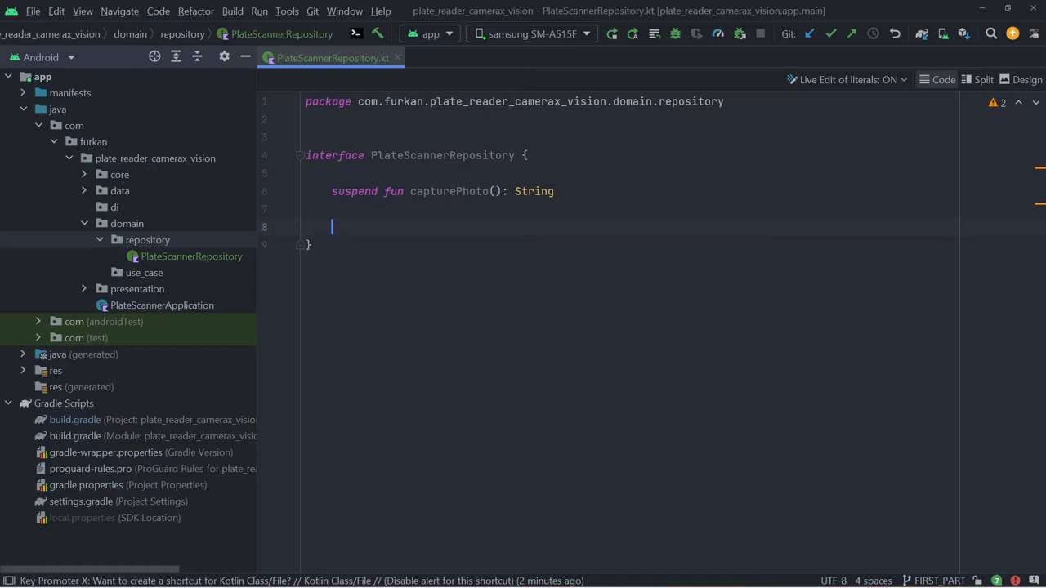
mouse_move(379, 231)
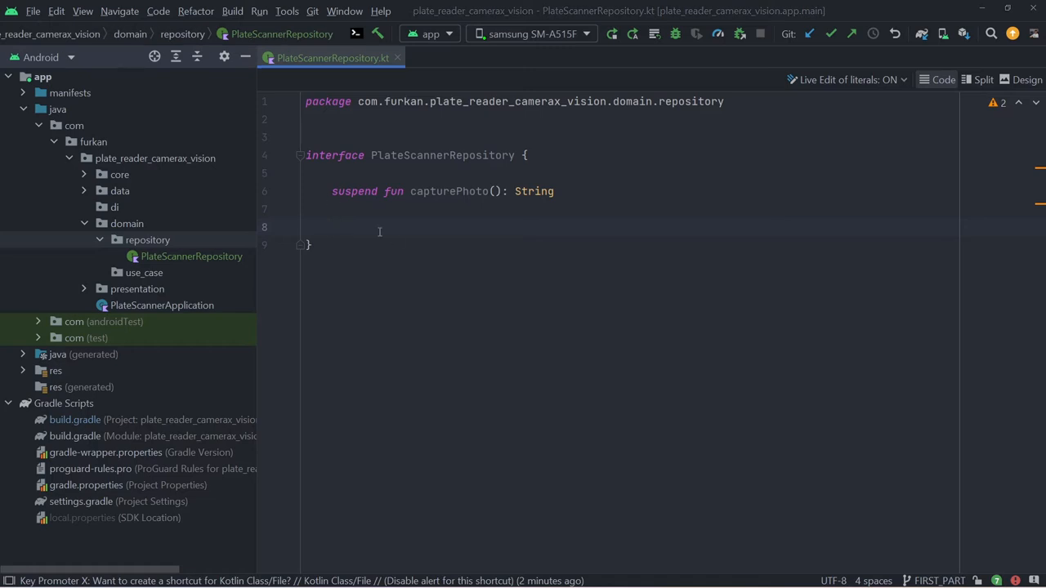
mouse_move(385, 278)
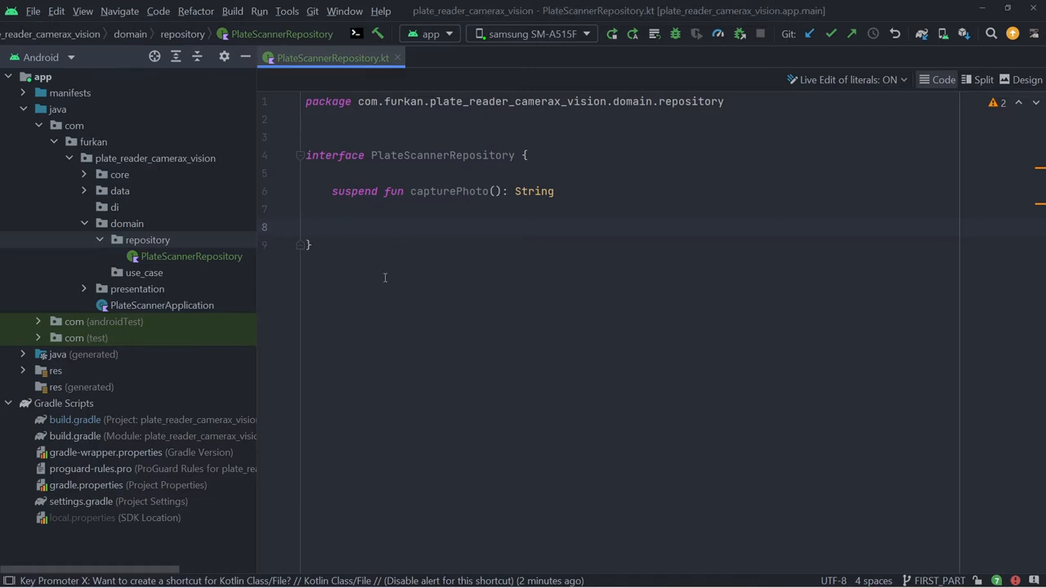
text(suspend fun cropPhoto(capturedUri: Uri): Uri)
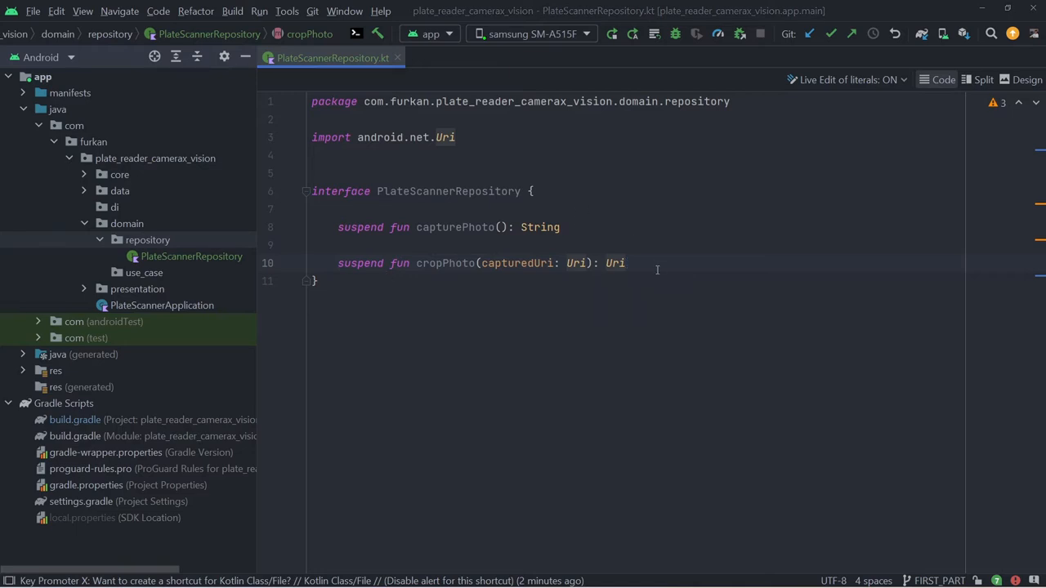
key(enter)
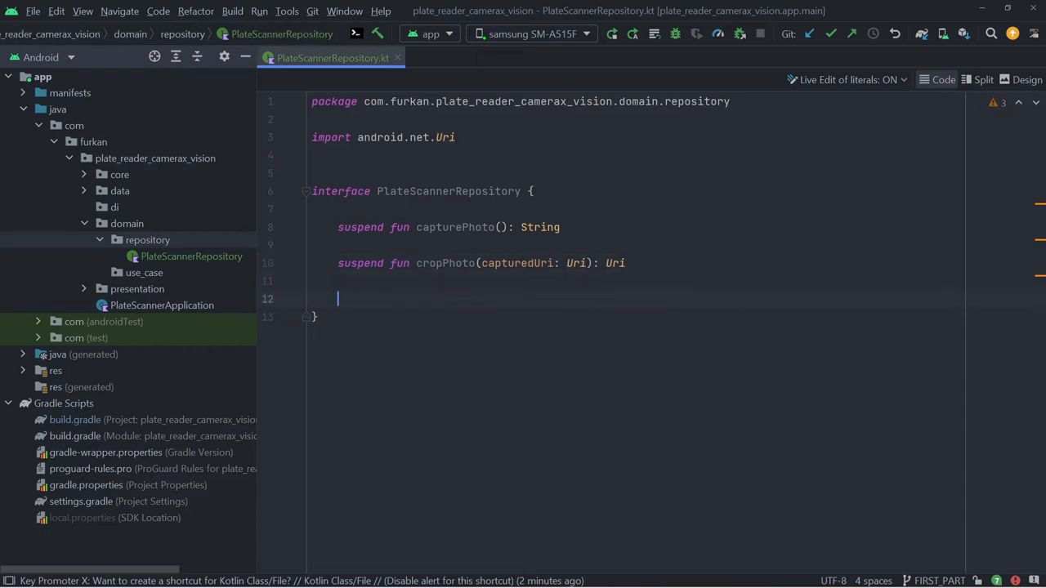
text(suspend fun scanPhoto(bitmap: Bitmap): List<String>)
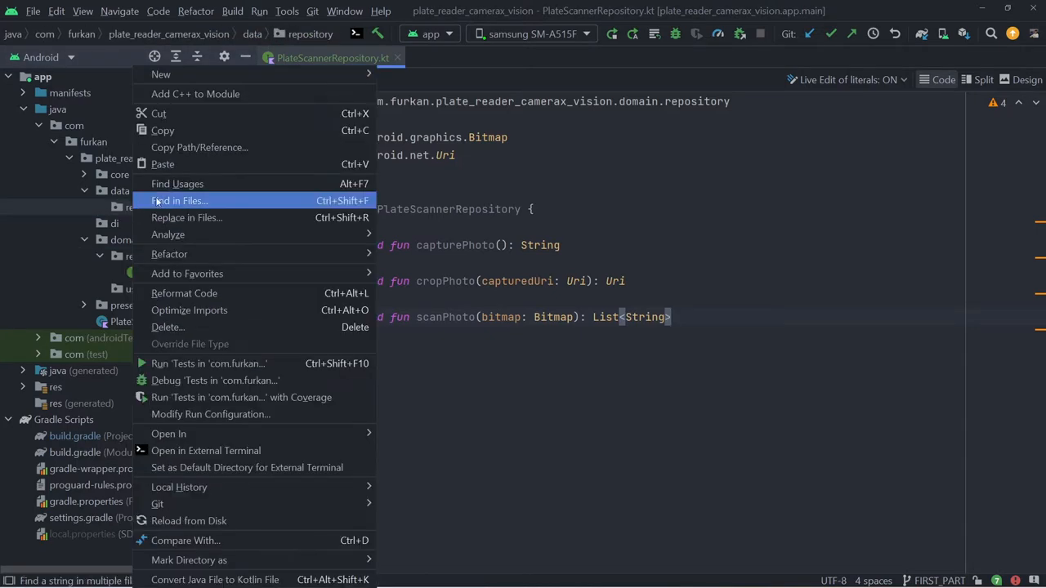
- Create the PlateScannerRepositoryImpl class in data's repository package
click(161, 75)
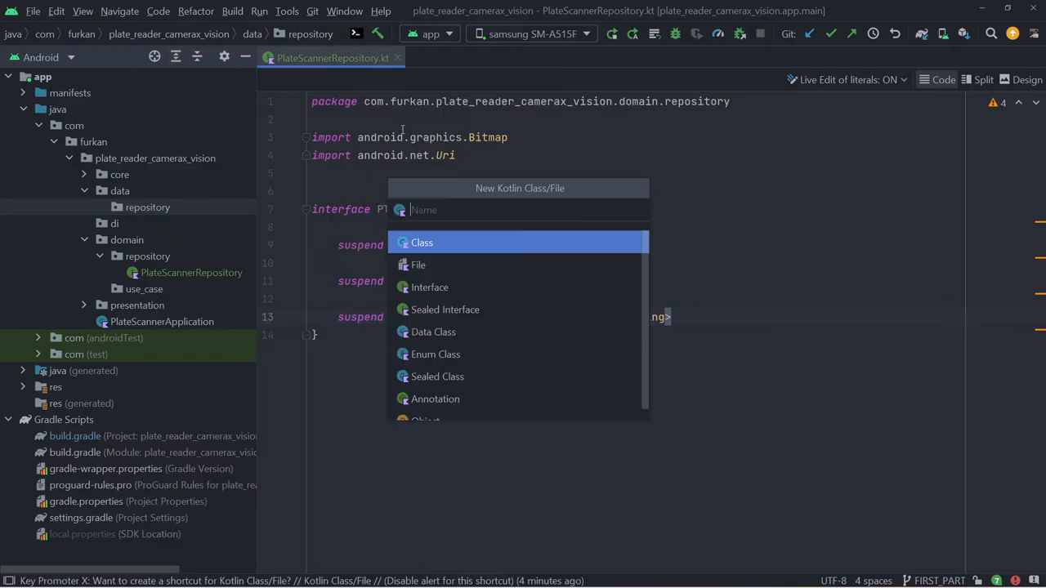
text(PlateScanner)
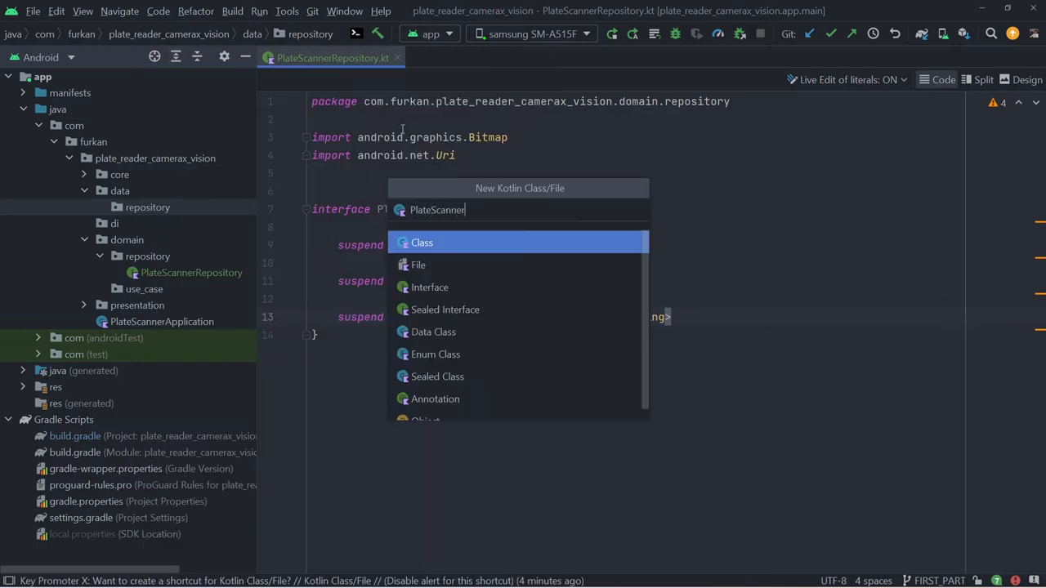
text(Repository)
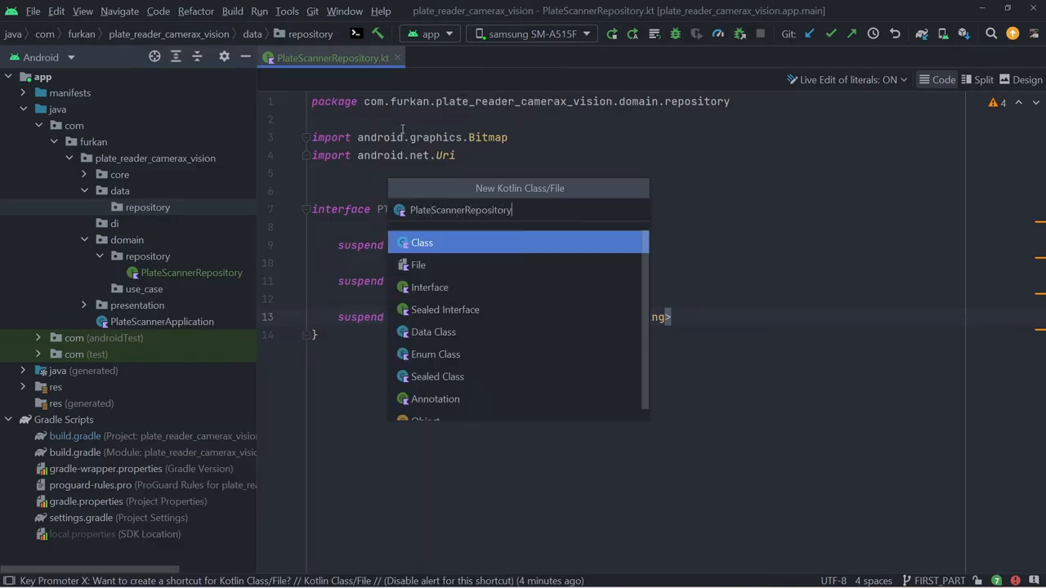
text(Impl)
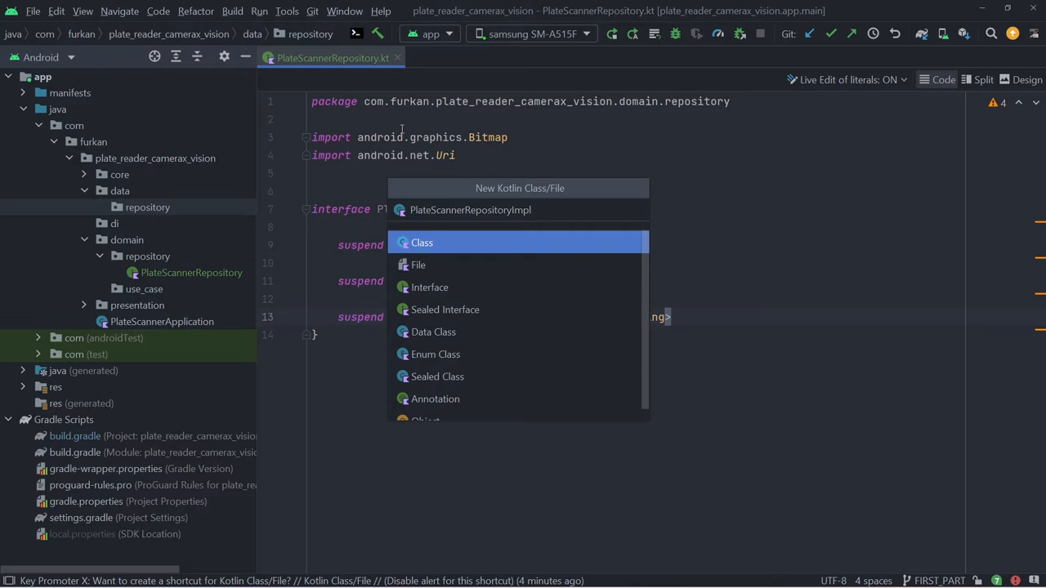
click(422, 242)
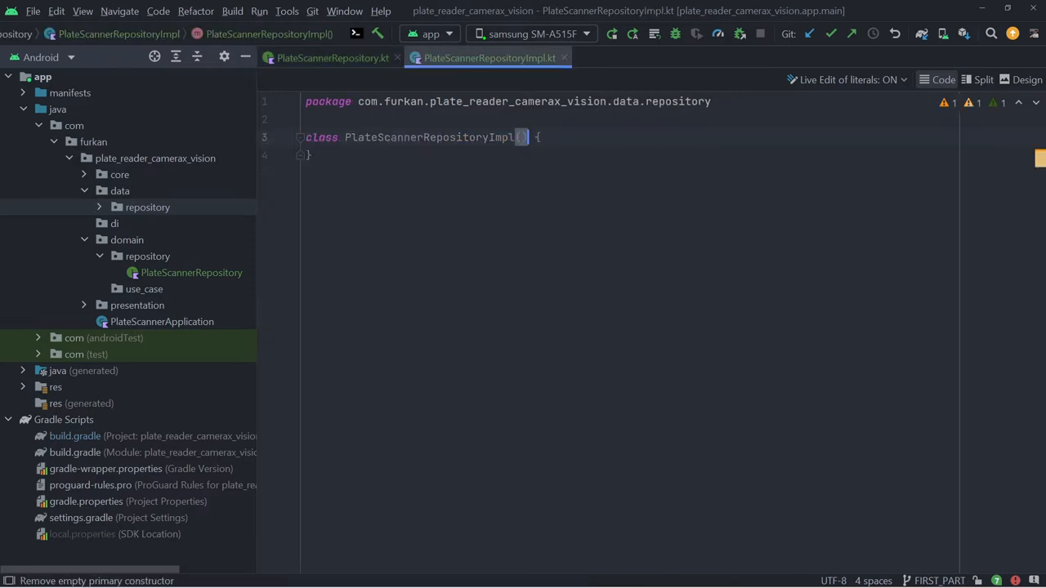
- Make PlateScannerRepositoryImpl implement PlateScannerRepository with generated stubs for all three functions
text(: PlateScannerRepository)
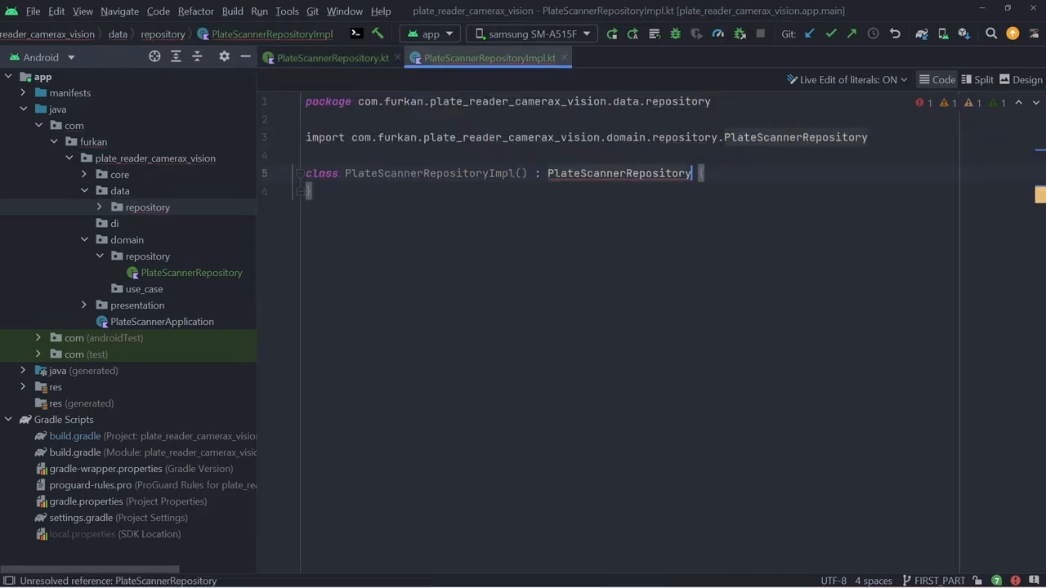
mouse_move(750, 229)
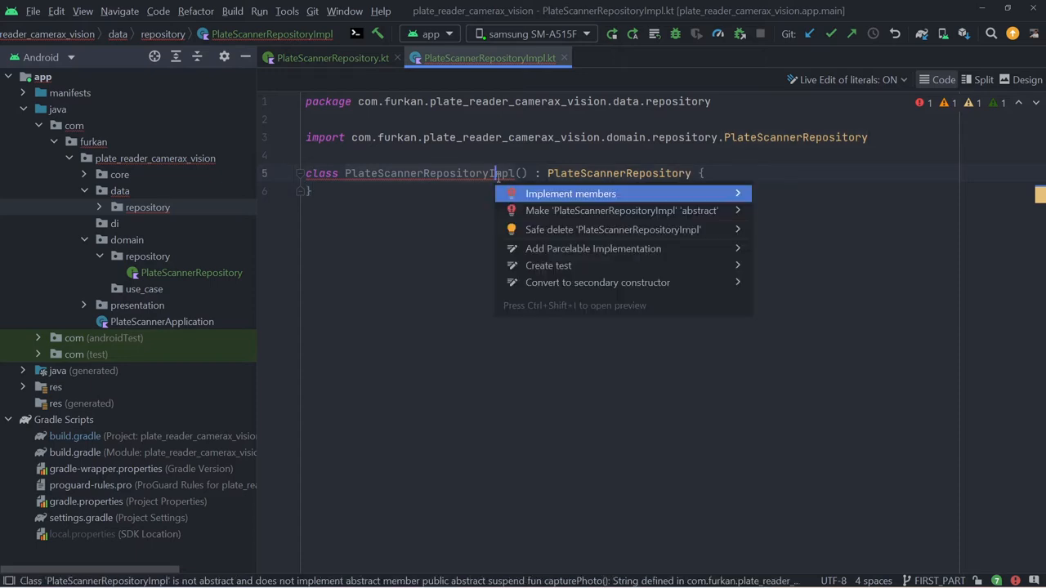
click(570, 193)
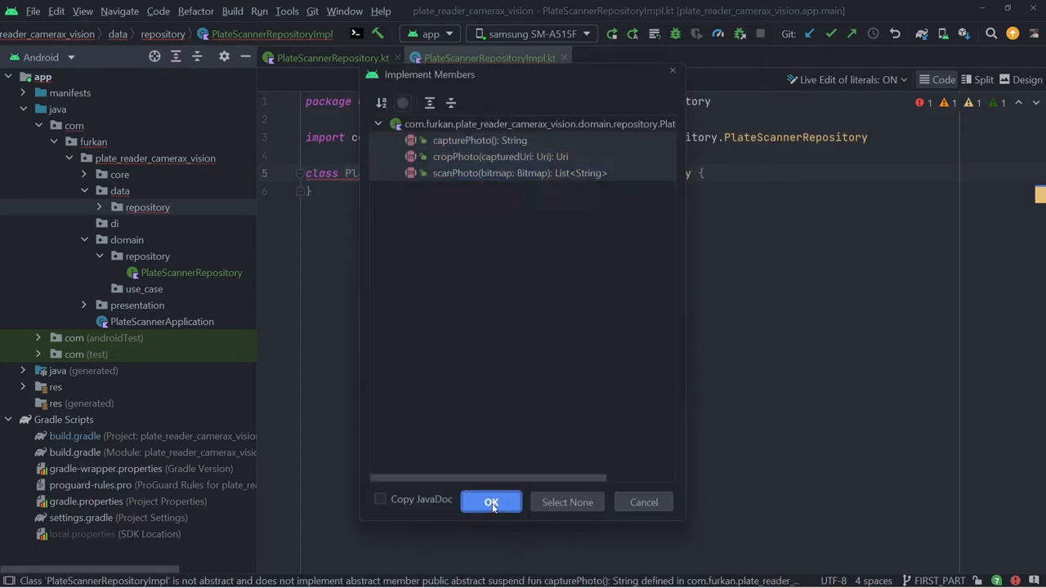
click(491, 501)
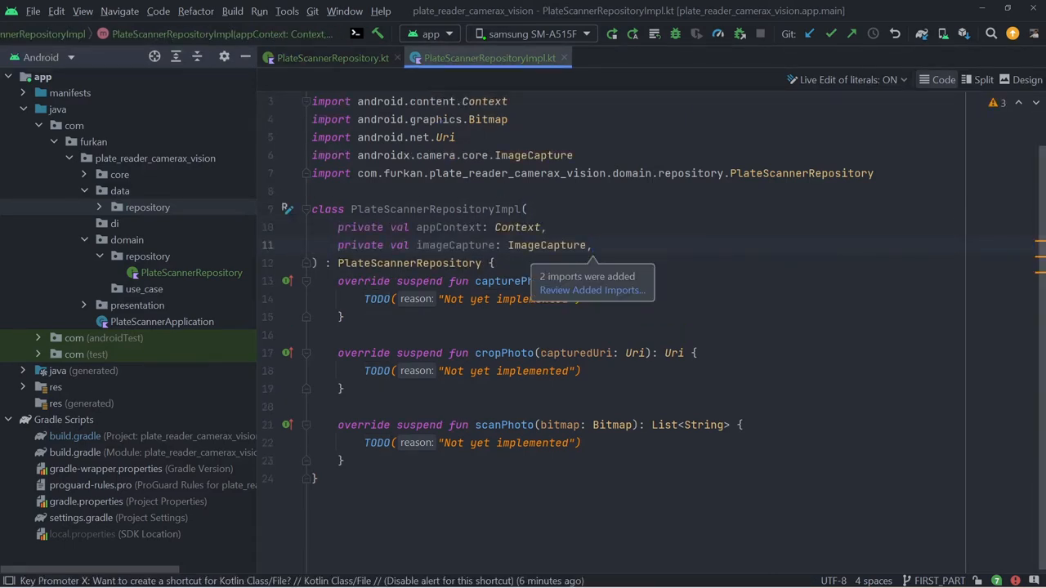
- Create ext.kt in core utils holding a suspend ImageCapture.takePhoto(executor) extension
right_click(119, 174)
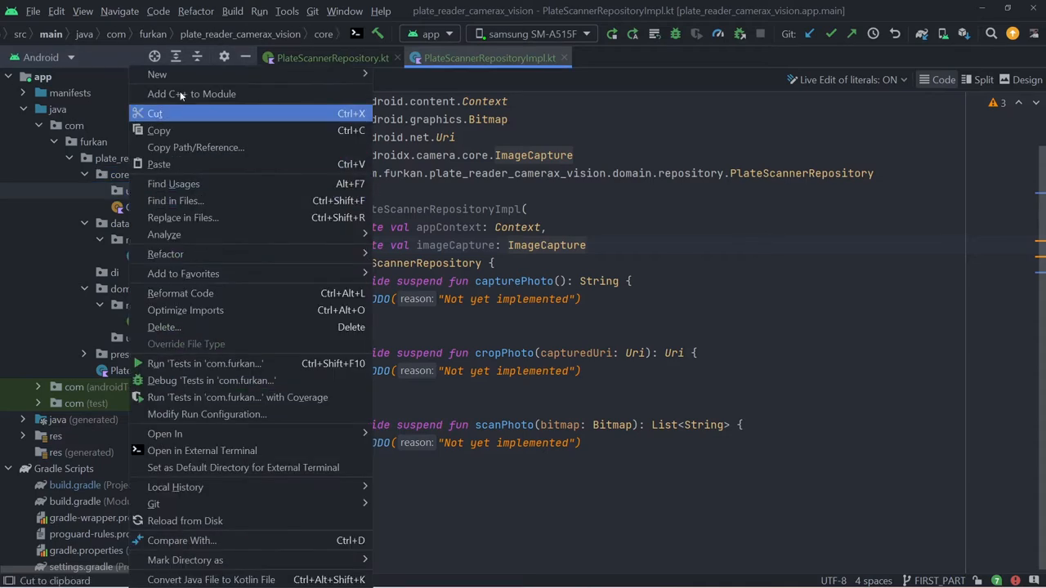
click(156, 74)
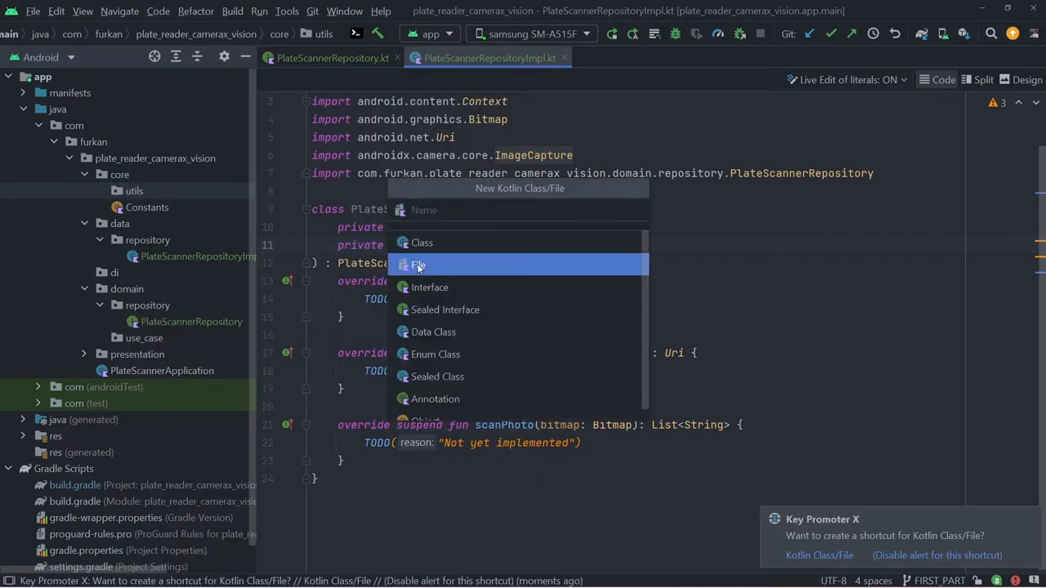
key(Escape)
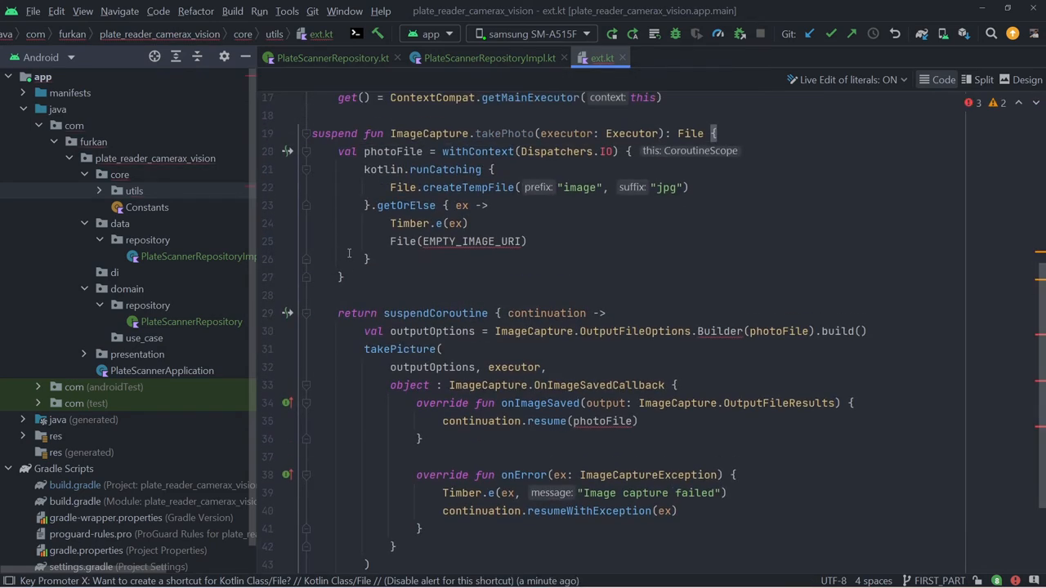
click(480, 241)
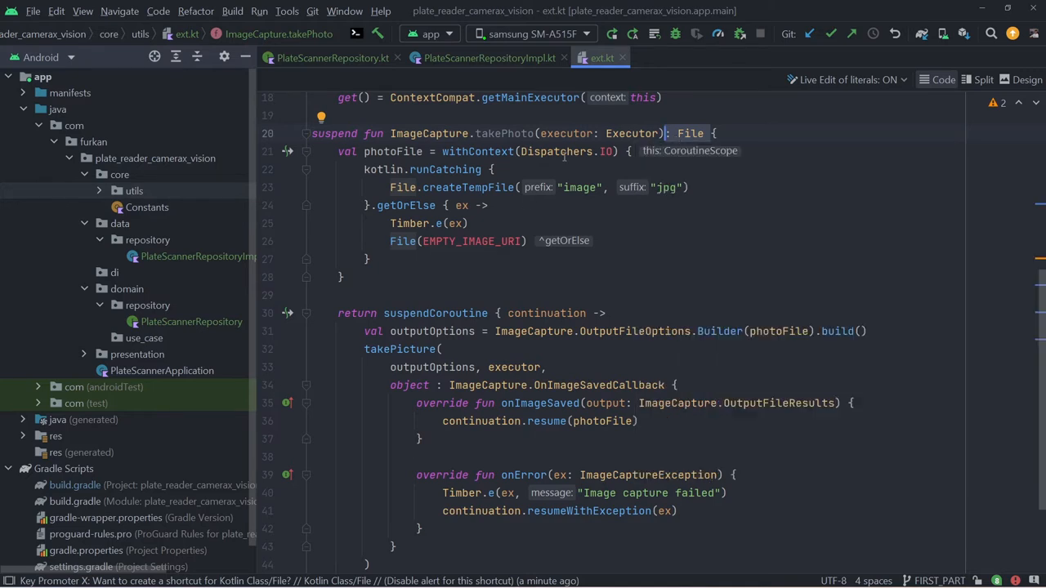
mouse_move(830, 287)
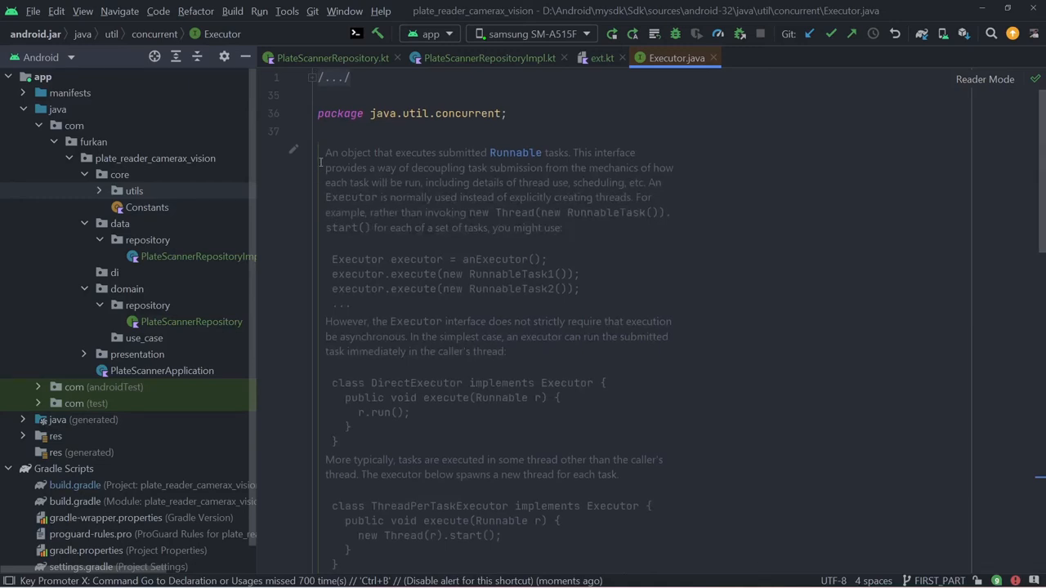
mouse_move(570, 233)
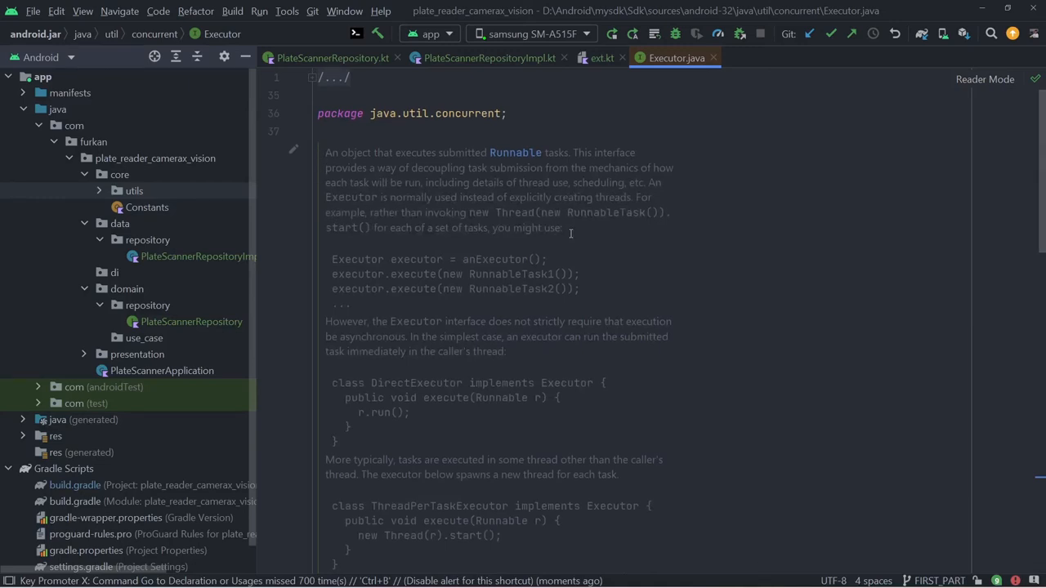
- Close the Executor source file and return to PlateScannerRepositoryImpl
scroll(up, 3)
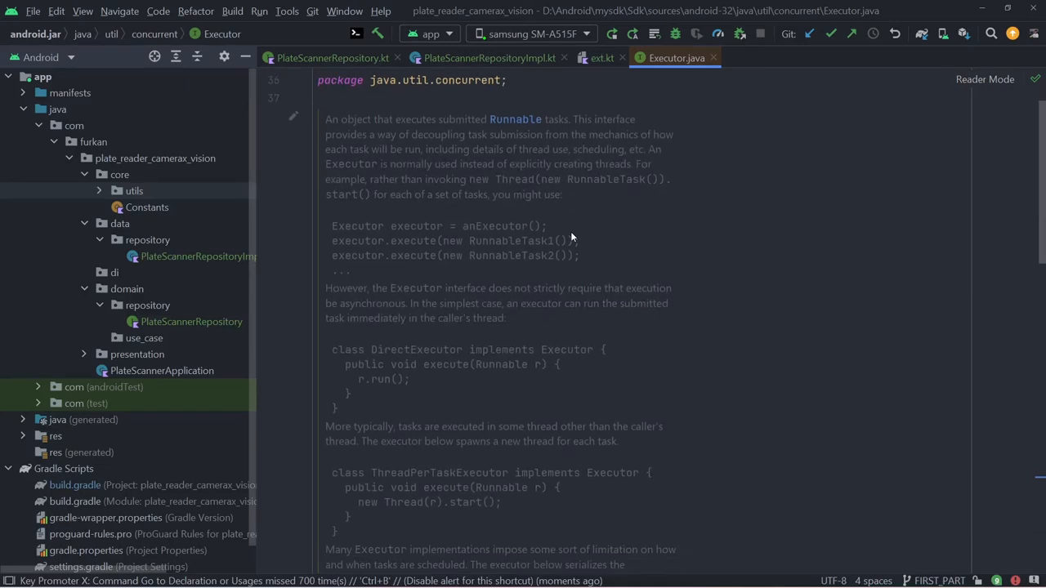
scroll(up, 3)
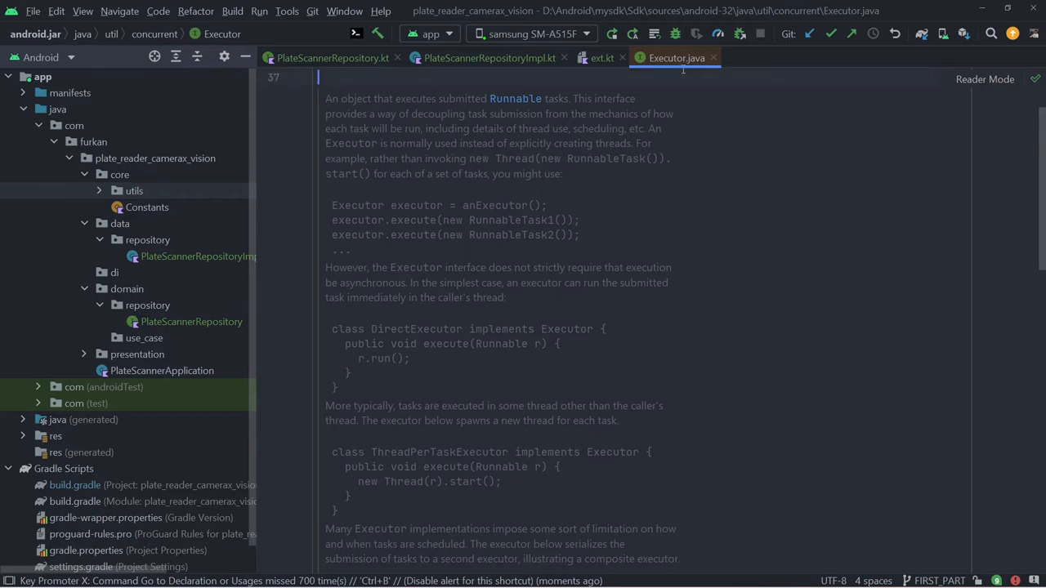
click(489, 58)
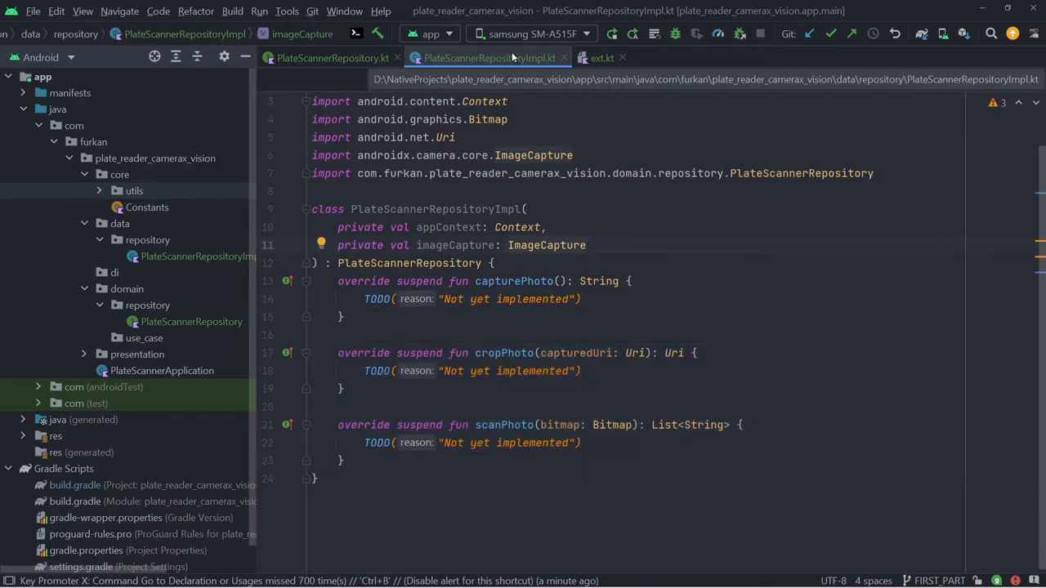
- Make capturePhoto build fileUri from imageCapture.takePhoto(appContext.executor) and return fileUri.toString()
text(val fi)
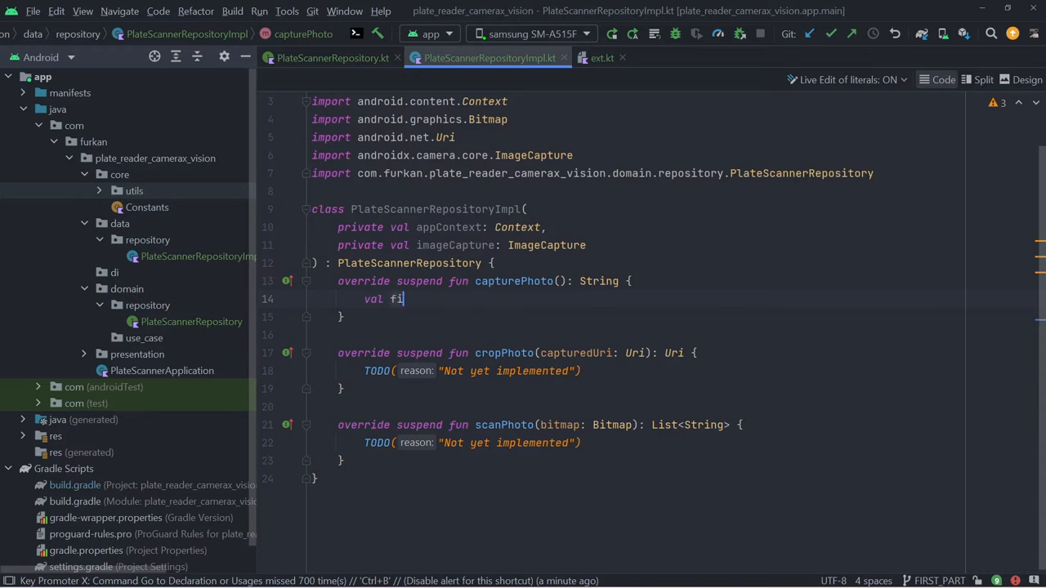
text(leUri =)
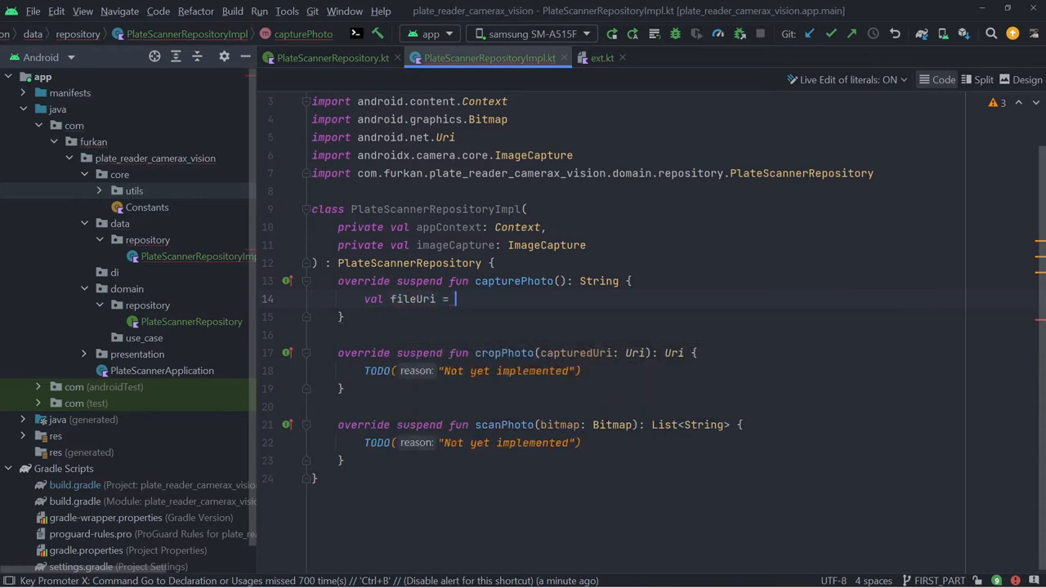
text(Uri.fromFile())
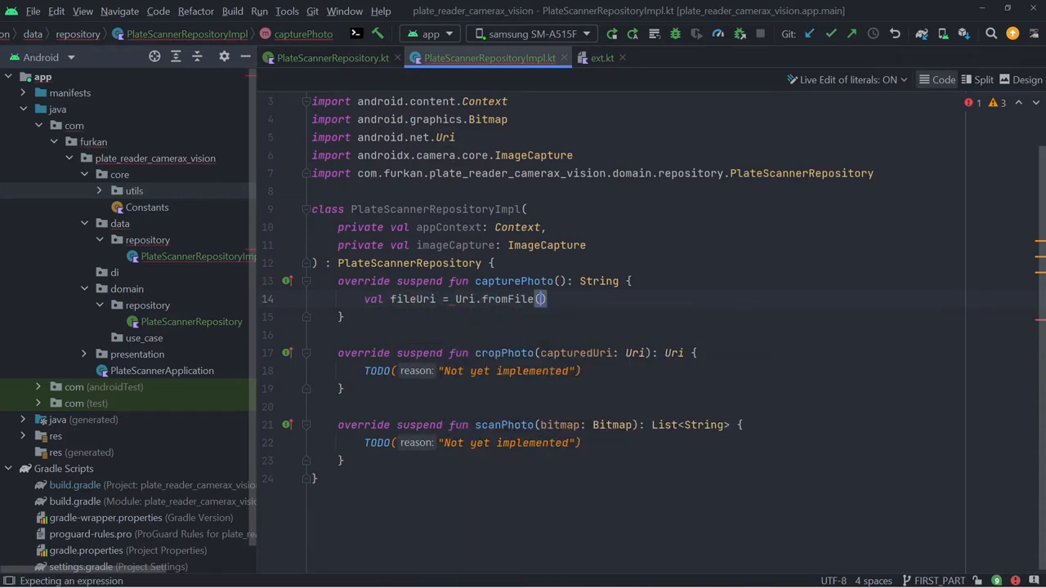
text(imageCapture)
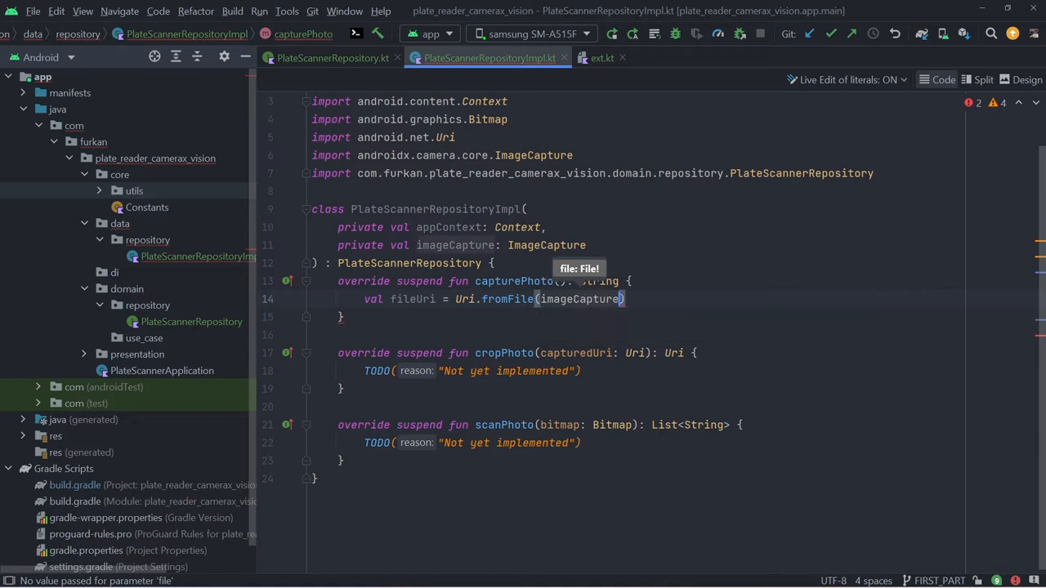
text(.takePhoto()
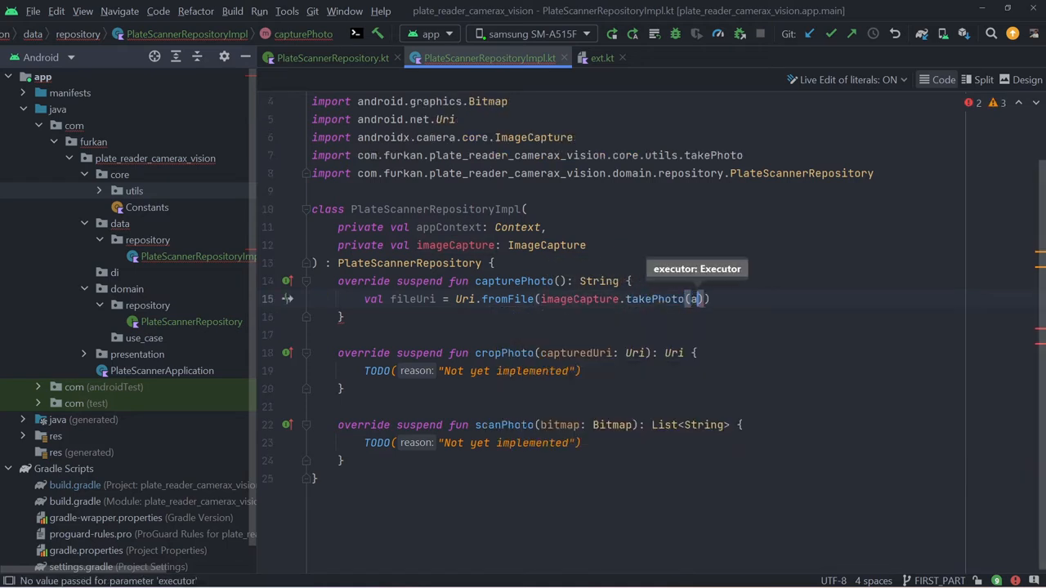
text(appContext.executor)
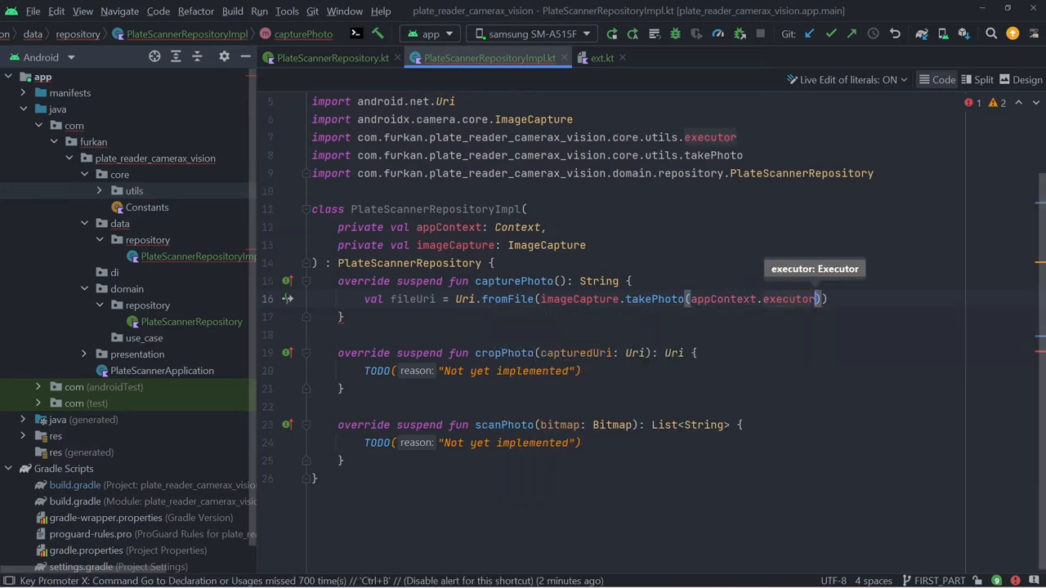
mouse_move(408, 307)
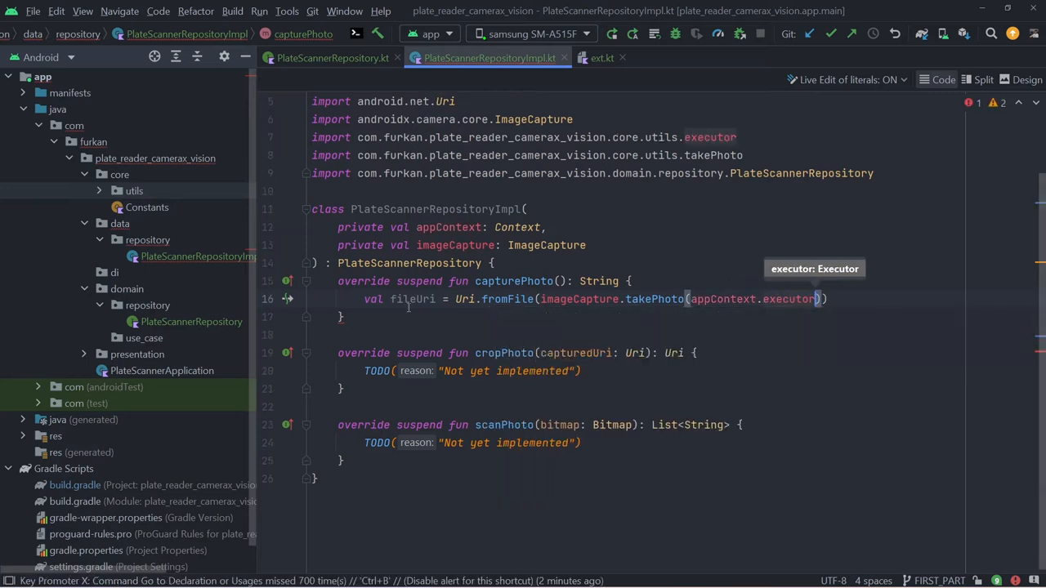
text(n)
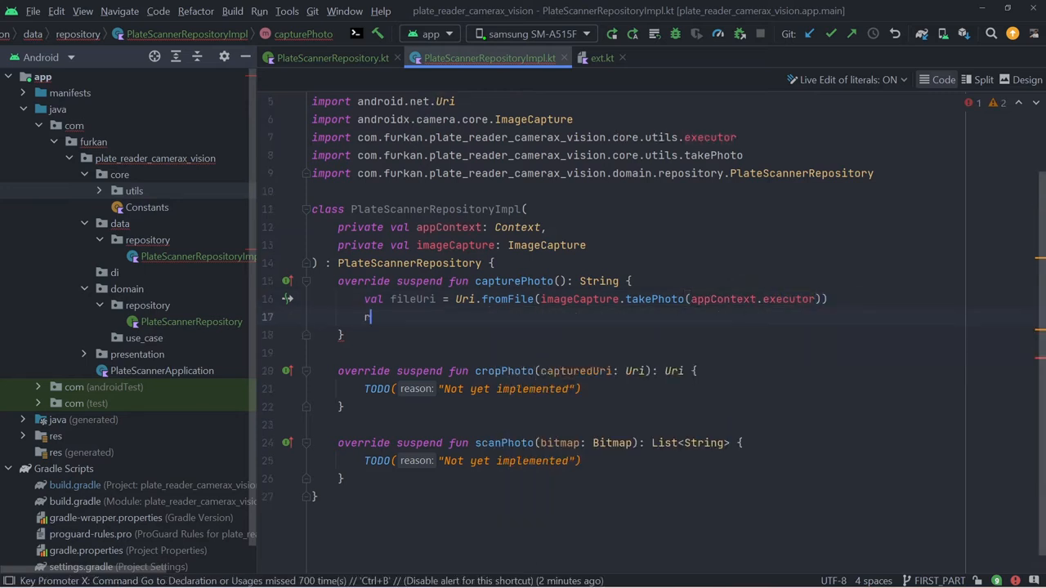
text(eturn fileUri.toString()
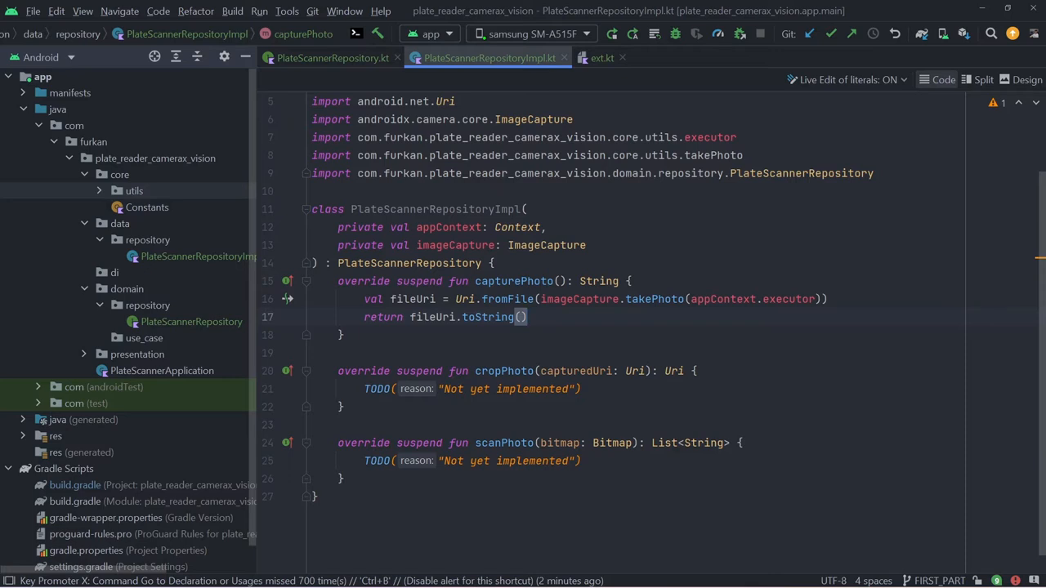
click(120, 174)
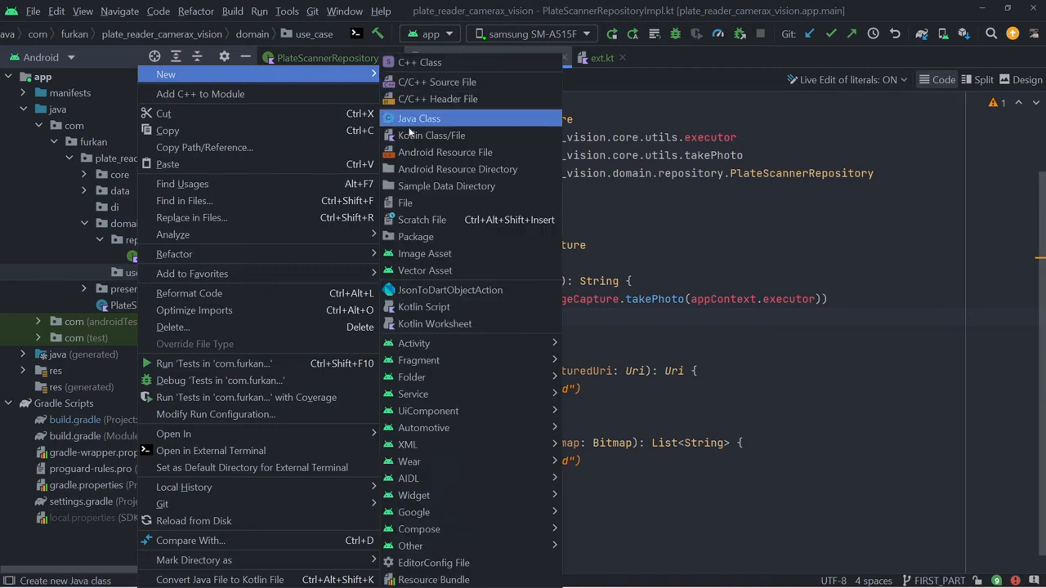
- Add a Kotlin class named CapturePhotoUseCase under domain/use_case
click(419, 118)
text(CapturePhotoUseCase)
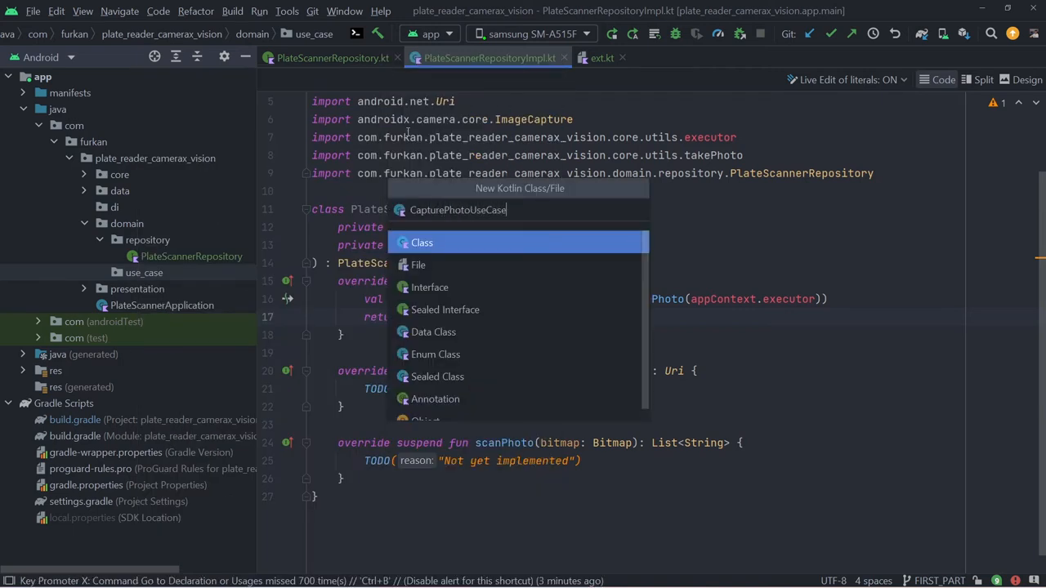
click(421, 242)
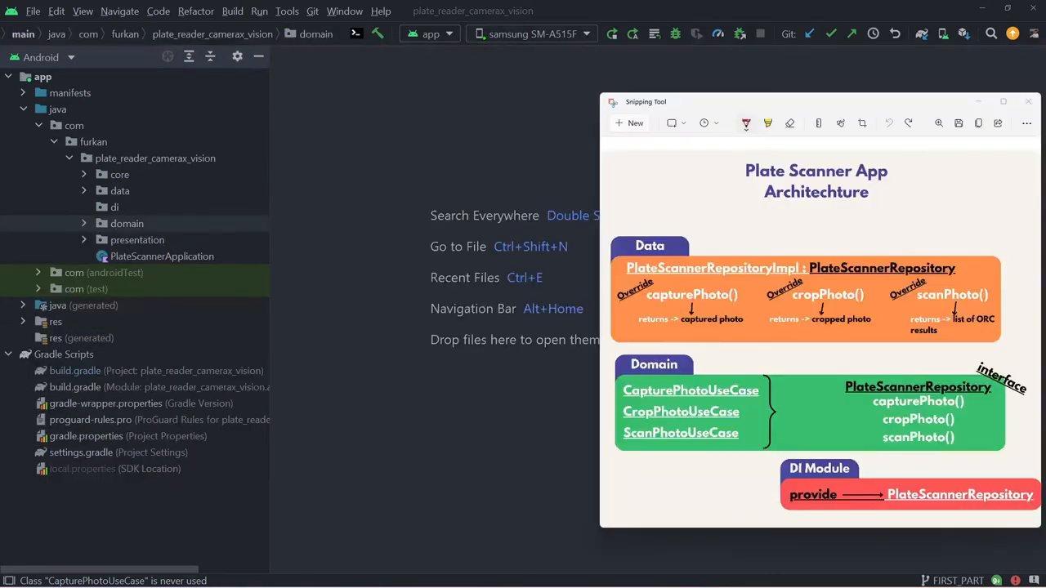
- Circle the PlateScannerRepository interface and capturePhoto in red, erasing the extra circles
click(84, 223)
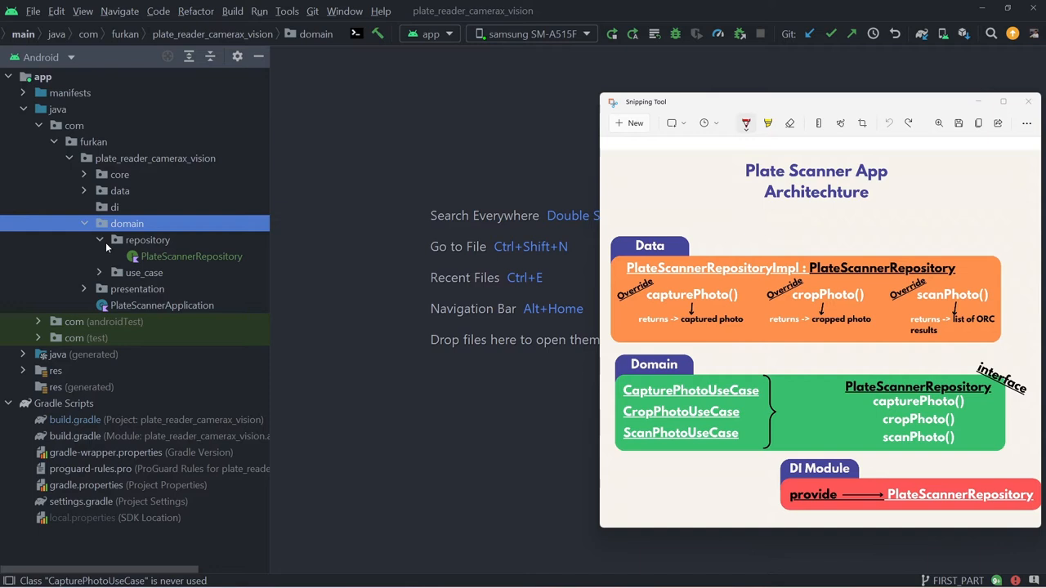
double_click(192, 256)
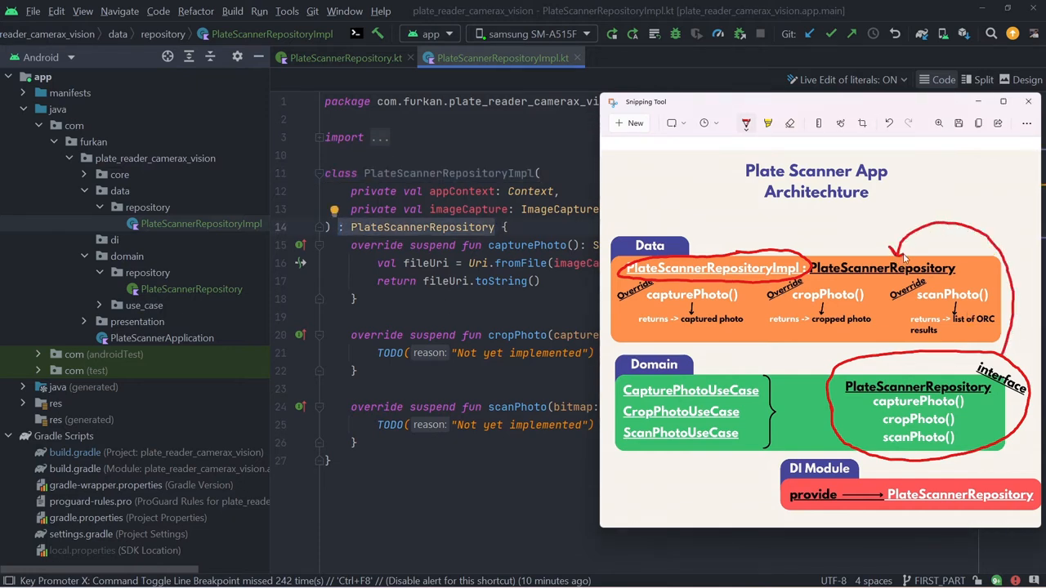
click(408, 424)
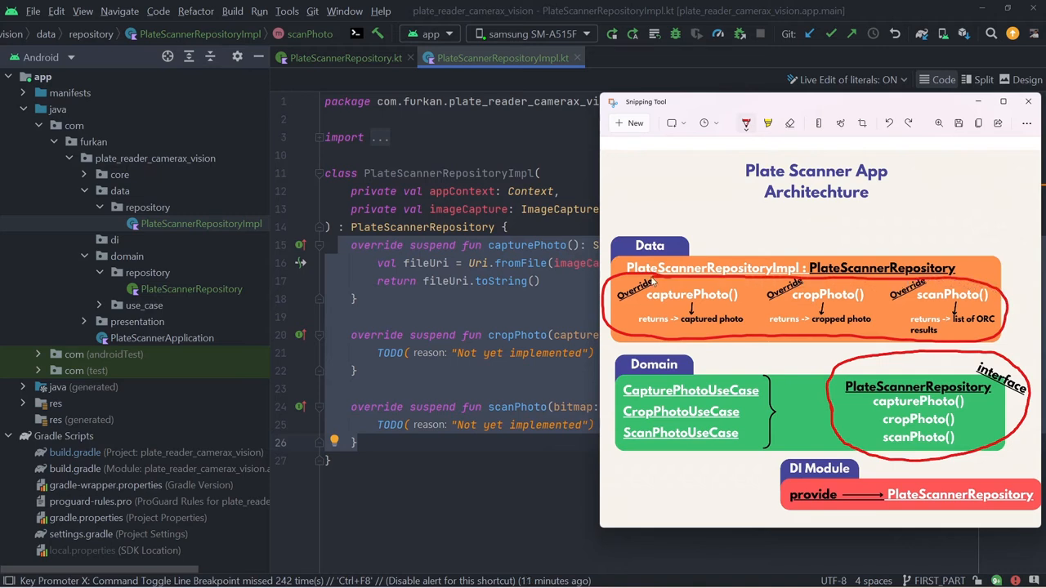
click(516, 292)
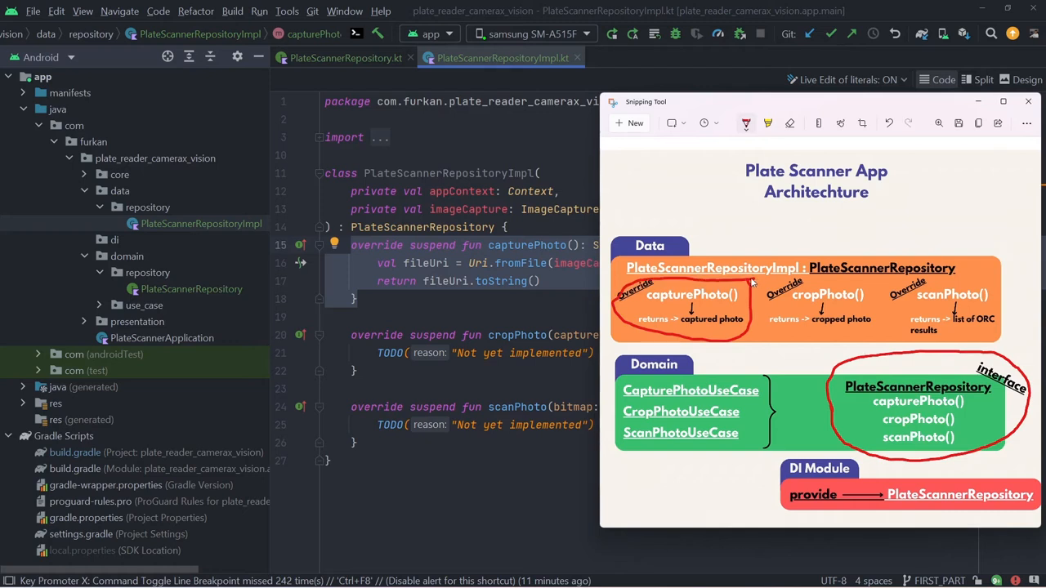
click(144, 304)
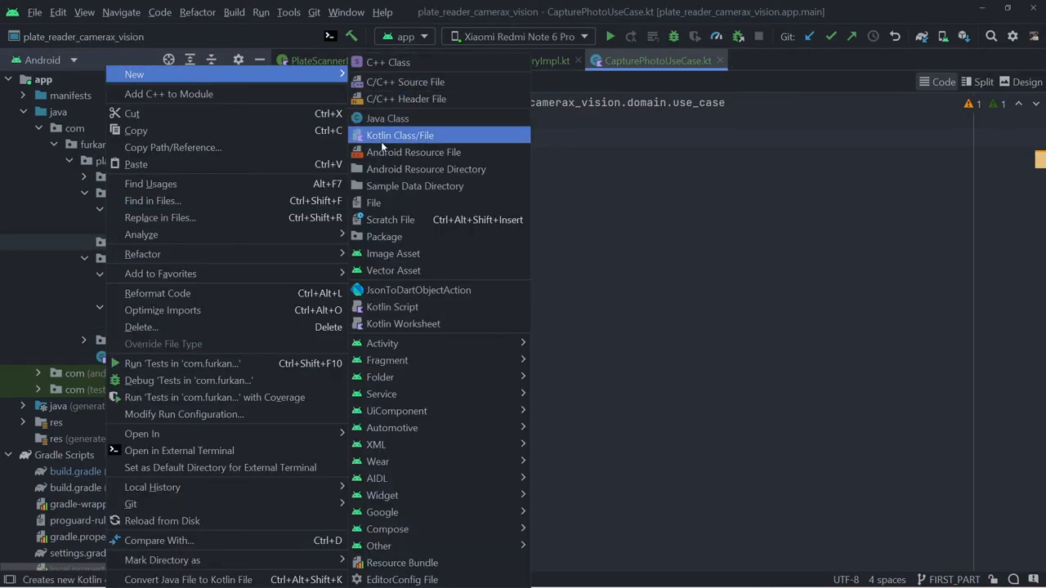
- Create the AppModule object in di with a providePlateReaderRepository function returning PlateScannerRepository
click(399, 135)
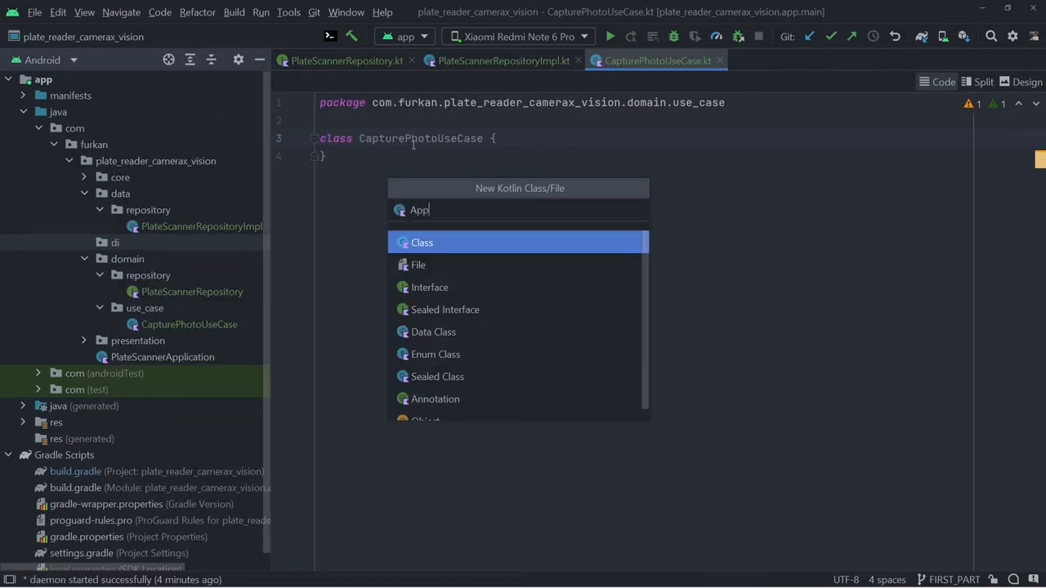
key(Escape)
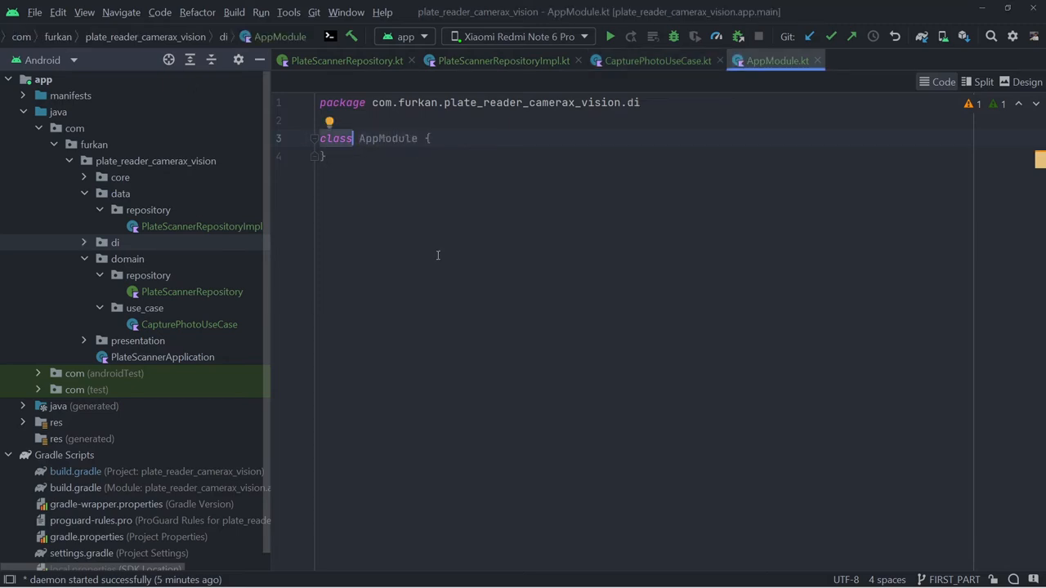
text(object)
text(fun)
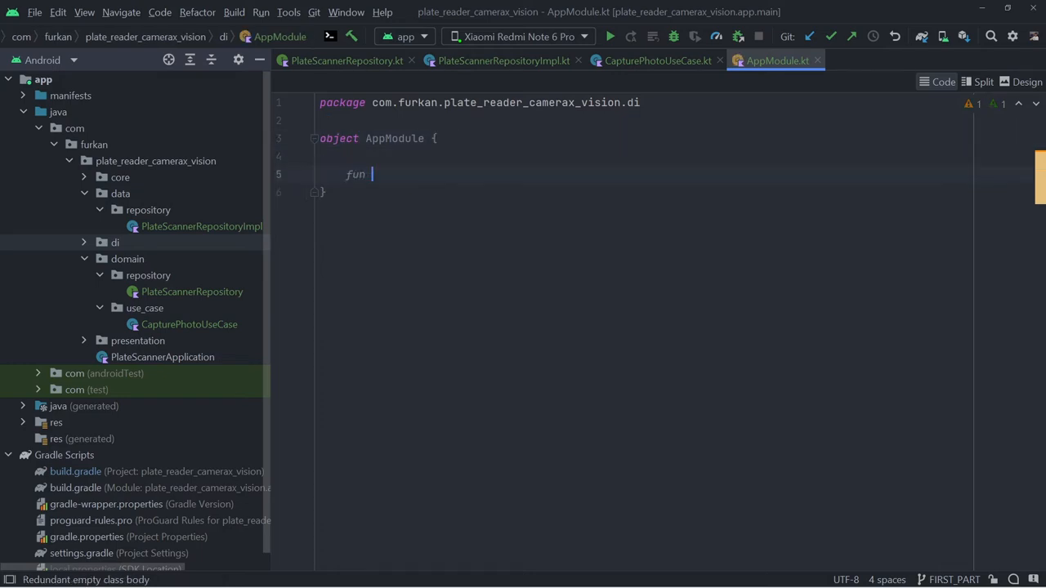
text(providePlateReaderRepository(): Plate)
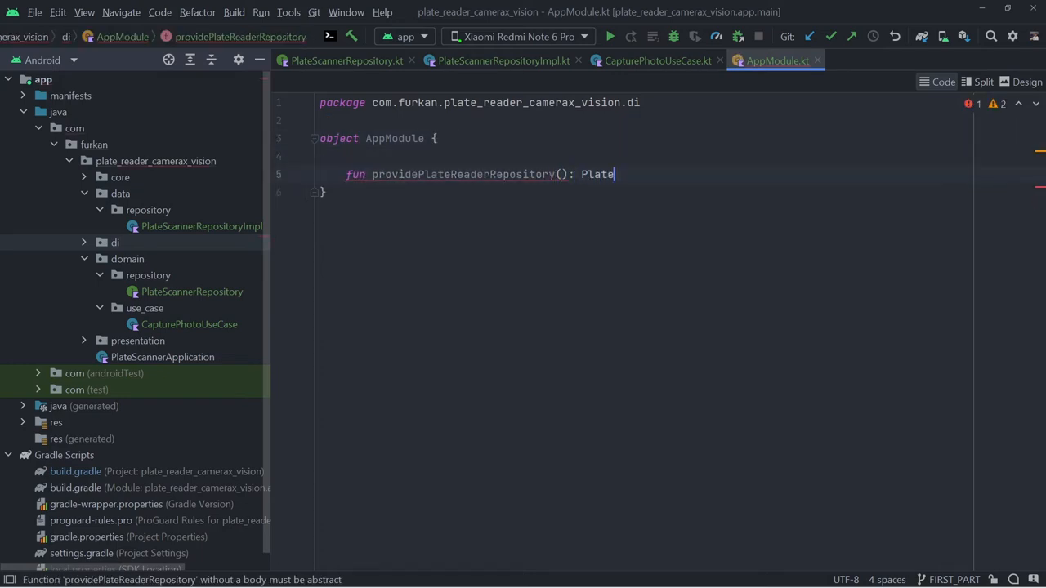
text(ScannerRepository {)
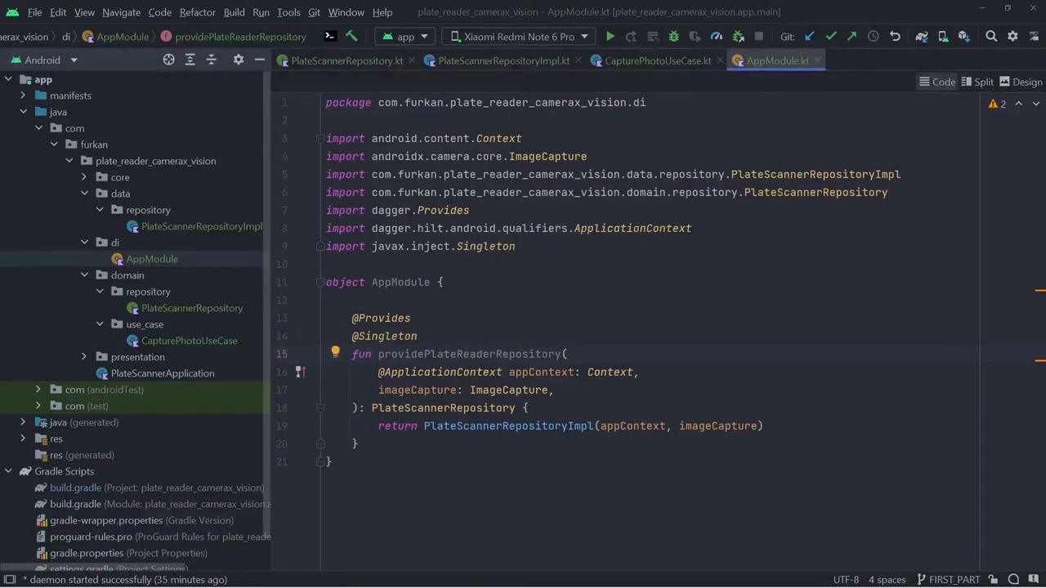
mouse_move(209, 493)
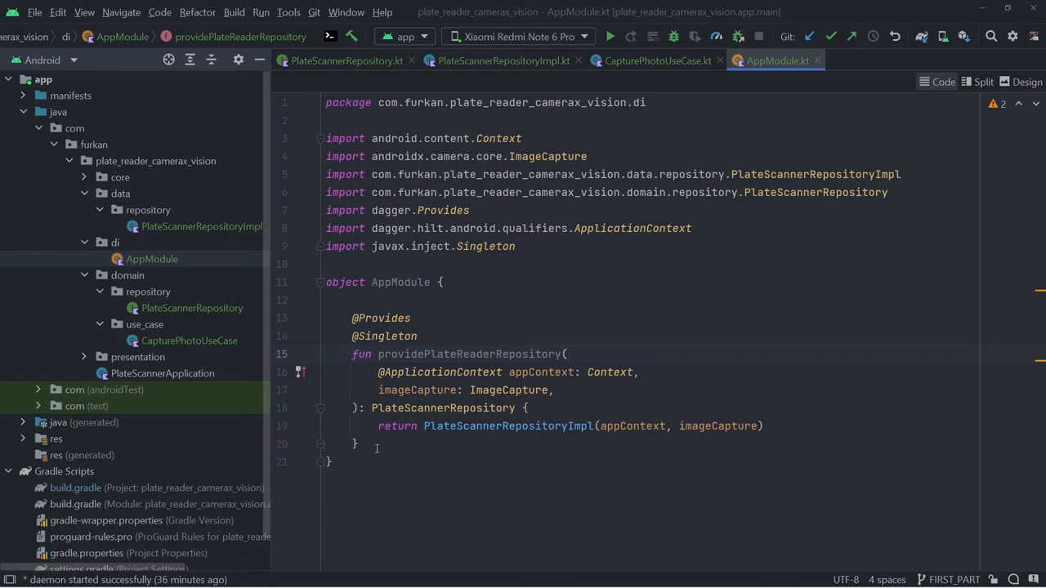
key(enter)
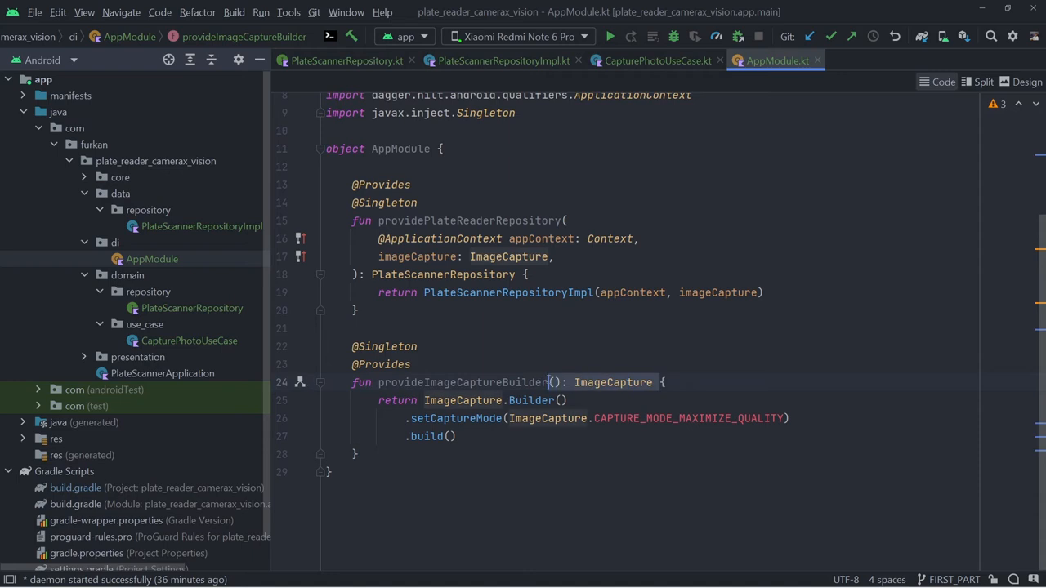
click(419, 257)
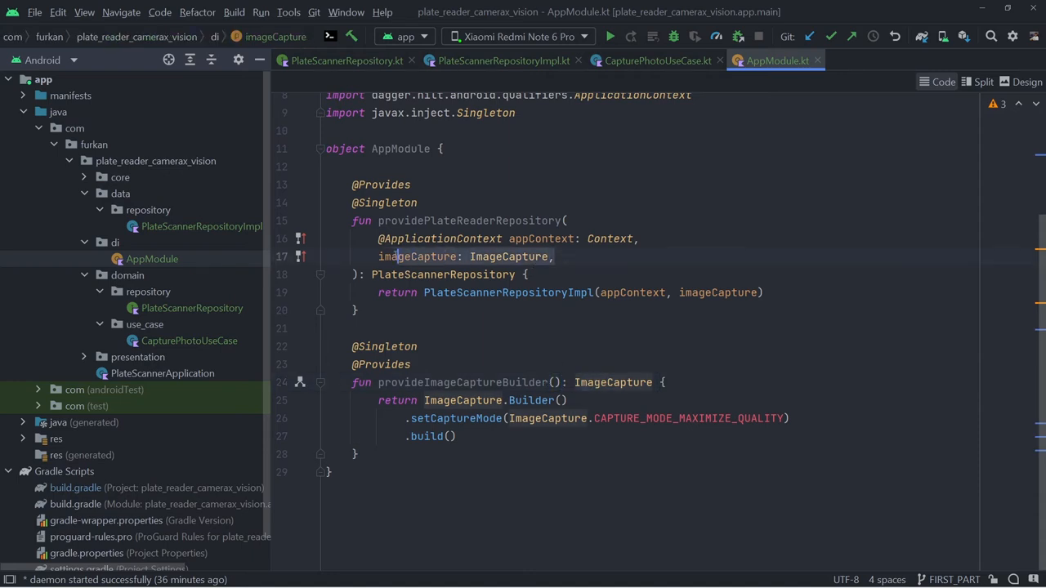
click(392, 257)
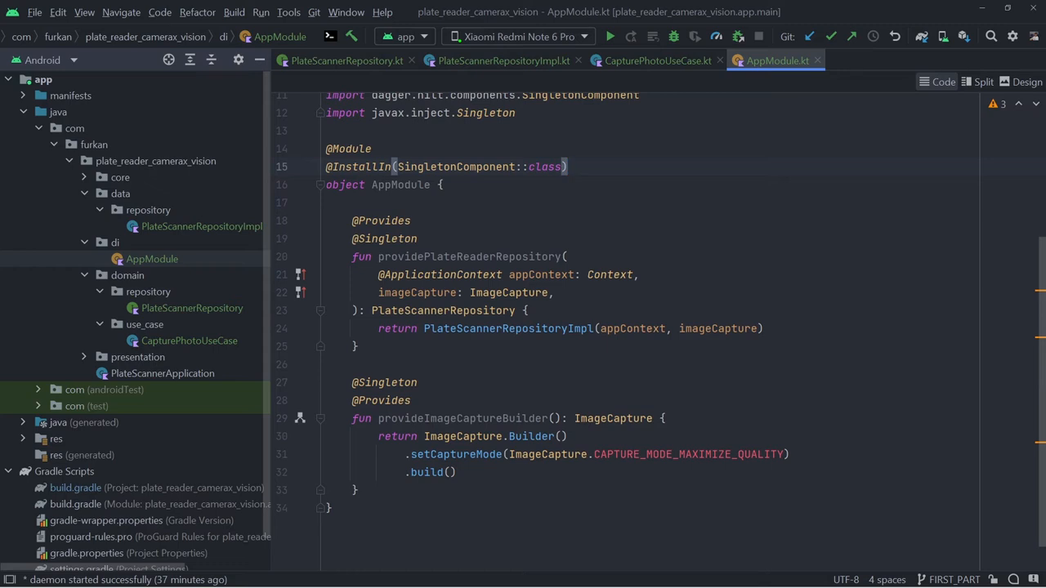
click(657, 61)
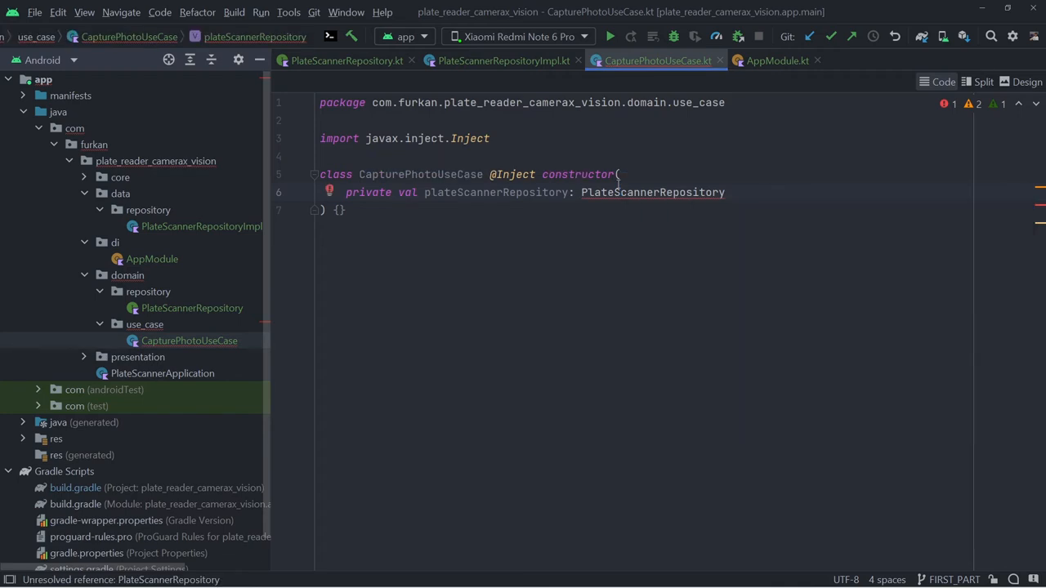
- Declare operator fun invoke(): Flow<Resource<String>> = flow {} in CapturePhotoUseCase
text(operator fun invoke(): Flow<Resource<String>> = flow {})
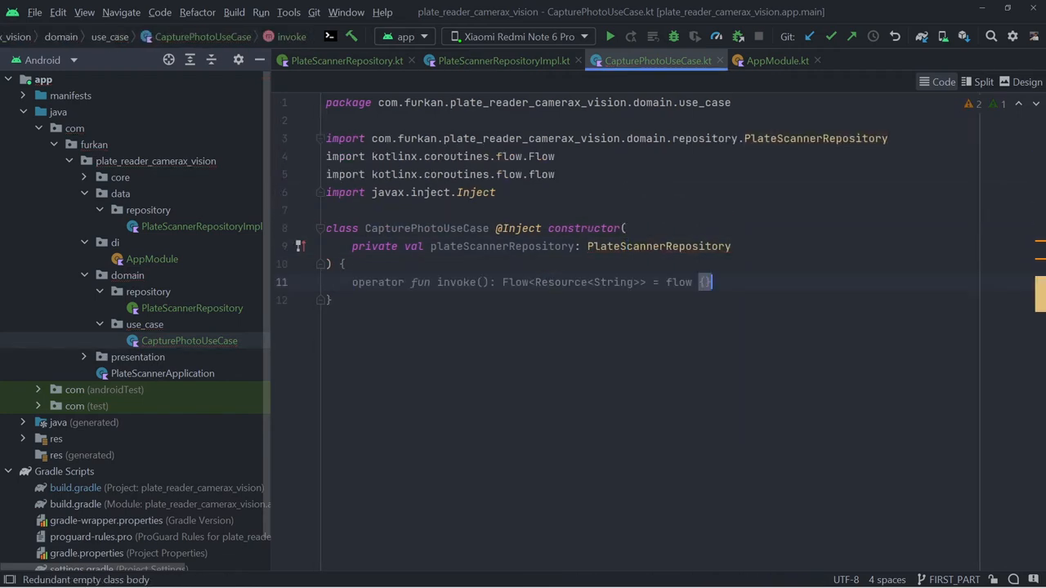
key(Enter)
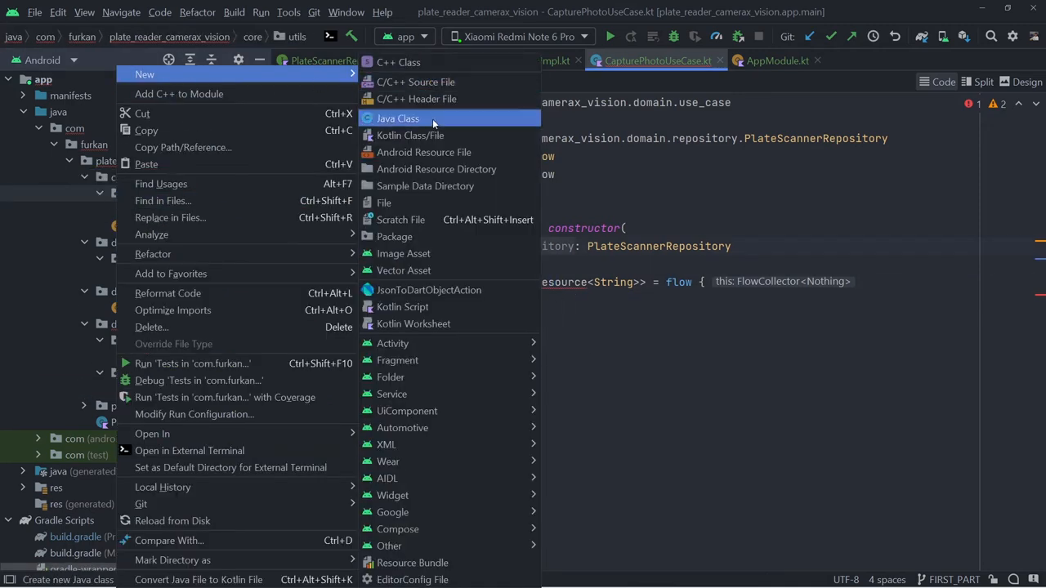
- Open core/utils/Resource.kt and place the cursor on the Resource class declaration
click(411, 135)
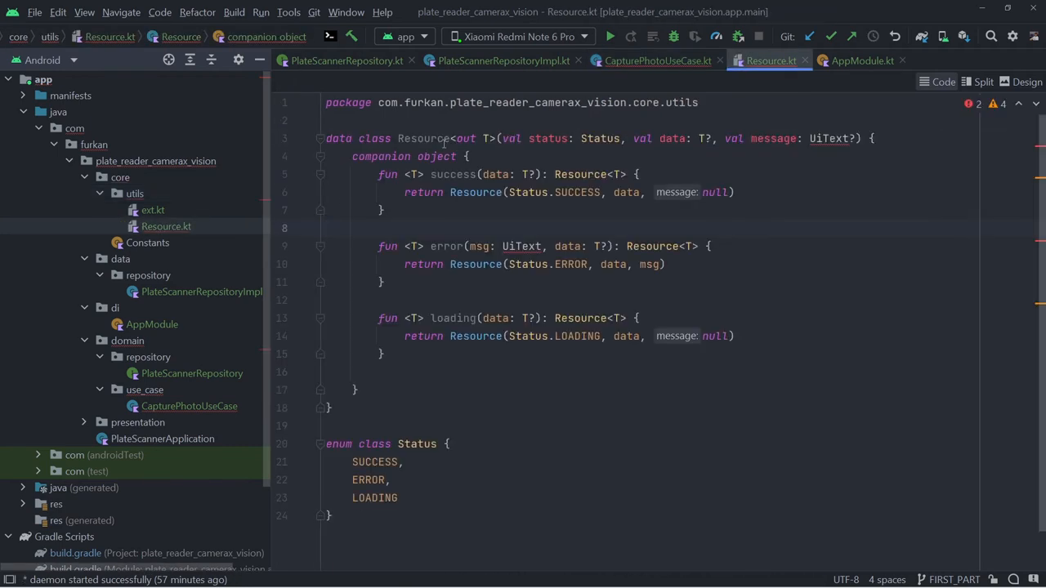
click(715, 138)
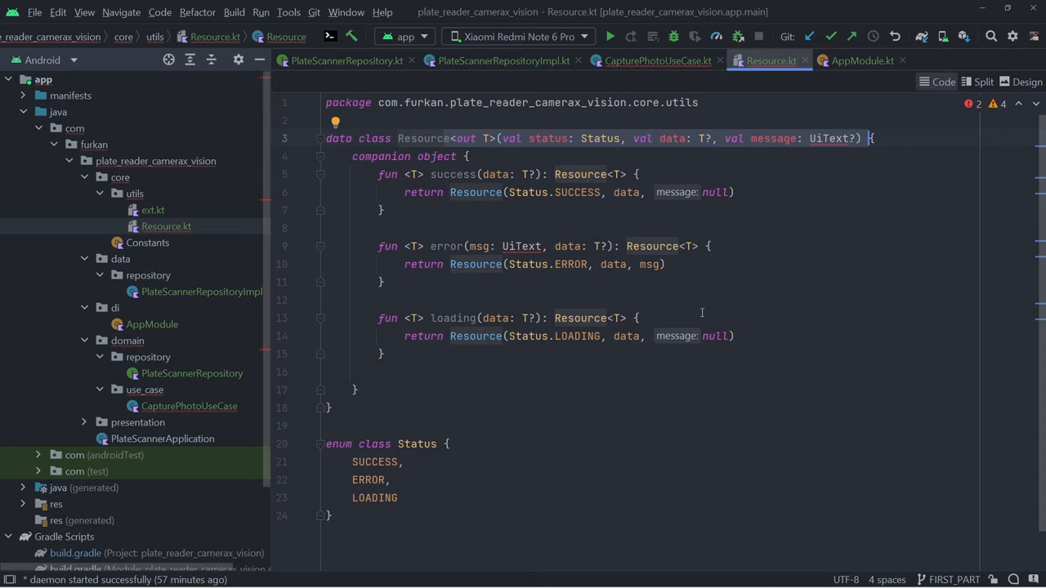
mouse_move(393, 249)
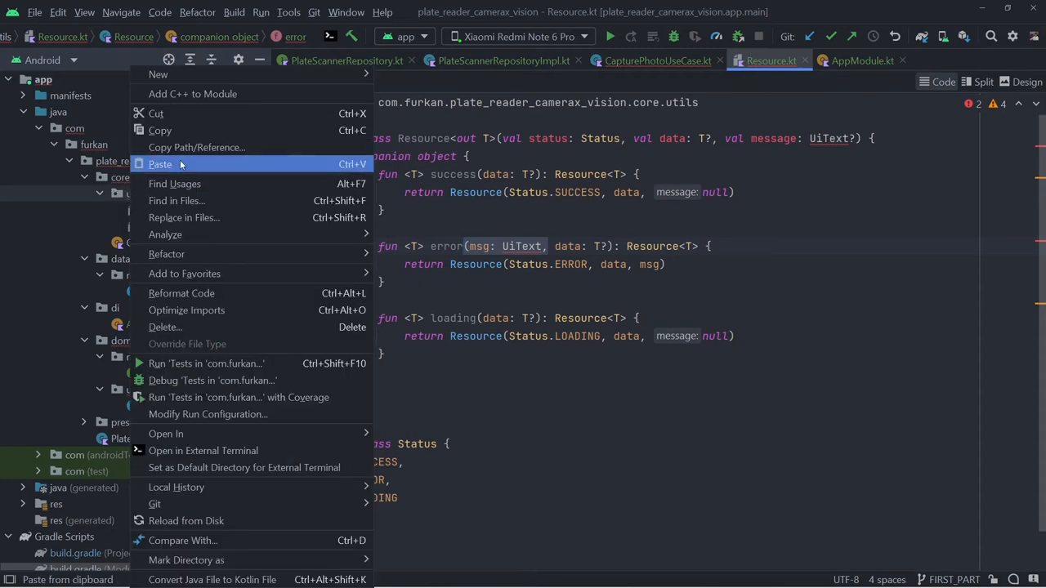
- Create a UiText Kotlin class in core utils, then return to CapturePhotoUseCase.kt
click(158, 74)
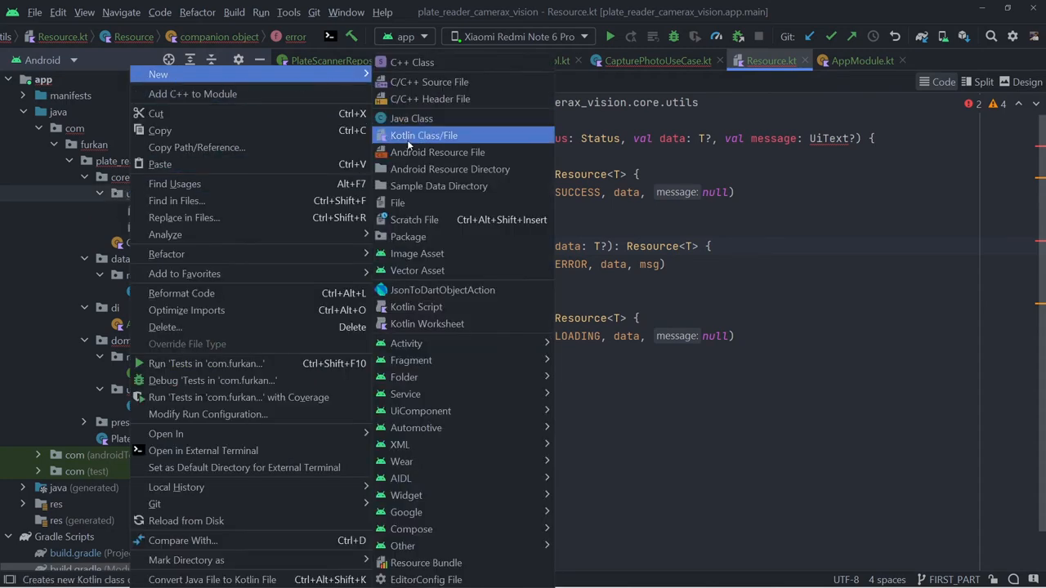
click(423, 134)
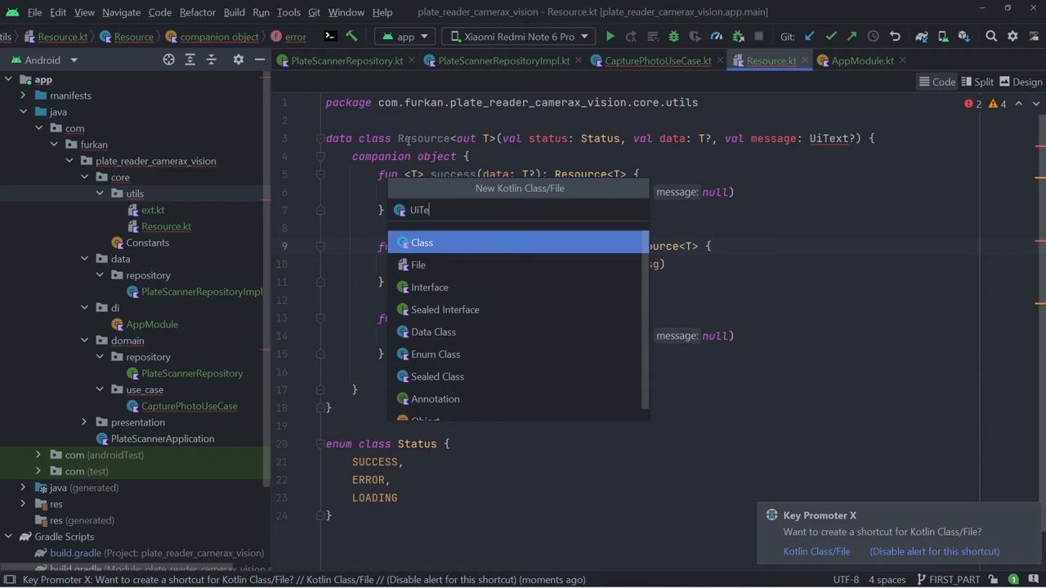
click(422, 241)
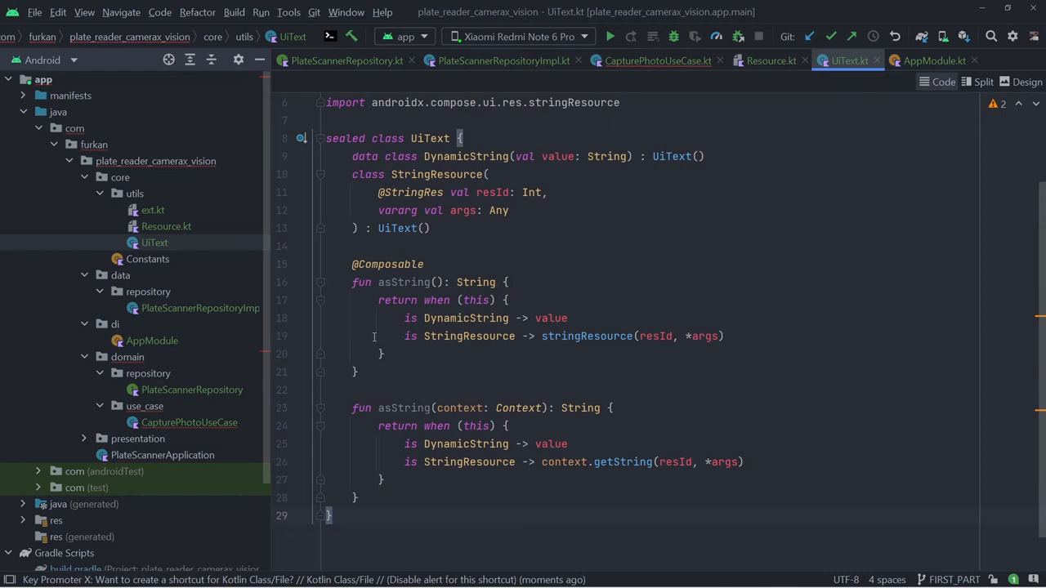
mouse_move(468, 283)
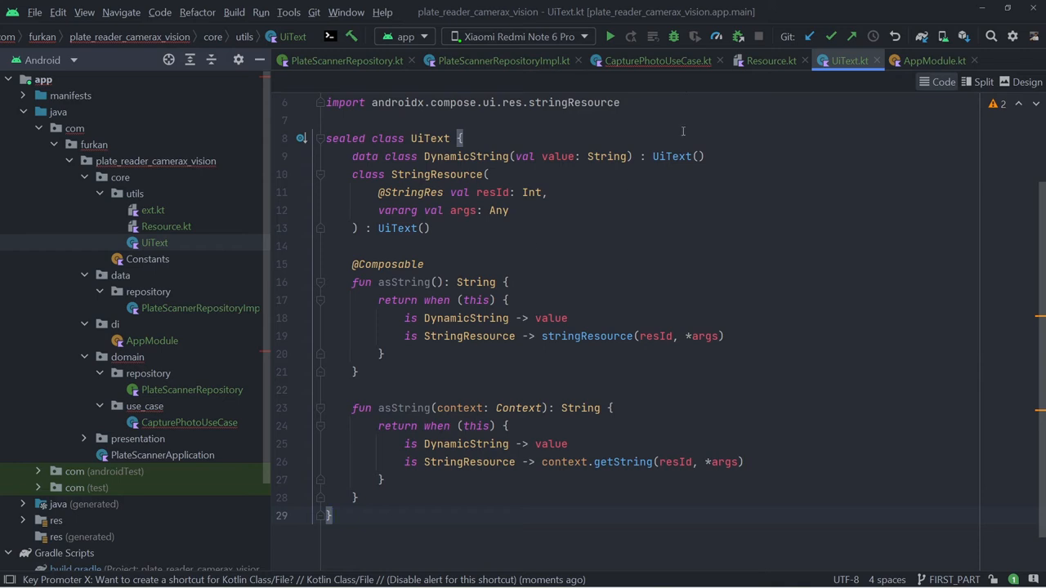
mouse_move(686, 95)
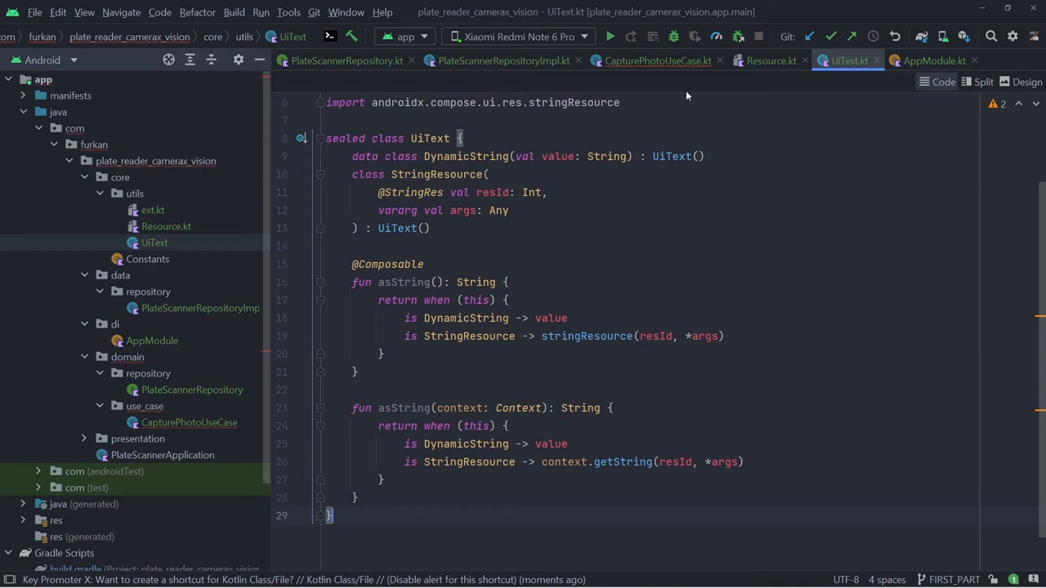
mouse_move(683, 85)
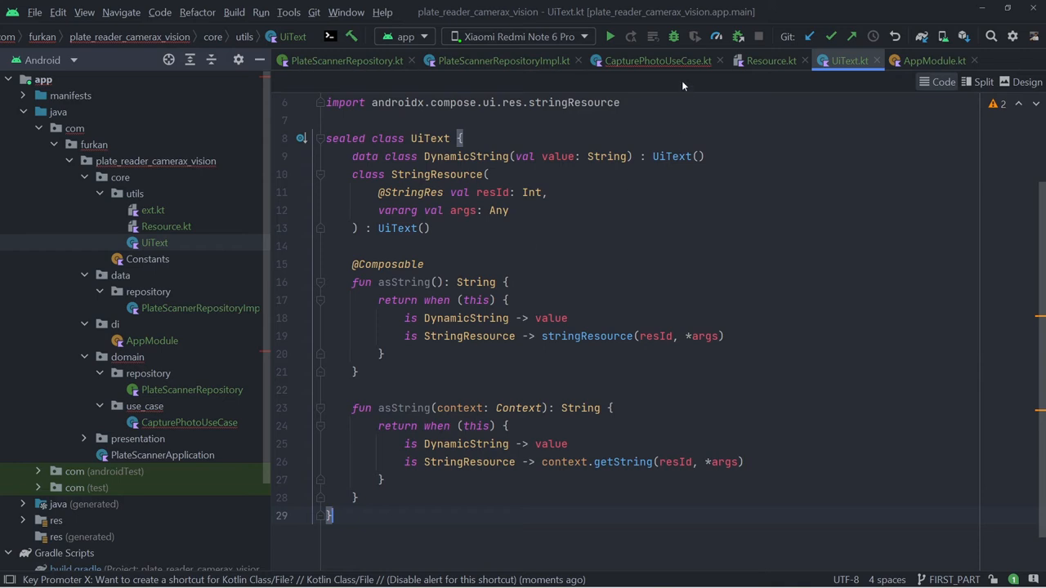
click(657, 60)
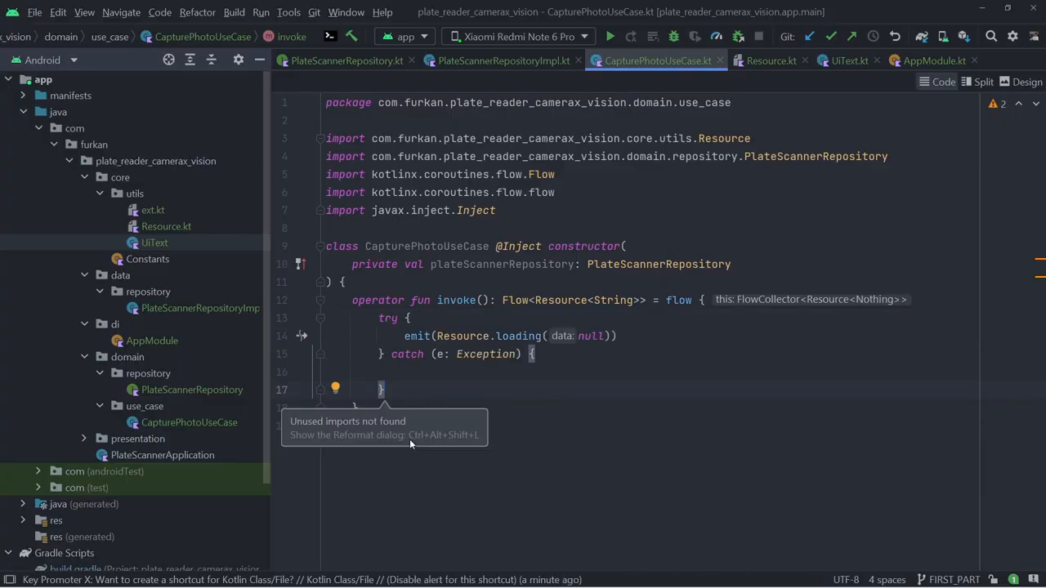
- Add val result = plateScannerRepository.capturePhoto() inside the try block, then expand presentation
text(val result = plateScannerRepository.capturePhoto())
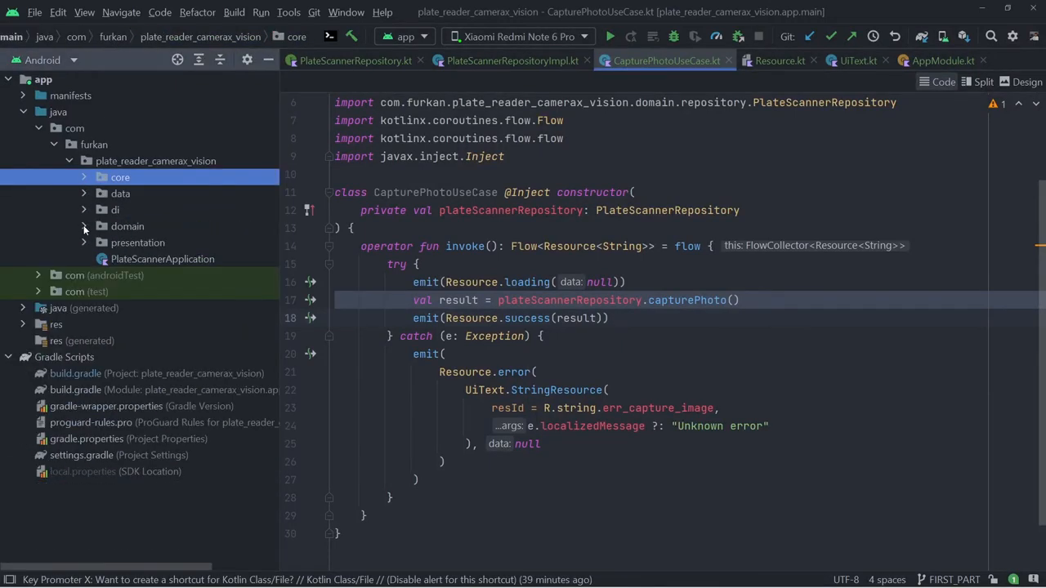
click(84, 242)
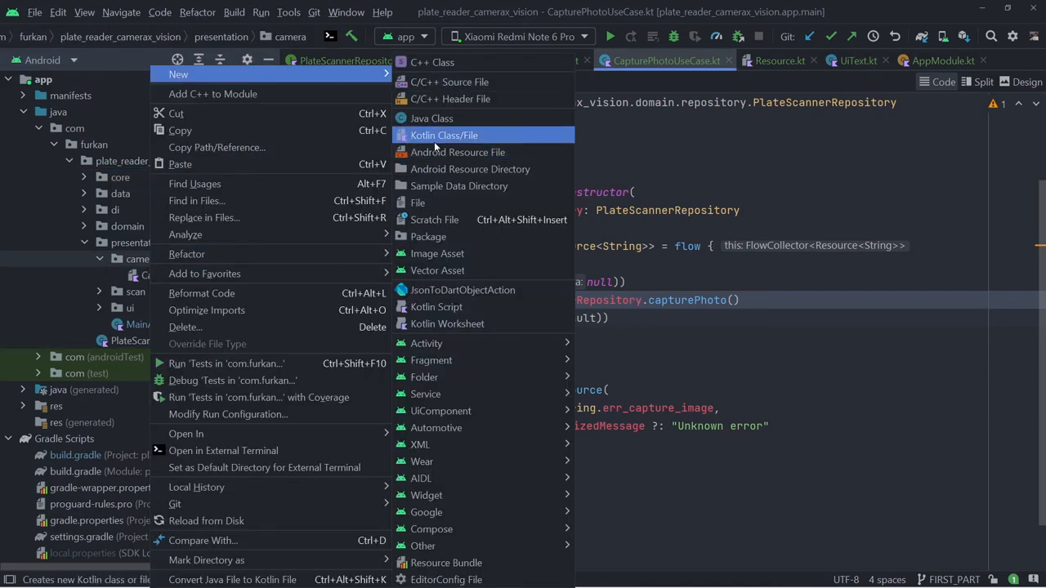
- Create CameraViewModel with myImageCapture, a ScanPhotoEvent sealed class, and a _previewUseCase state
click(443, 135)
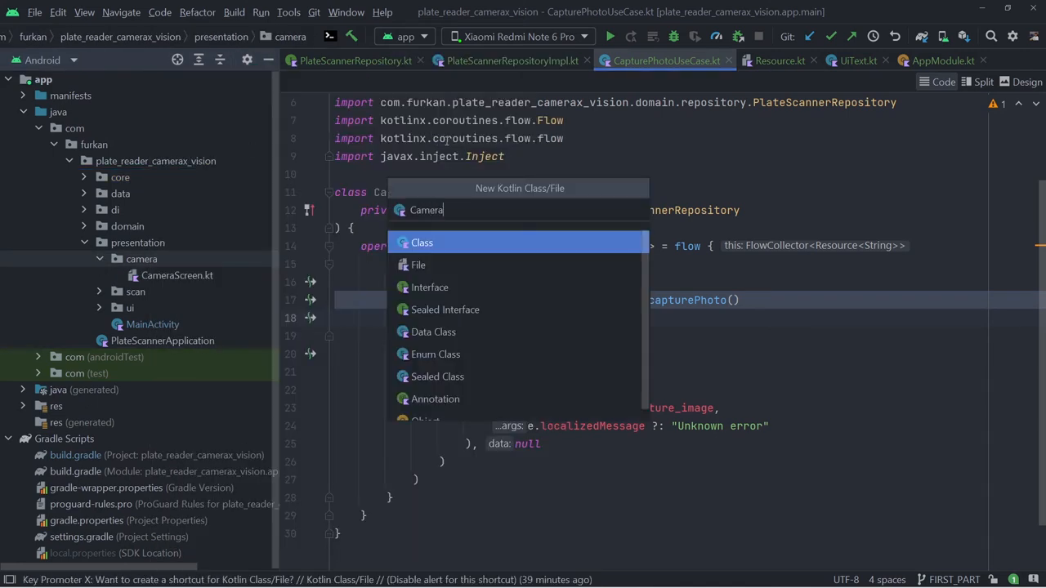
text(ViewModel() {)
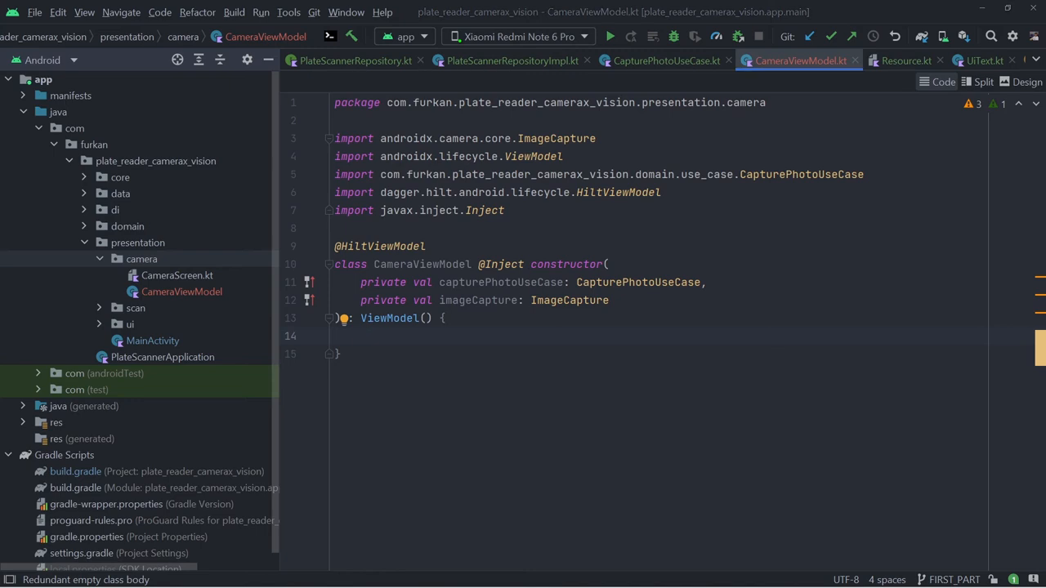
text(val myImageCapture = imageCapture)
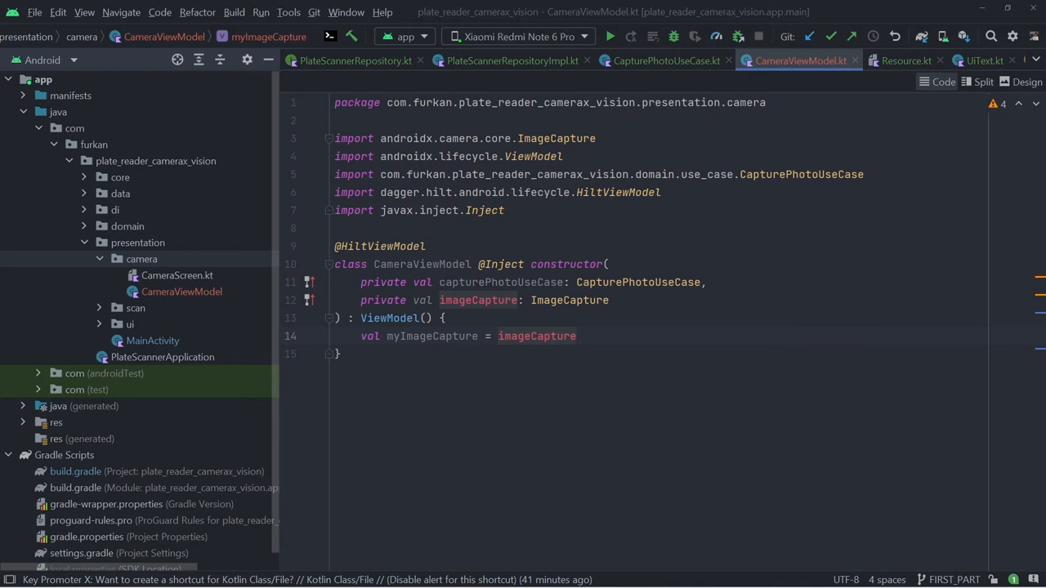
key(enter)
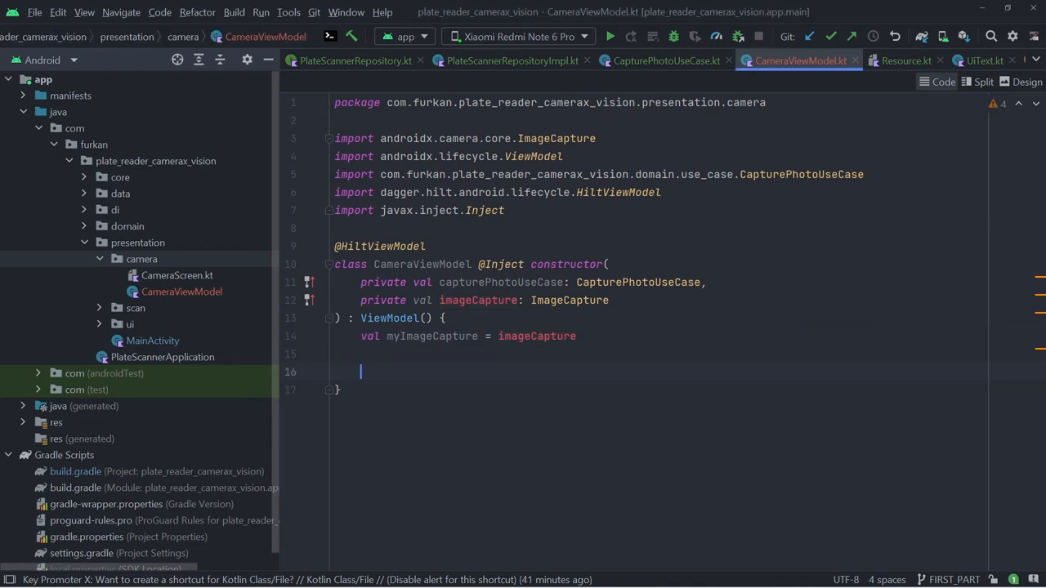
text(sealed class ScanPhotoEvent {)
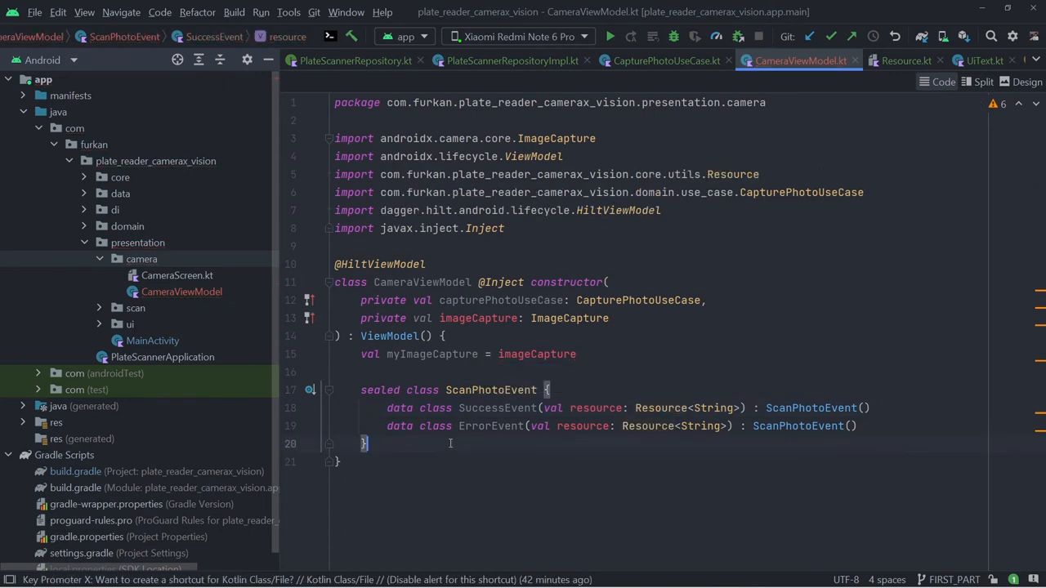
key(Enter)
text(val imageCaptureChannel = _imageCaptureChannel.receiveAsFlow()
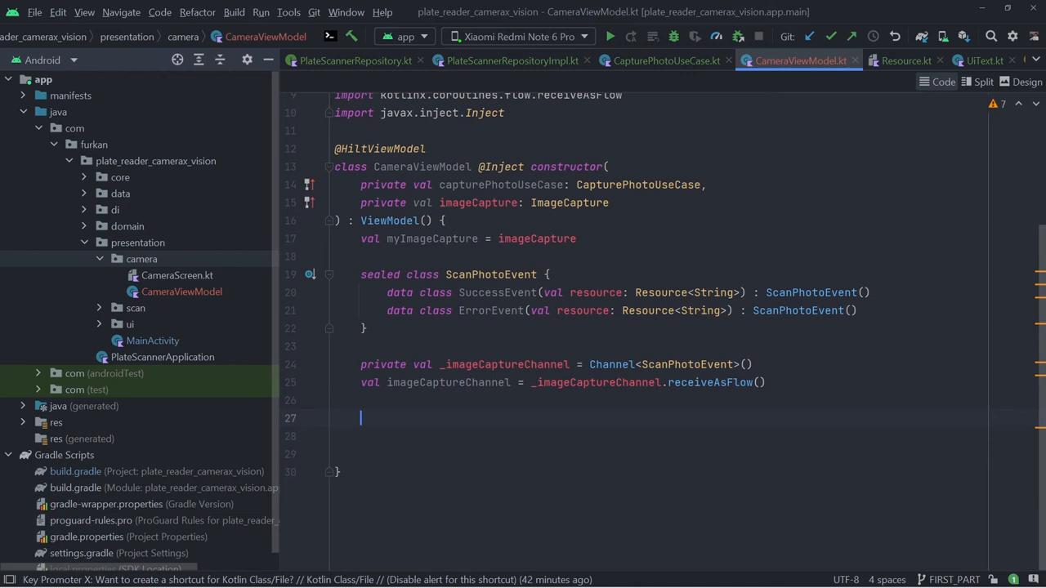
text(private val _previewUseCase = mutableStateOf<UseCase>(Preview.Builder().build()))
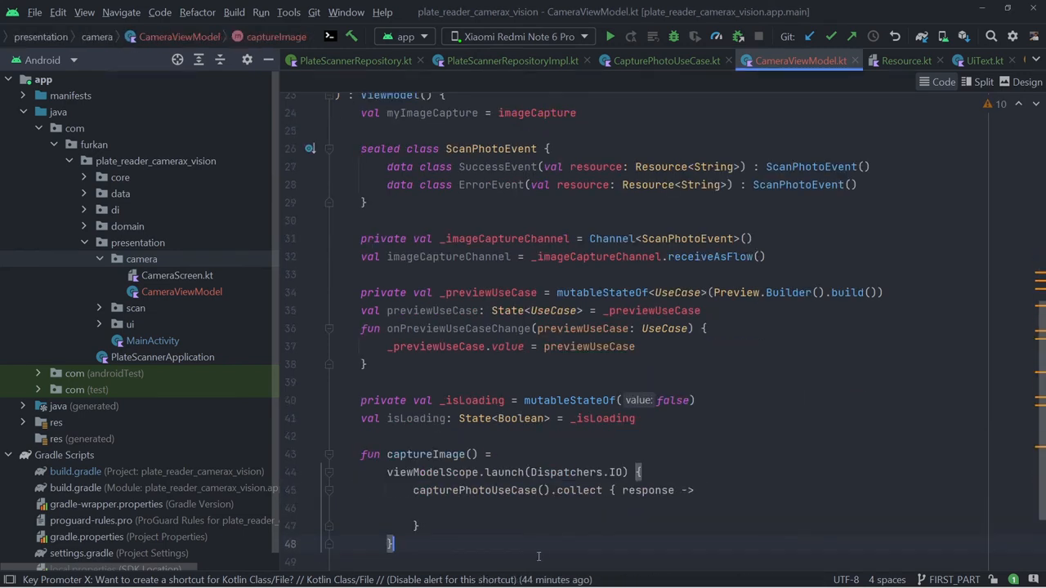
- Set _isLoading per status and send SuccessEvent or ErrorEvent through _imageCaptureChannel
scroll(down, 3)
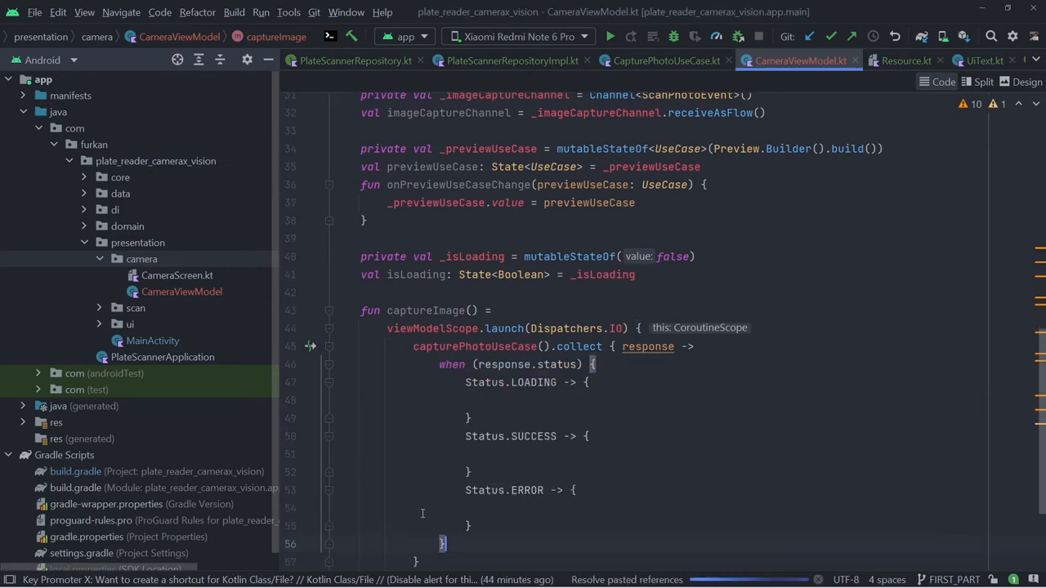
text(_isLoading.value = true)
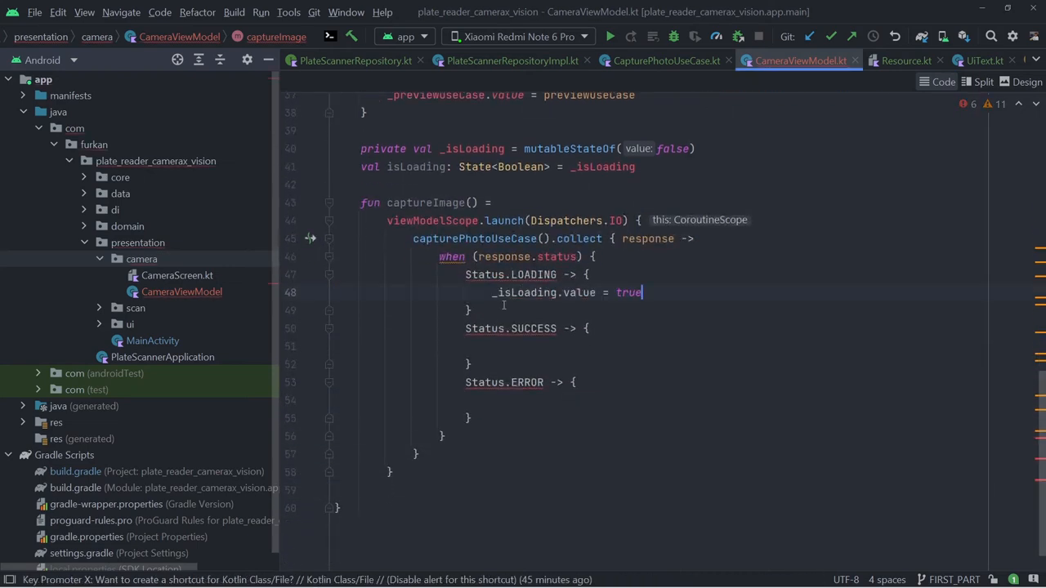
text(_imageCaptureChannel.send(ScanPhotoEvent.SuccessEvent(response)))
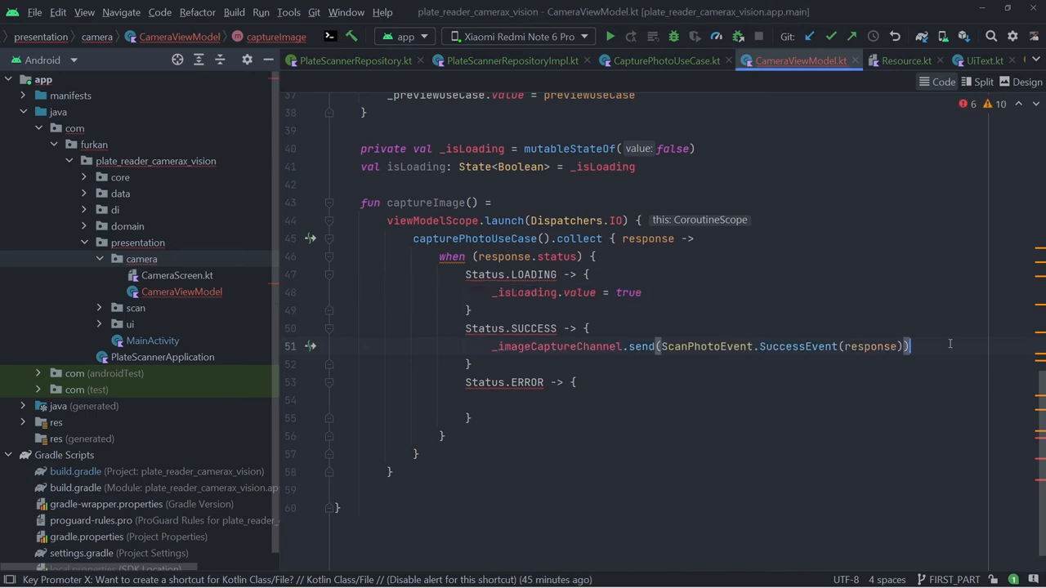
text(_isLoading.value = false)
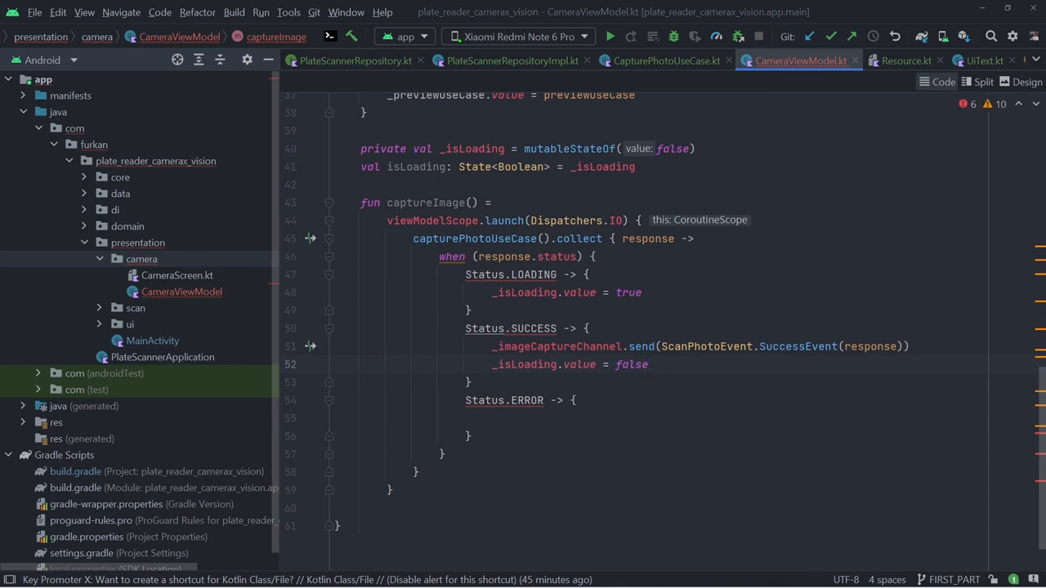
click(556, 426)
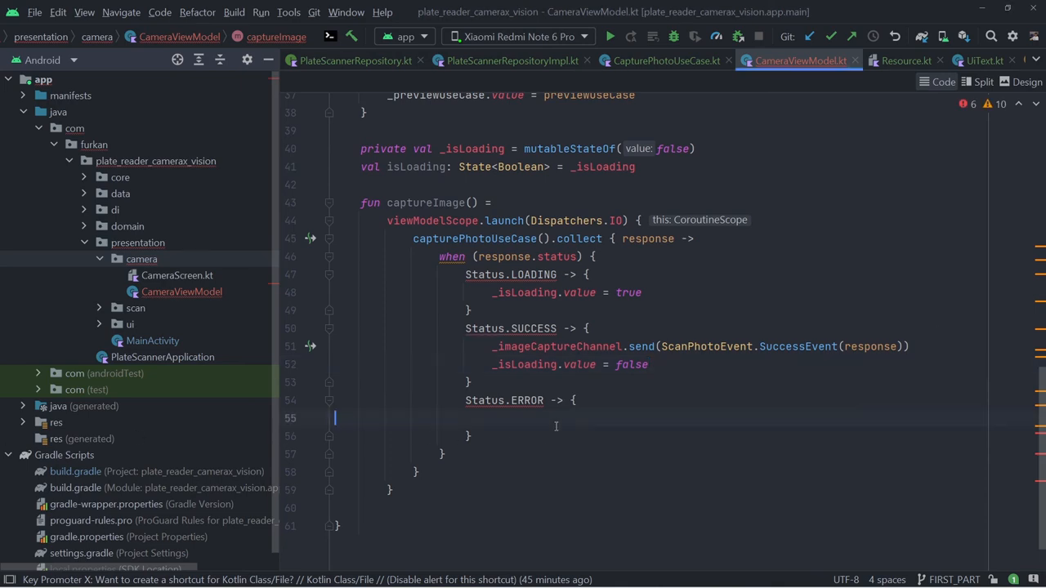
text(_imageCaptureChannel.send(ScanPhotoEvent.ErrorEvent(response)))
text(_isLoading.value = false)
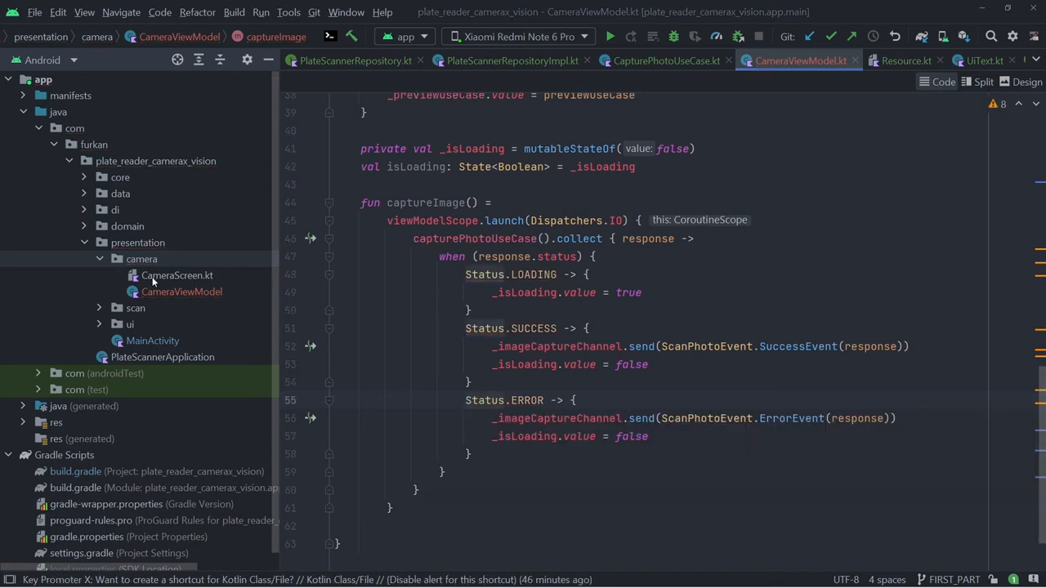
- Add a hiltViewModel() CameraViewModel parameter and navigate to convert_screen with encodeBase64() data
click(177, 275)
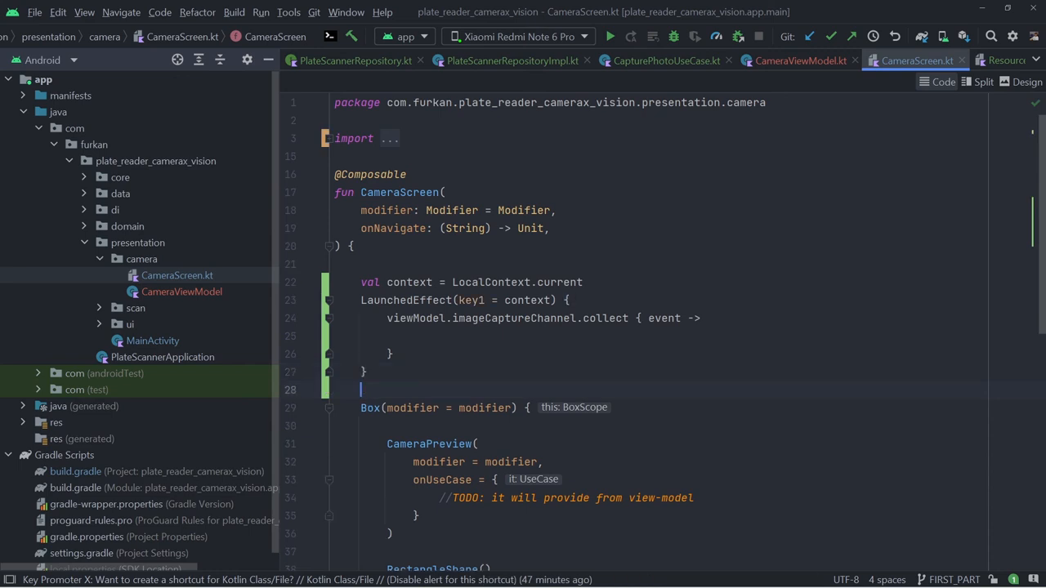
click(551, 228)
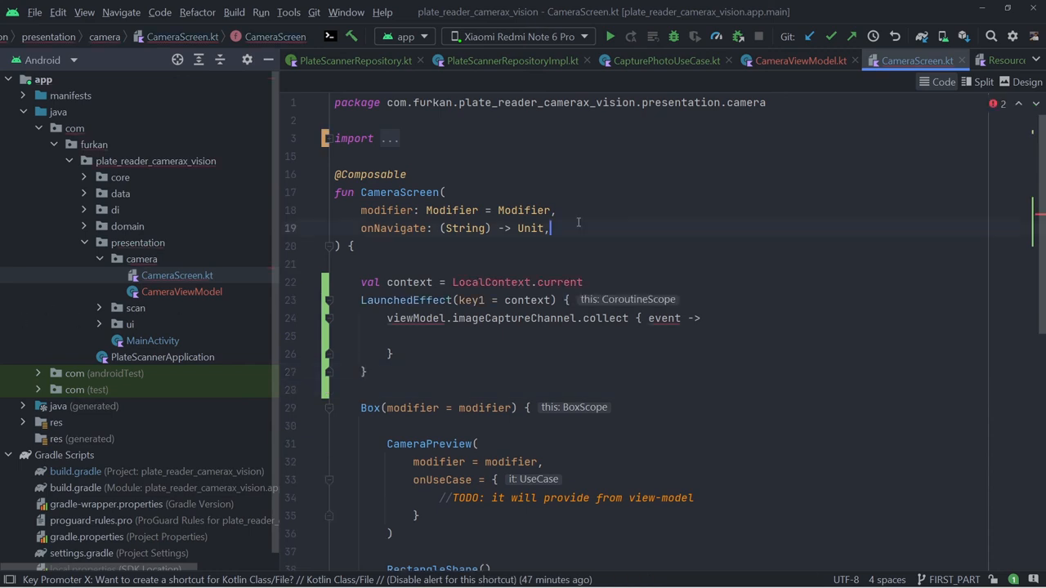
text(viewModel)
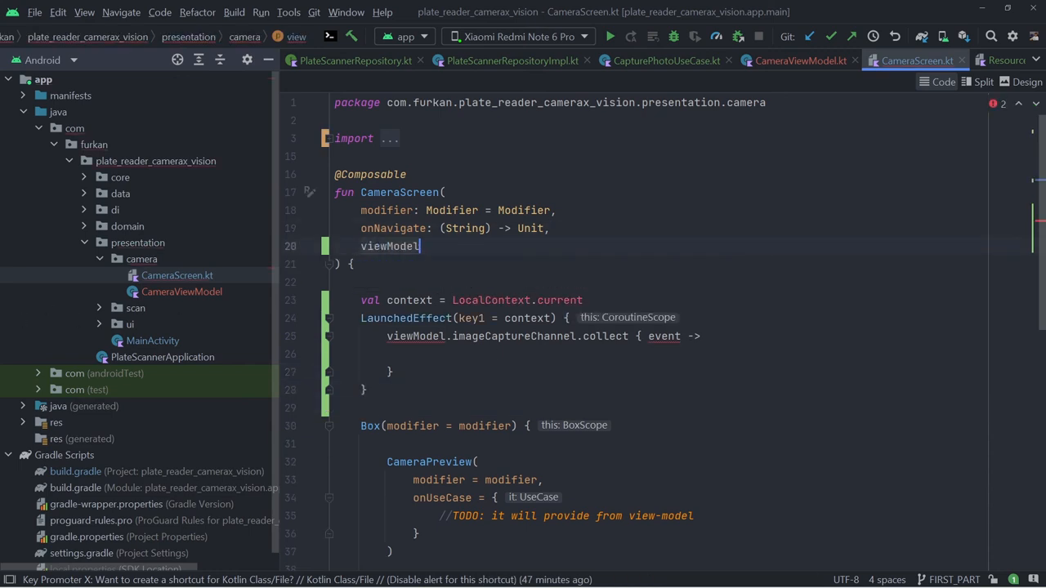
text(: CameraViewModel)
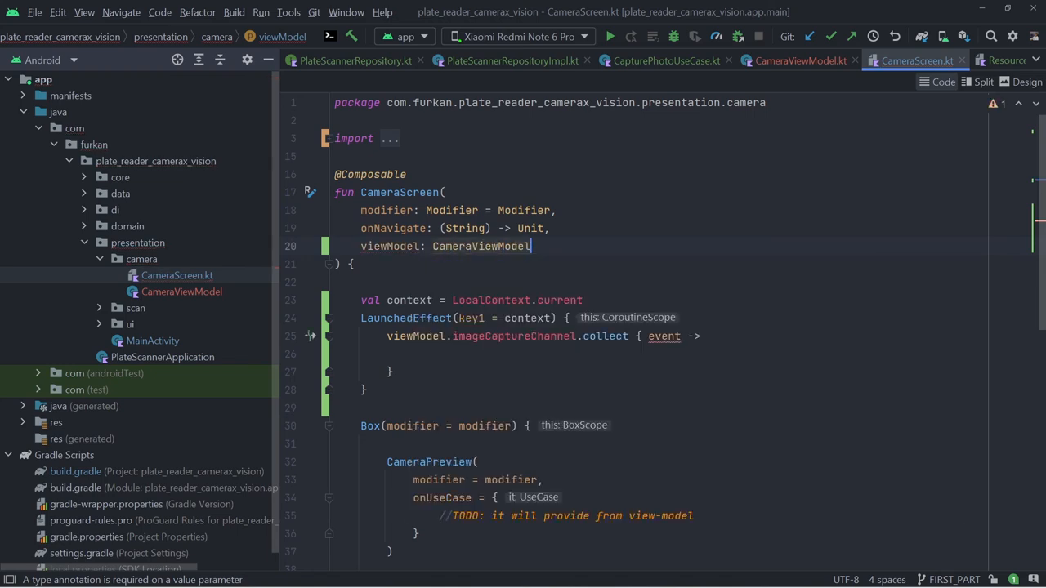
text(= hil)
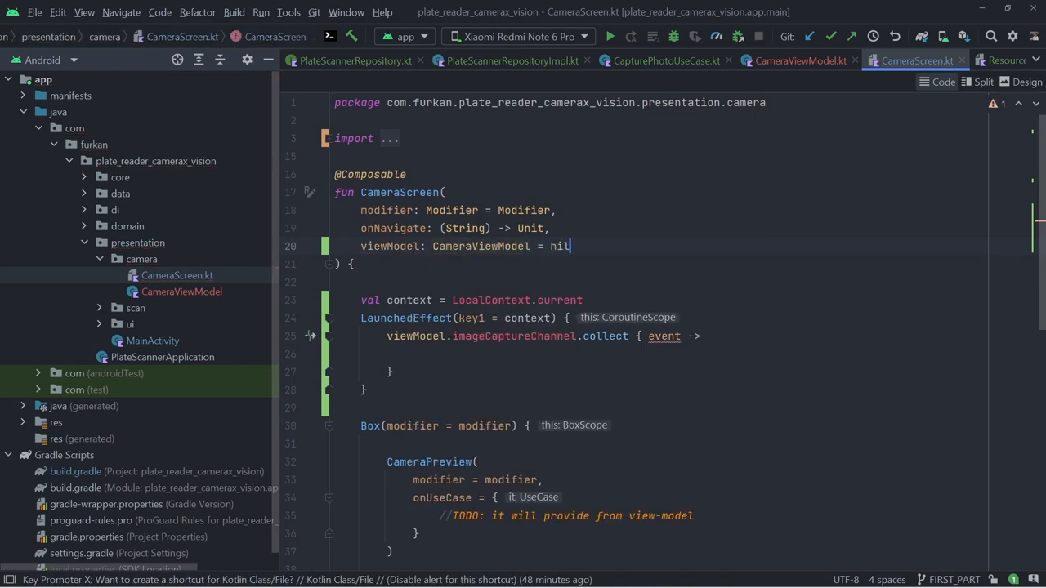
text(ViewModel())
click(659, 354)
text(when (event) {)
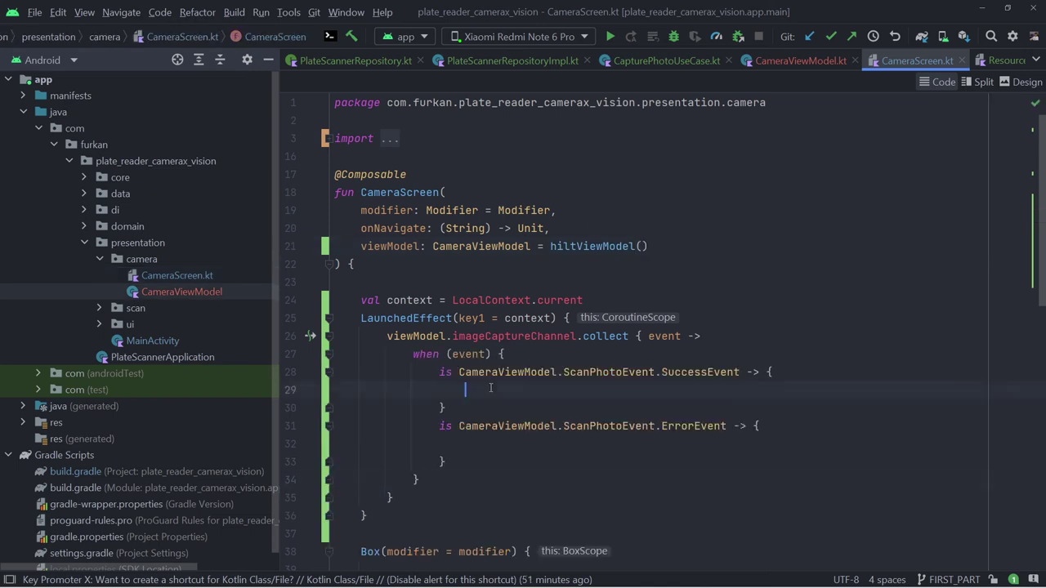
text(onNavigate("convert_screen/${event.resource.data!!}"))
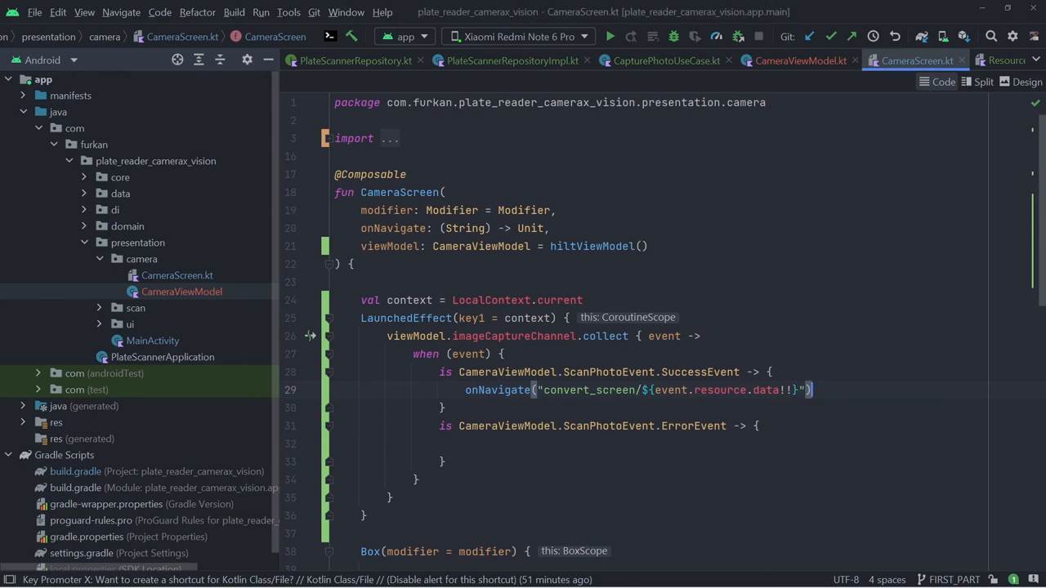
text(.encodeBase64())
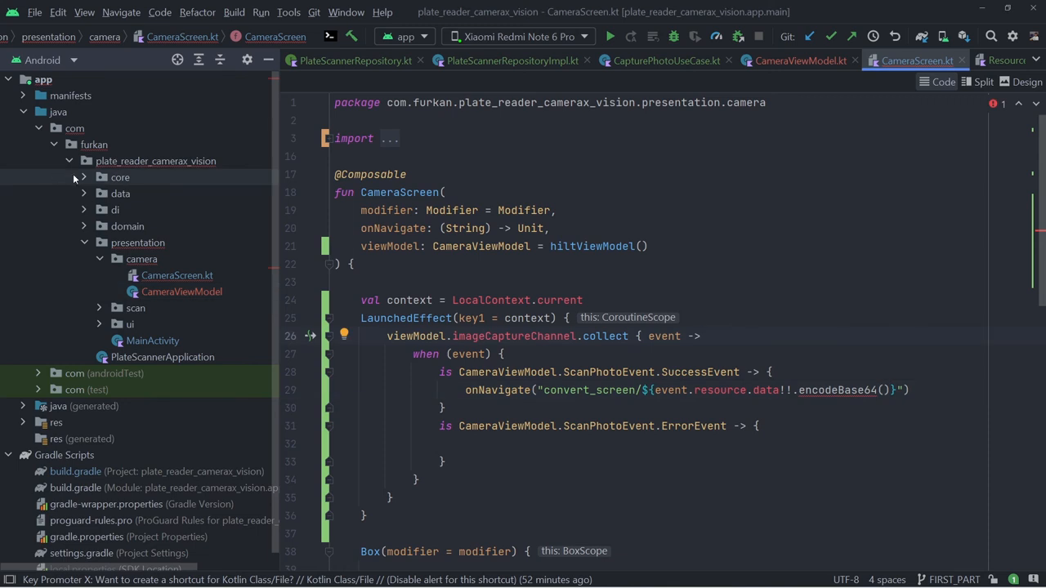
- Check ext.kt helpers, then print event.resource.message?.asString(context) in the ErrorEvent branch
click(84, 177)
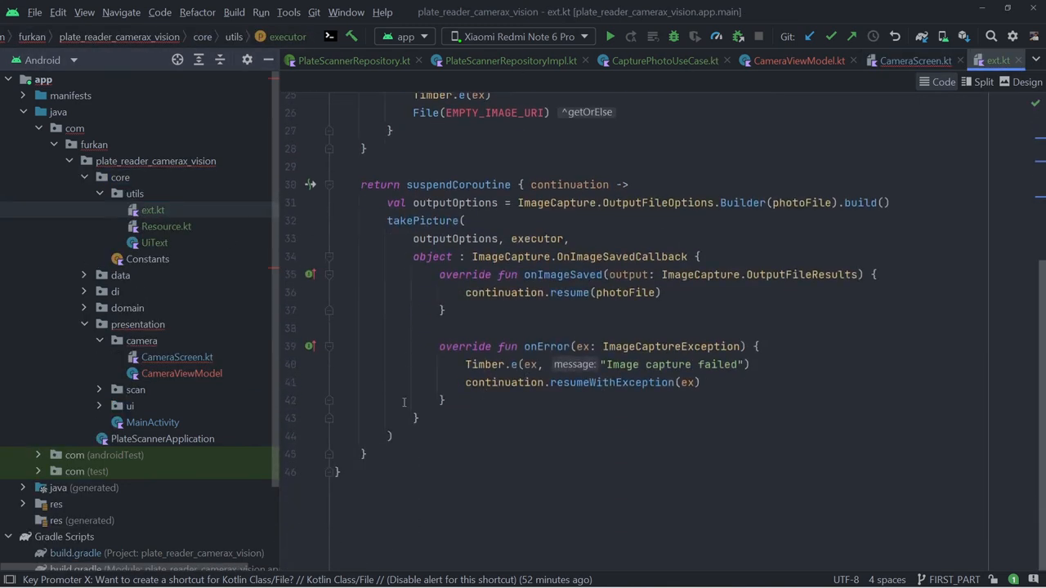
scroll(down, 3)
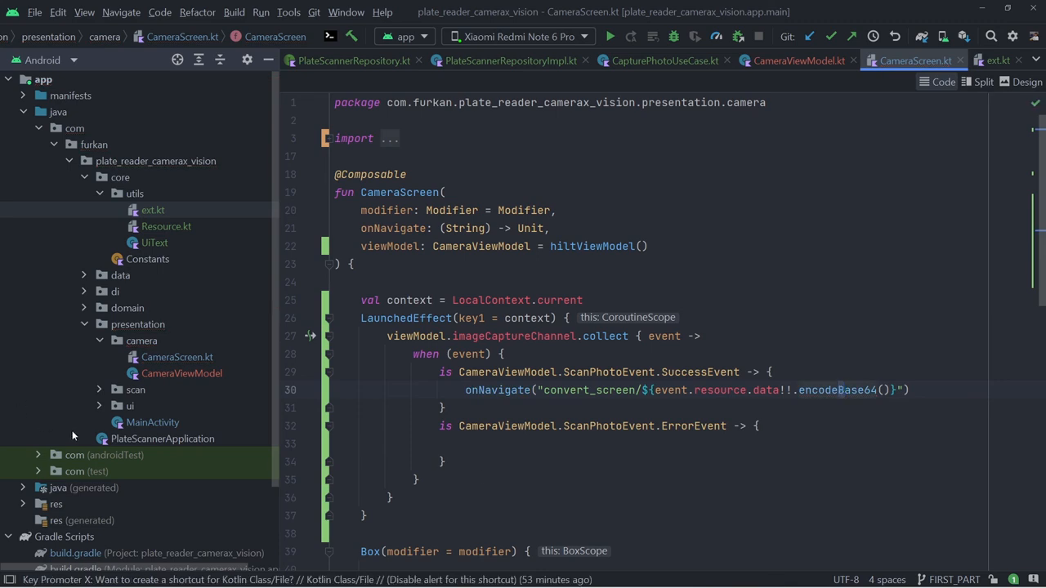
text(println(event.resource.message?.asString(context)))
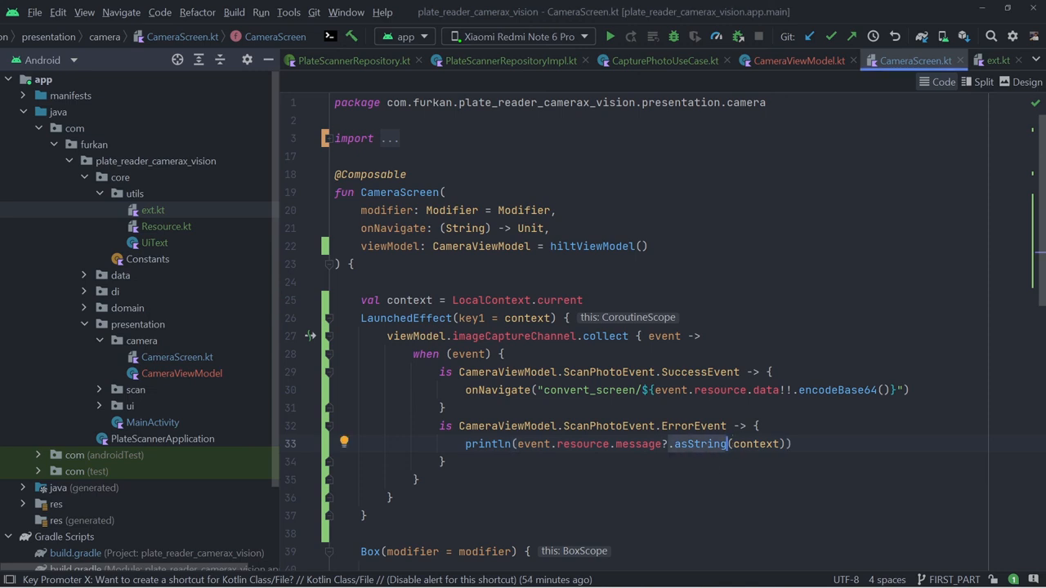
- Paste the camera-binding LaunchedEffect code and add getCameraProvider in ext.kt
scroll(down, 3)
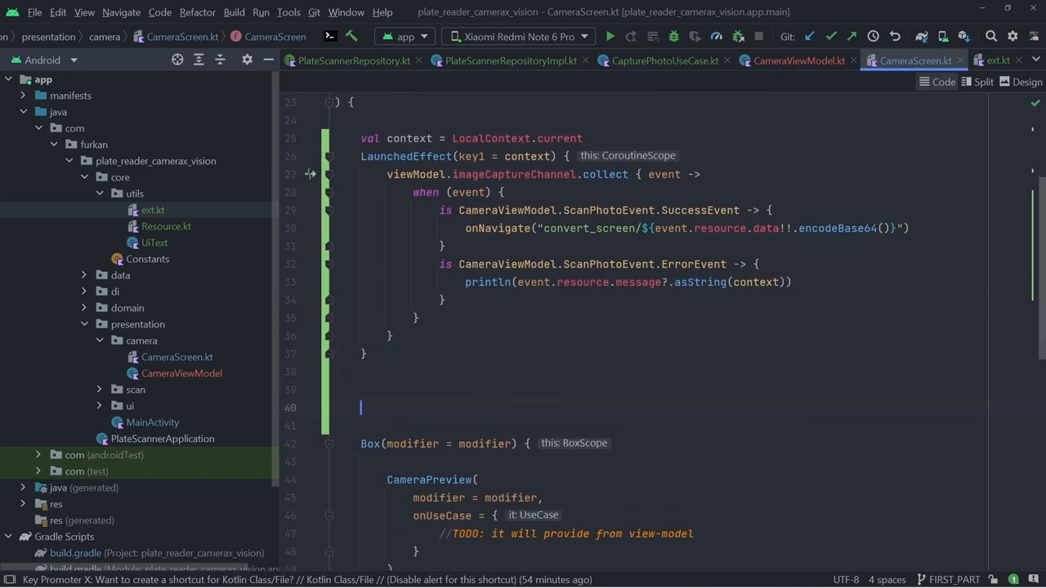
key(ctrl+v)
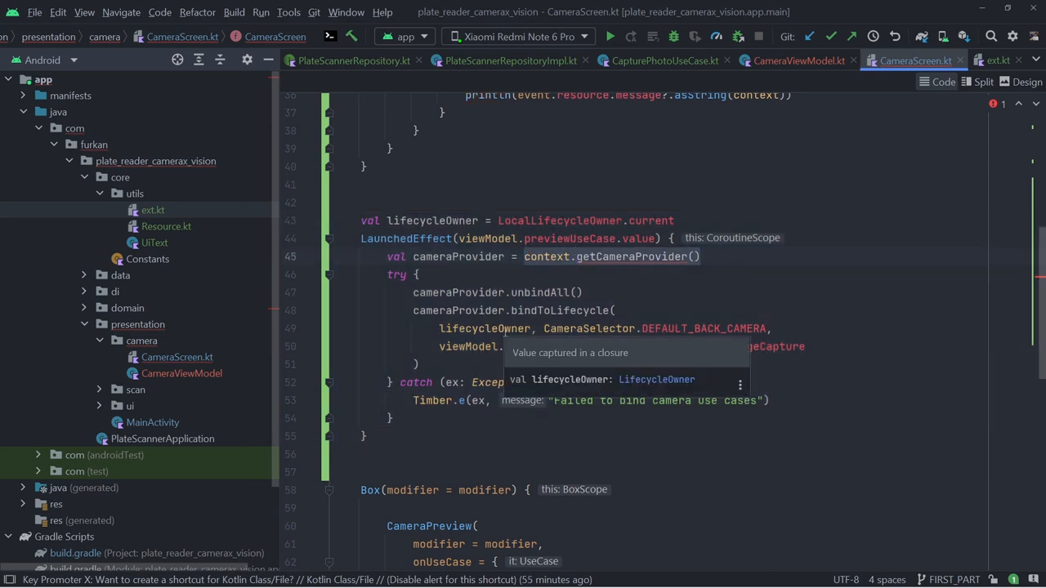
click(998, 60)
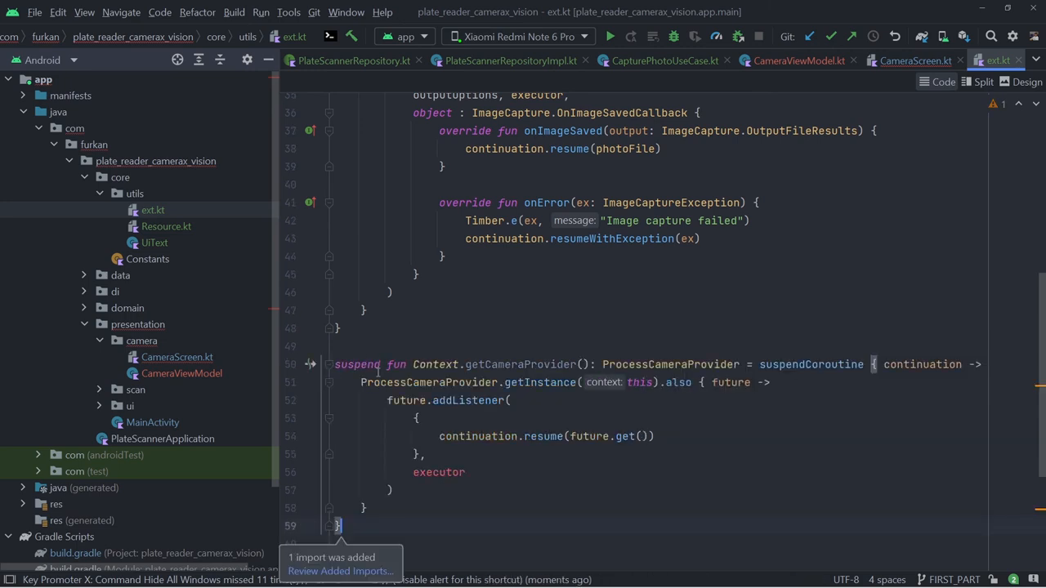
click(915, 61)
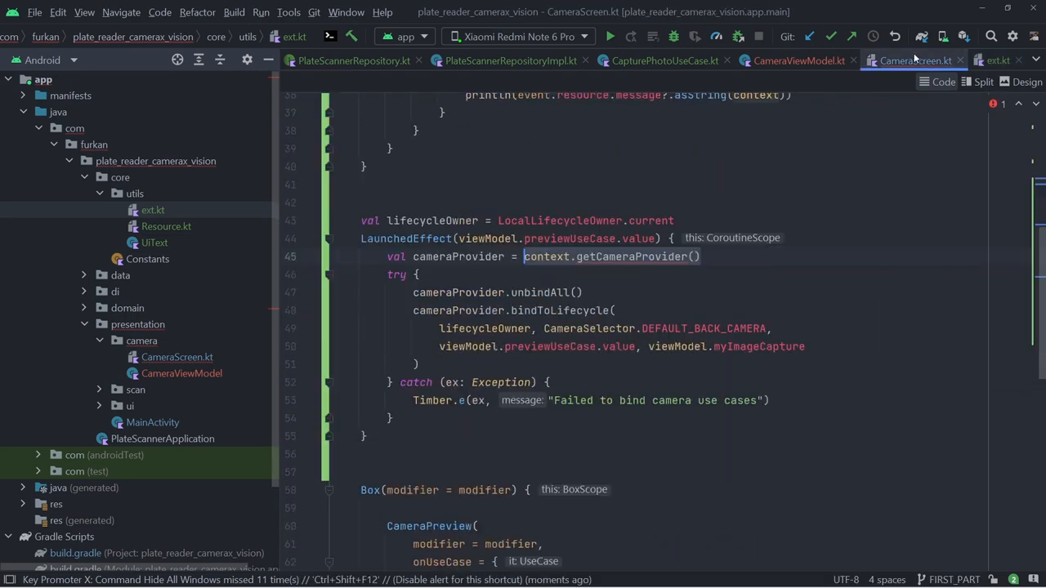
mouse_move(619, 256)
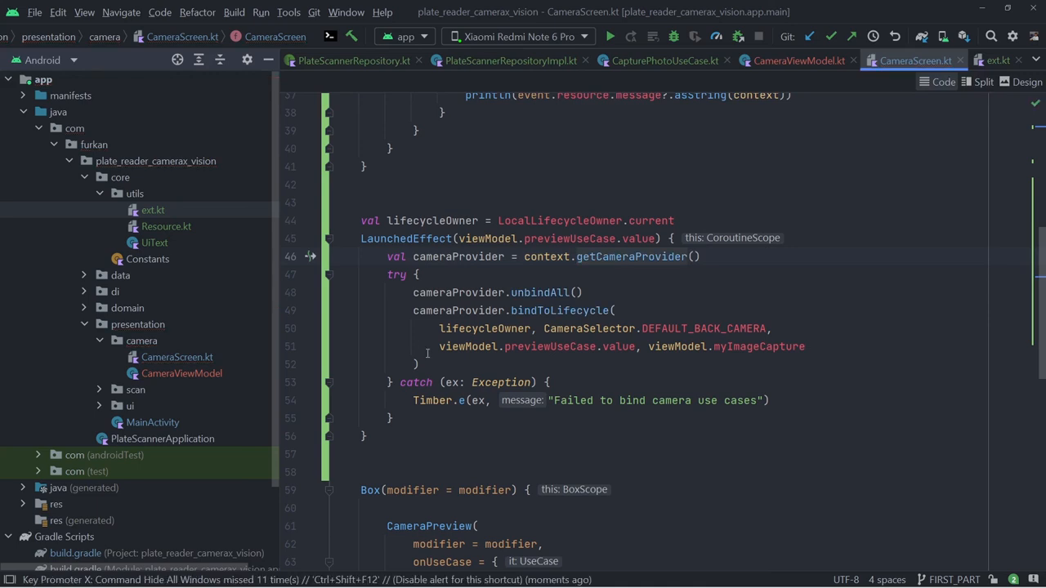
- Call onPreviewUseCaseChange(it), enable the button when !isLoading, and show ProgressBar while loading
scroll(down, 3)
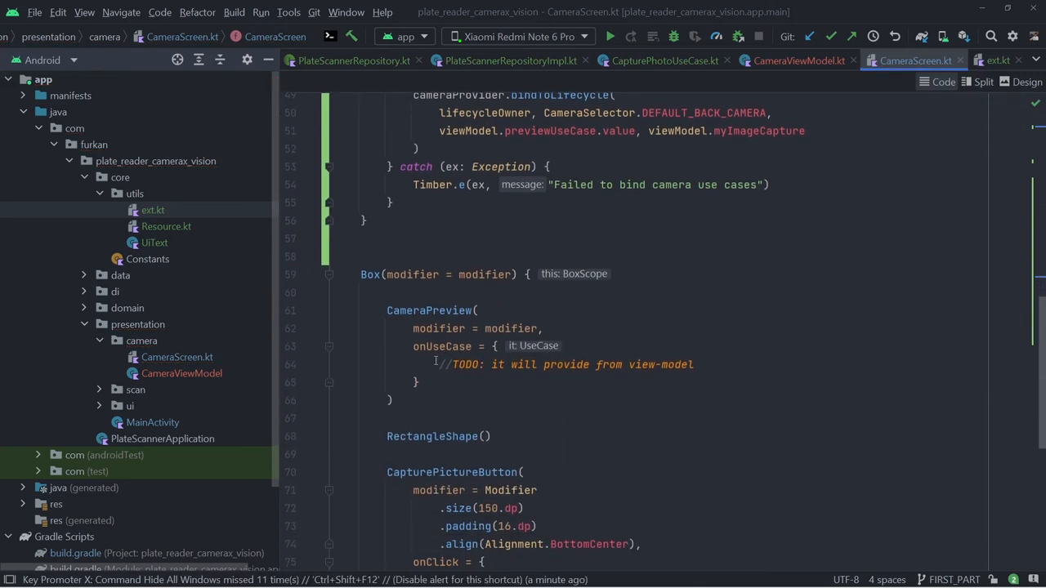
text(viewModel.onPreviewUseCaseChange(it))
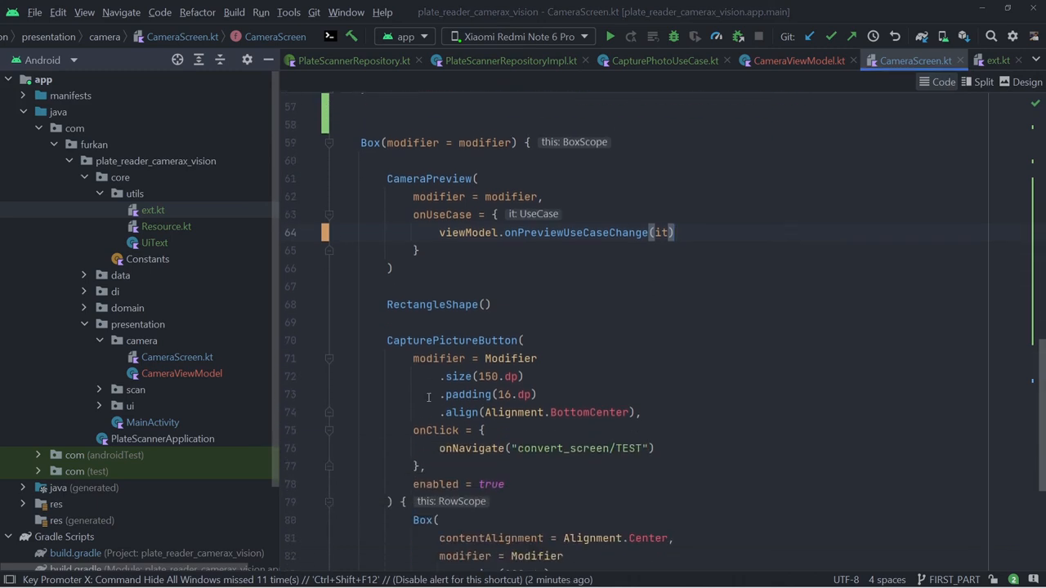
scroll(down, 3)
text(viewModel.captureImage()
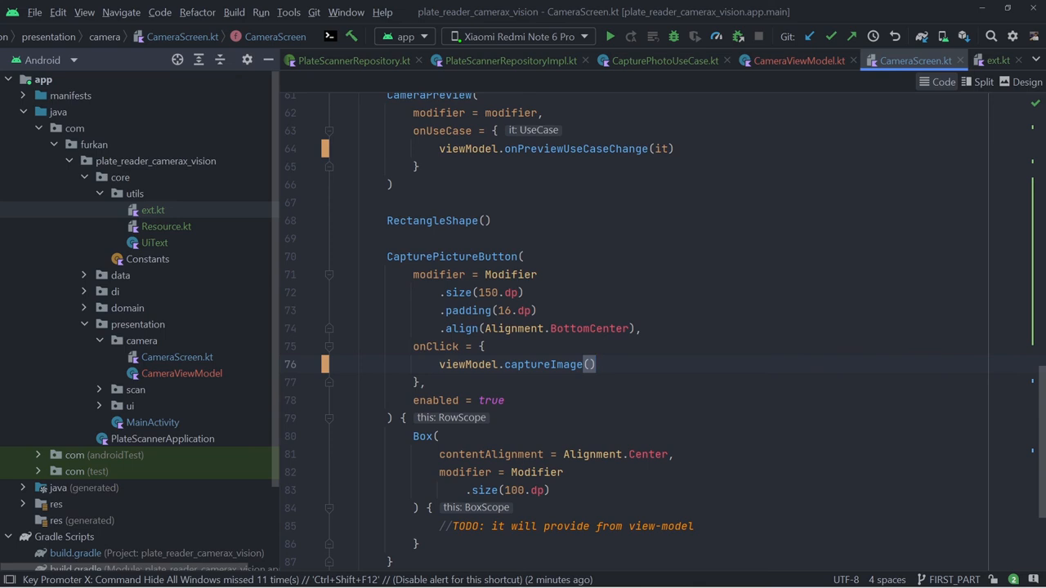
text(!viewModel.isLoading.value)
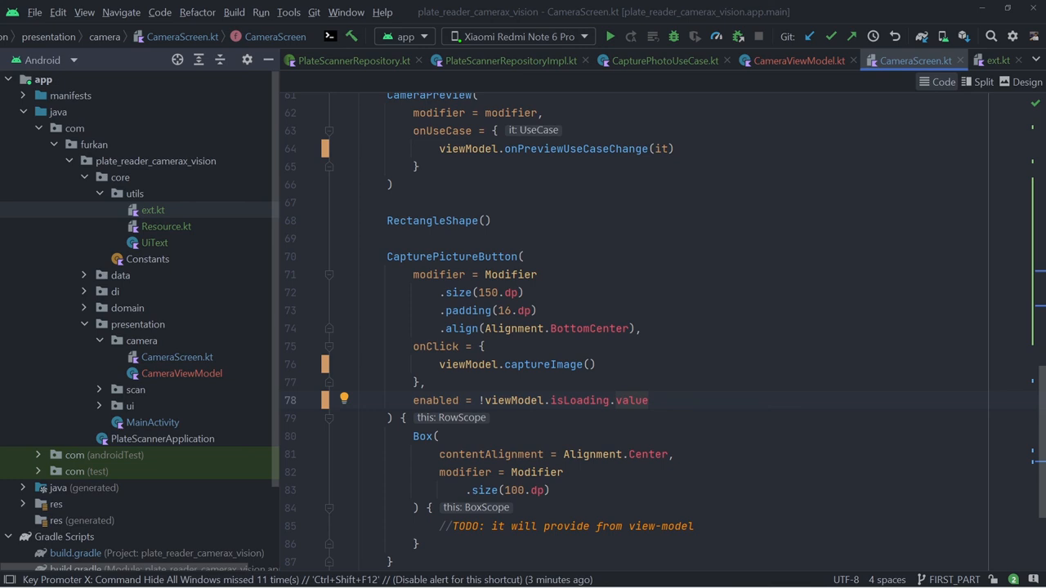
scroll(up, 3)
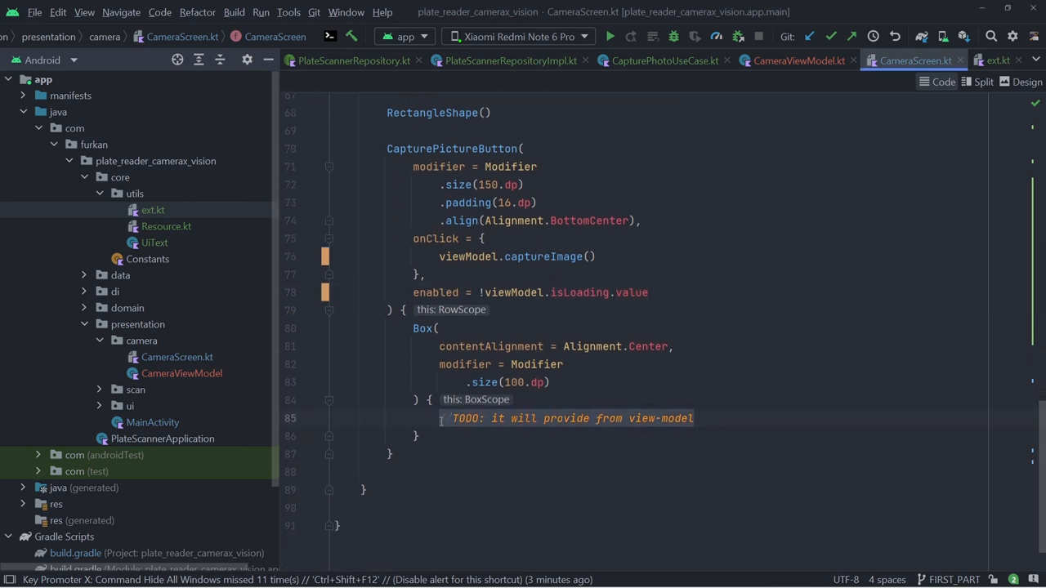
text(if (viewModel.isLoading.value) ProgressBar())
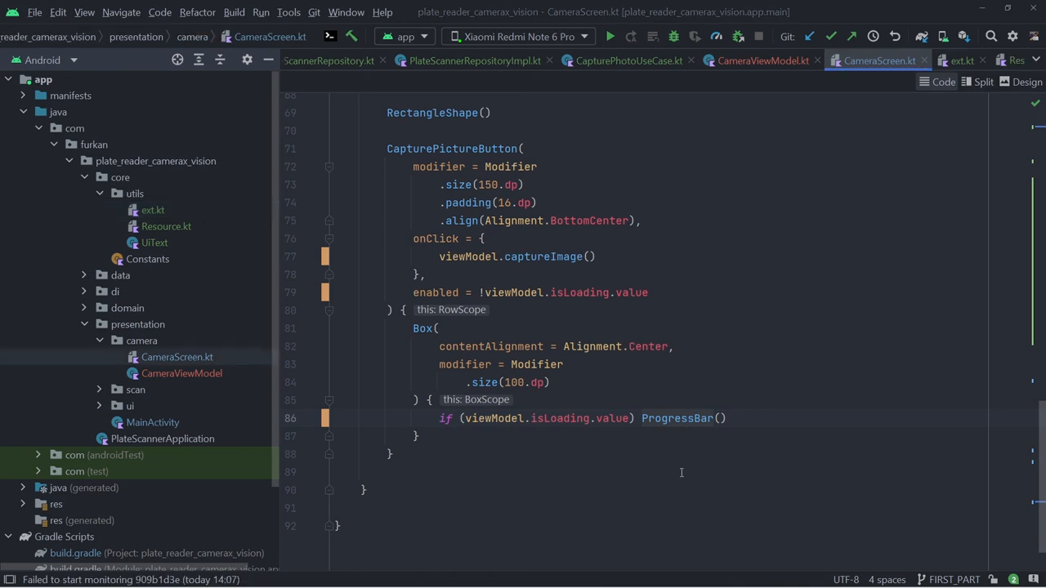
- Follow MainActivity's scan_screen route into ScanScreen and type 'decode' into its painter data line
scroll(up, 3)
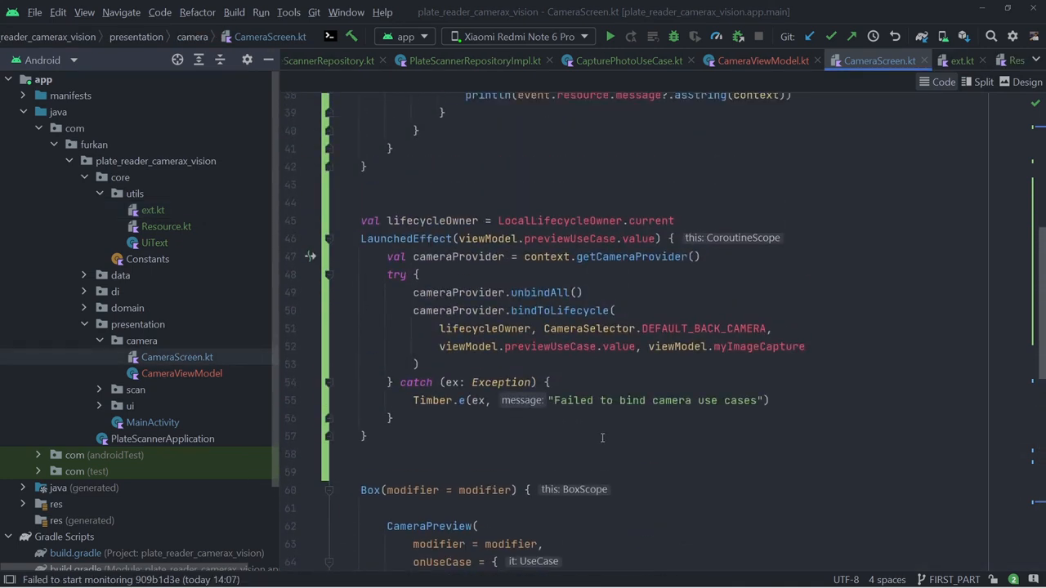
scroll(up, 3)
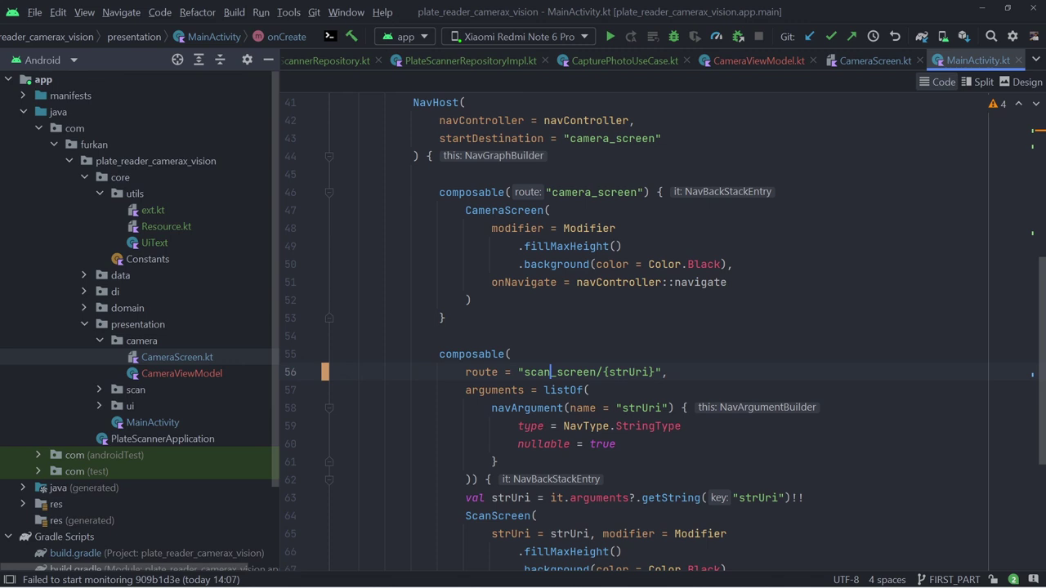
click(170, 406)
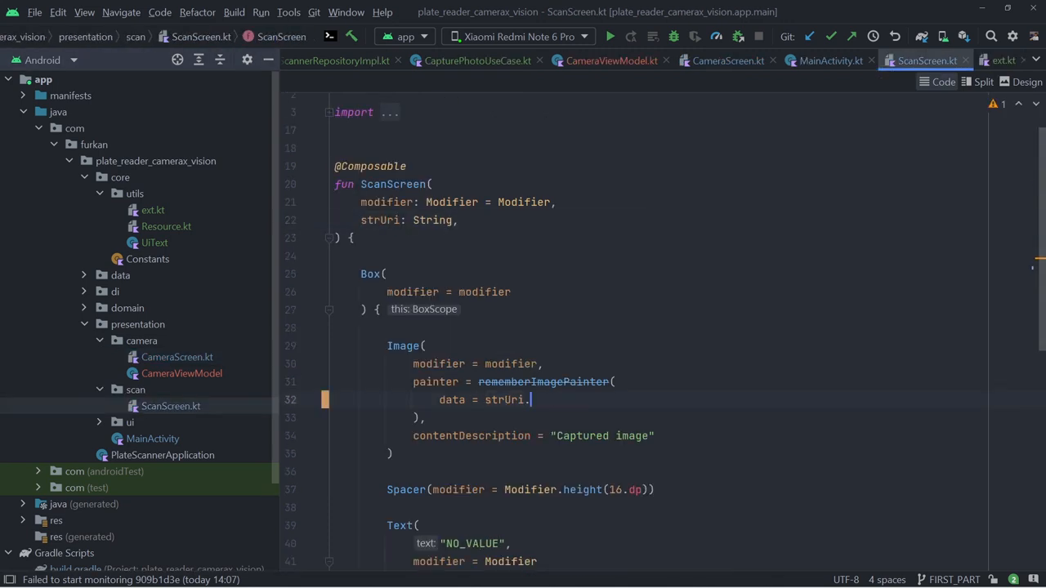
text(decode)
text(manifest)
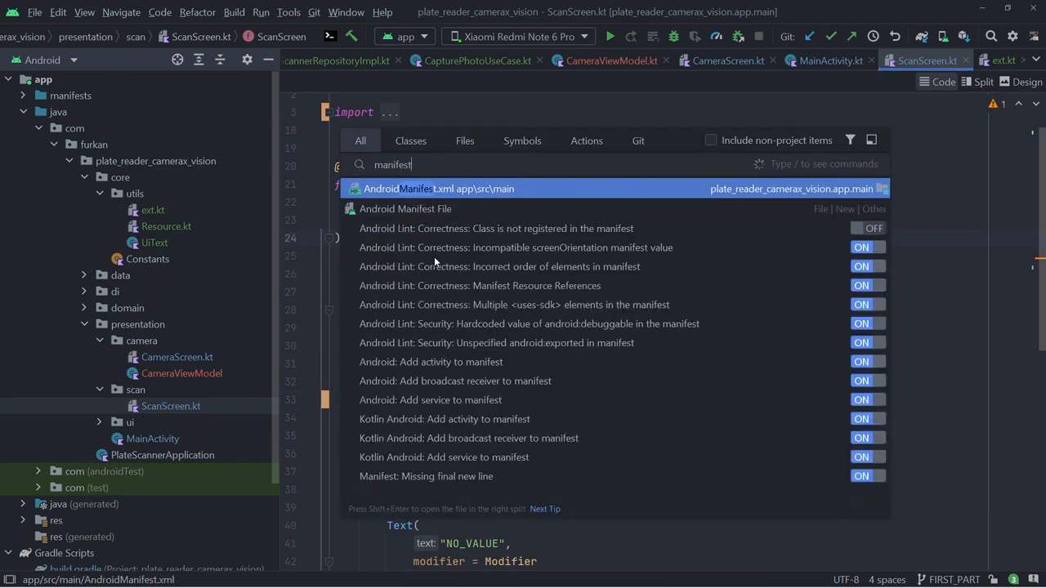
- Add a uses-permission to AndroidManifest.xml and Manifest.permission.WRITE_EXTERNAL_STORAGE to Permission.kt
click(439, 189)
text(permiss)
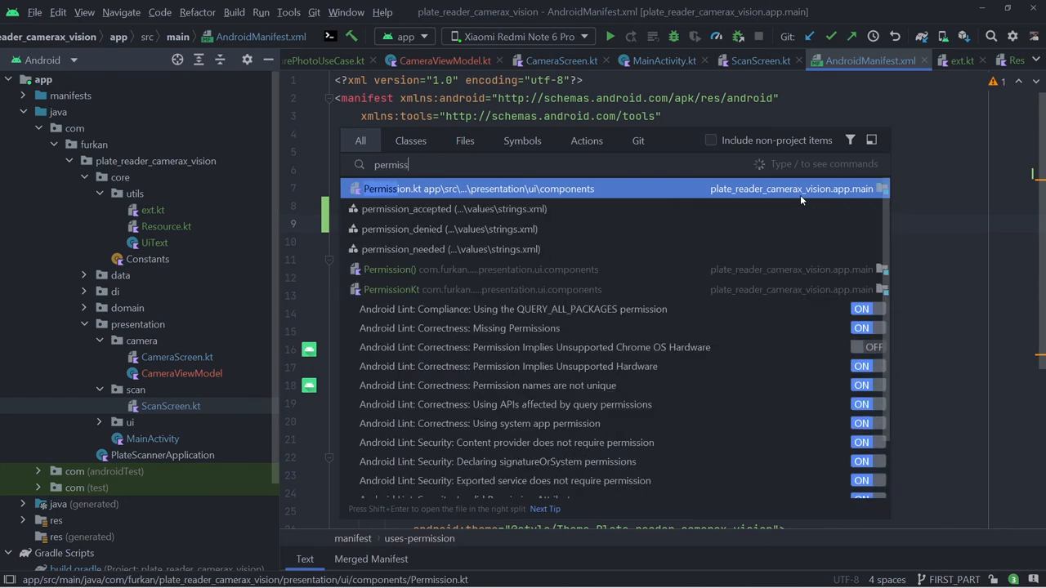
click(479, 189)
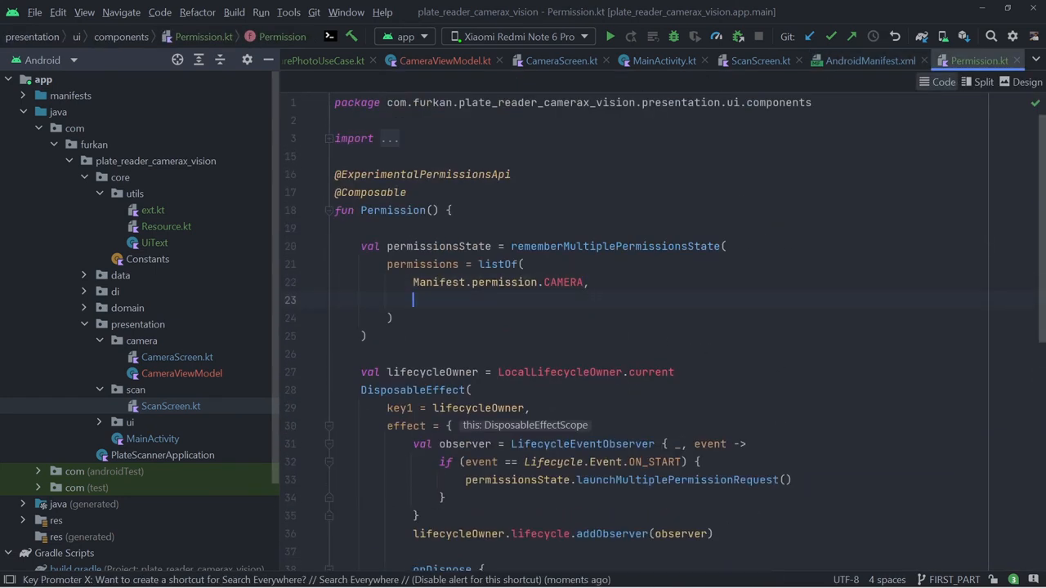
text(Manifest.permission.w)
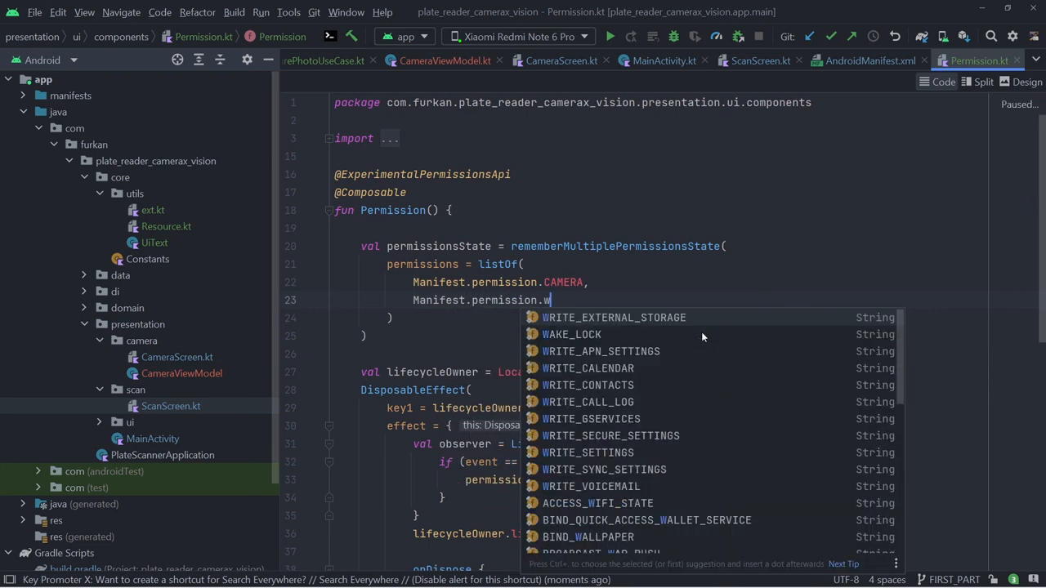
click(613, 317)
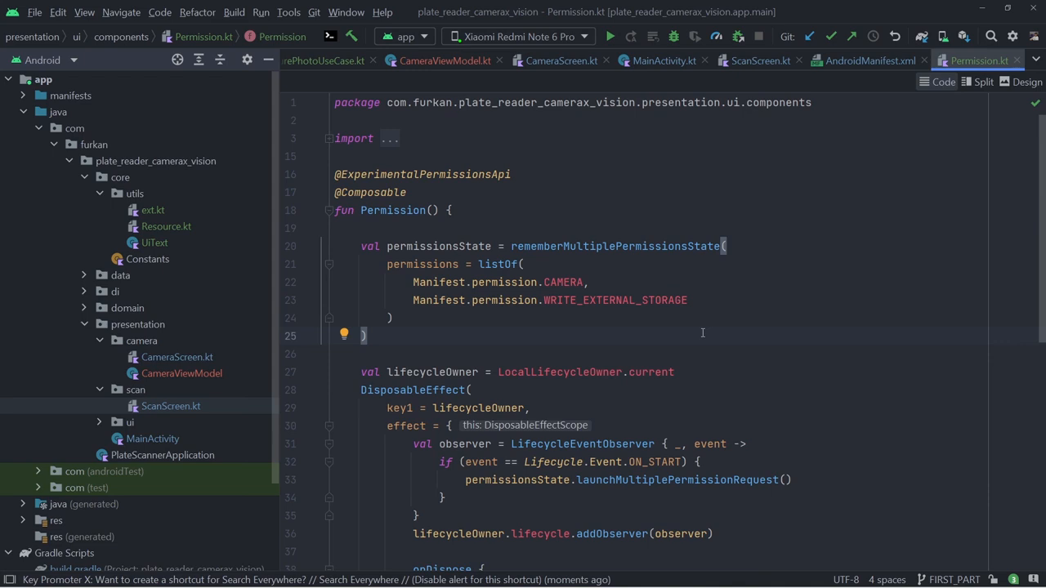
click(609, 36)
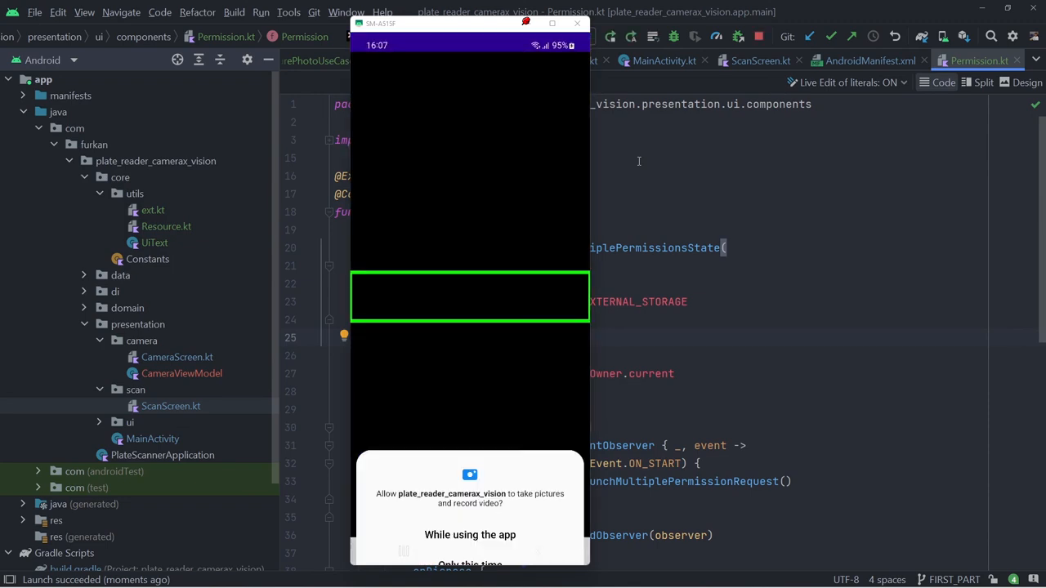
- Grant the app camera access 'While using the app' and allow photos and media access
click(469, 534)
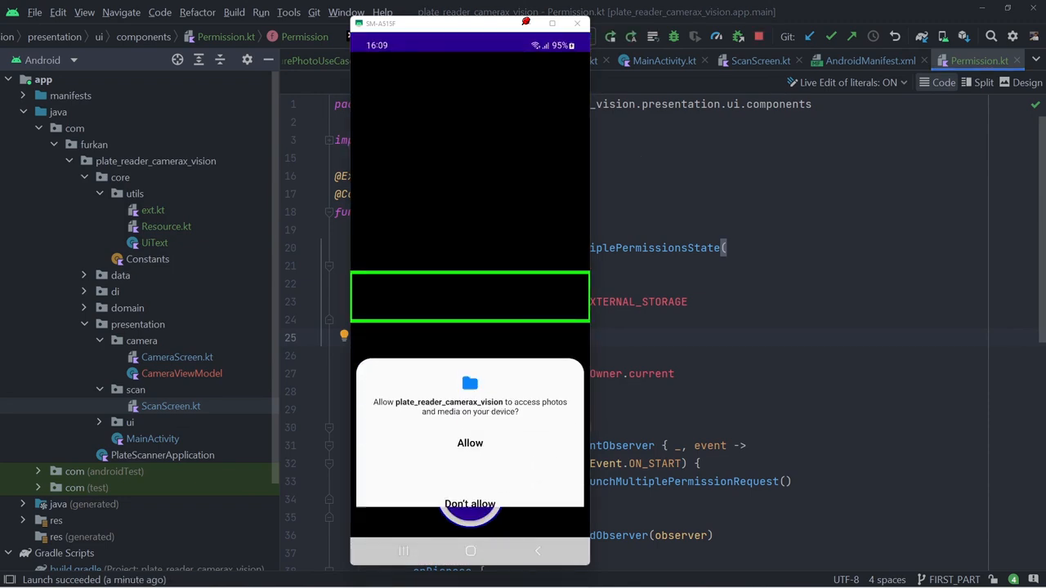
click(469, 504)
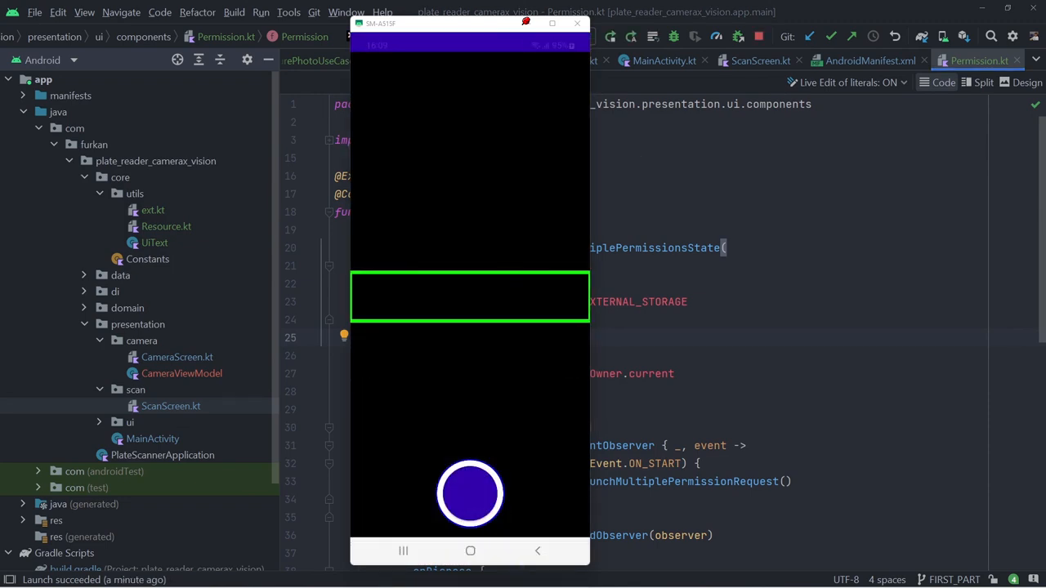